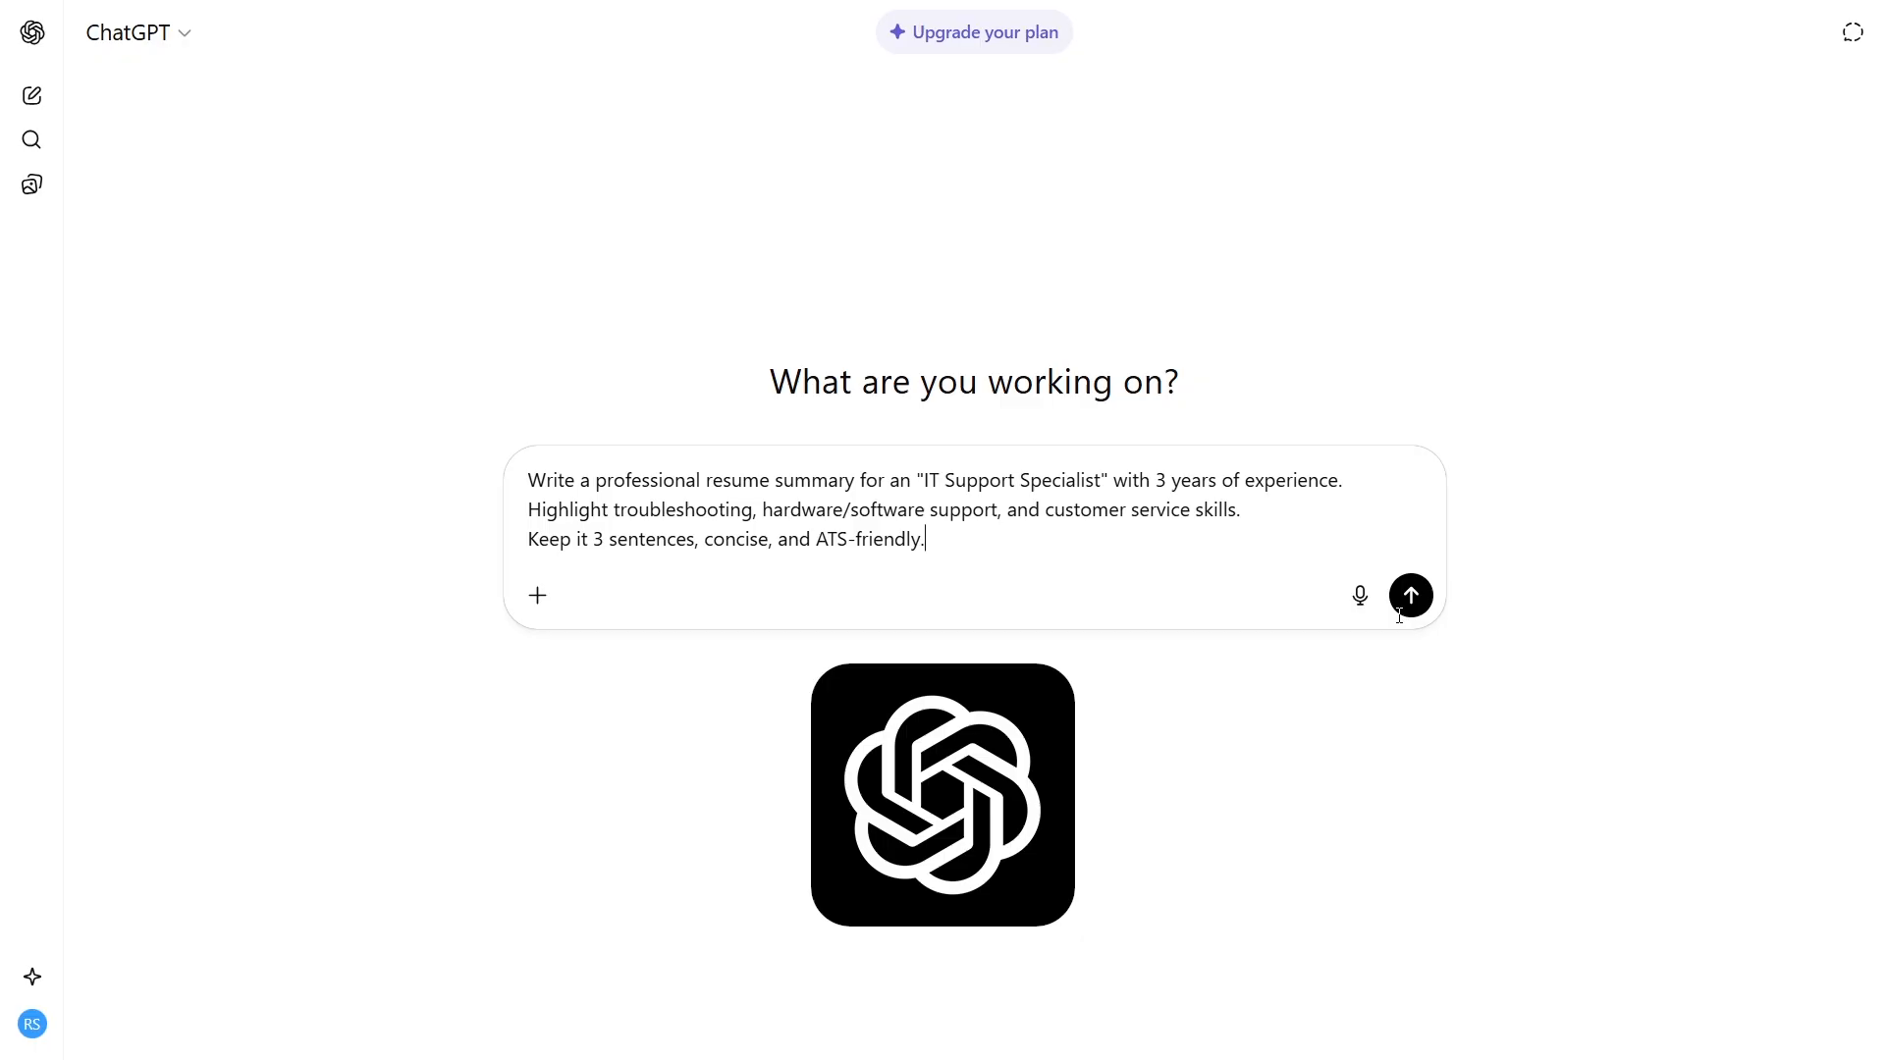
- Leave the ChatGPT summary prompt for the blank Easy Resume Word document
left_click(1410, 595)
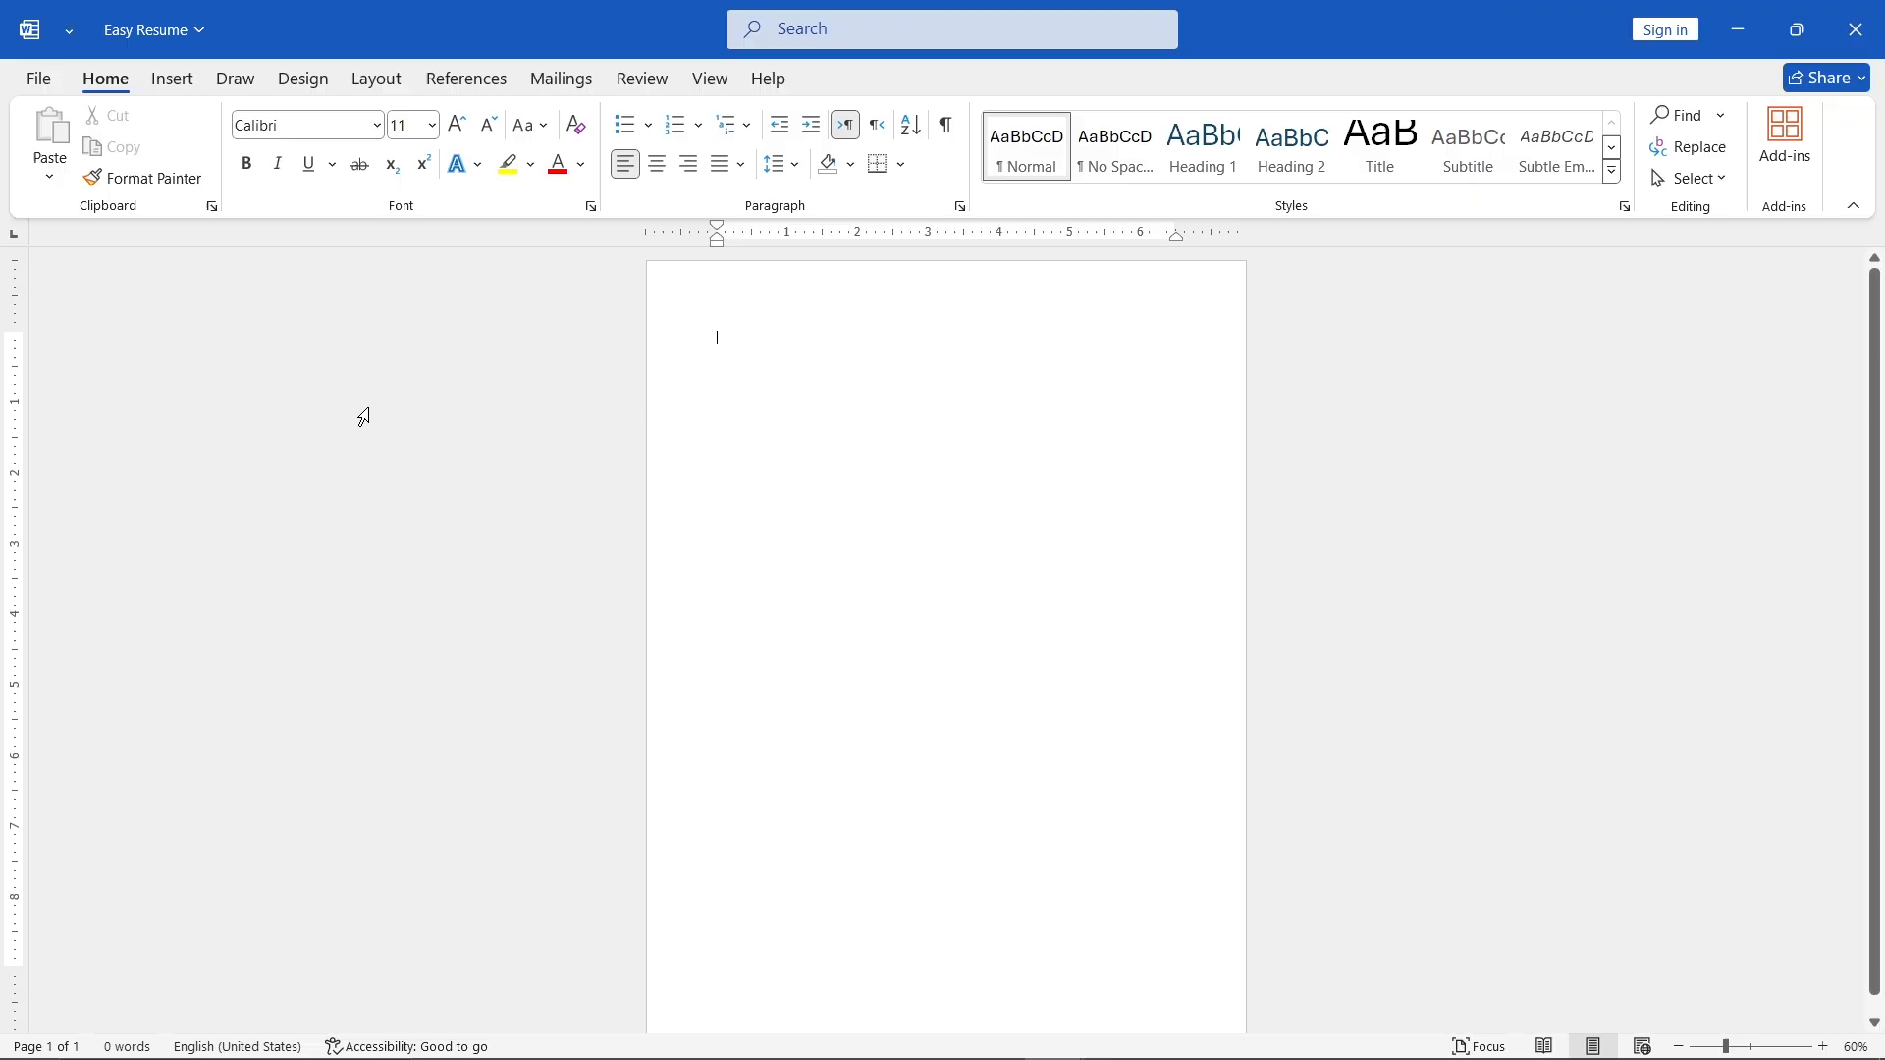
- Set the page size to Letter and the typing font to Arial
left_click(375, 79)
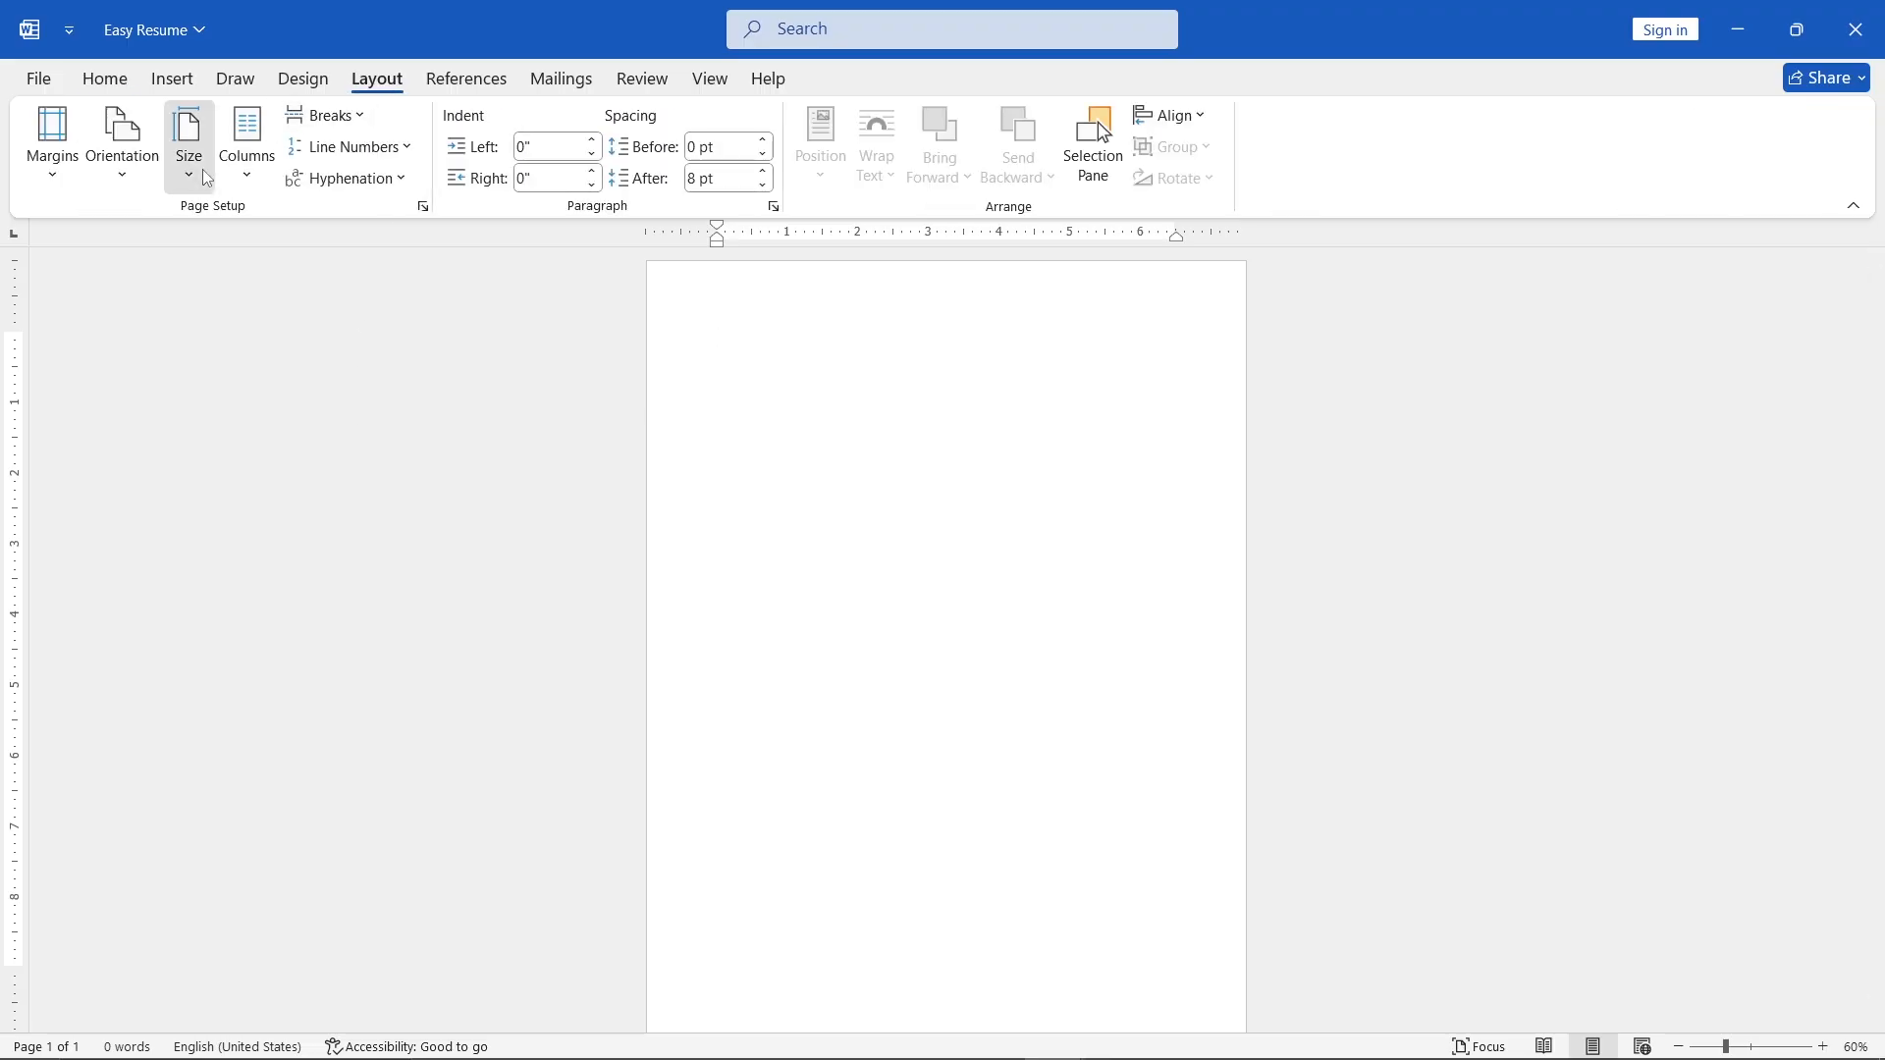
left_click(187, 139)
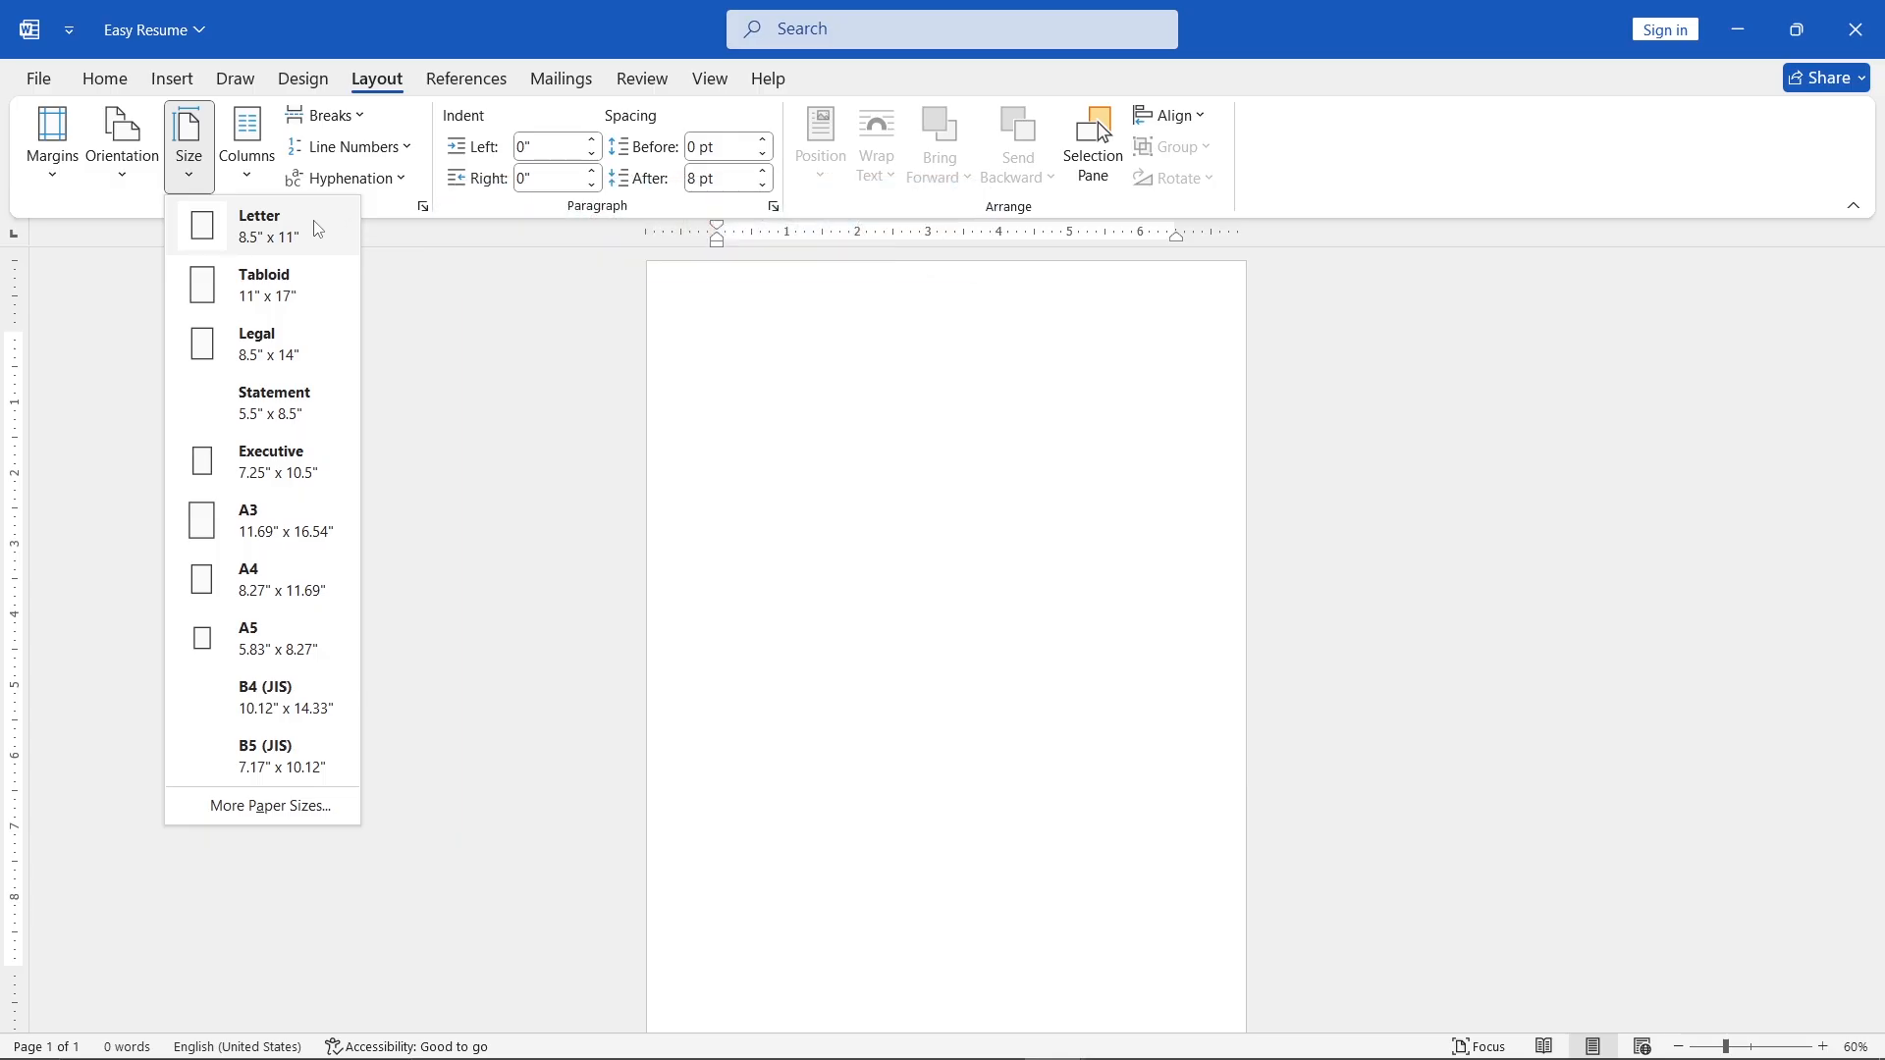
mouse_move(333, 590)
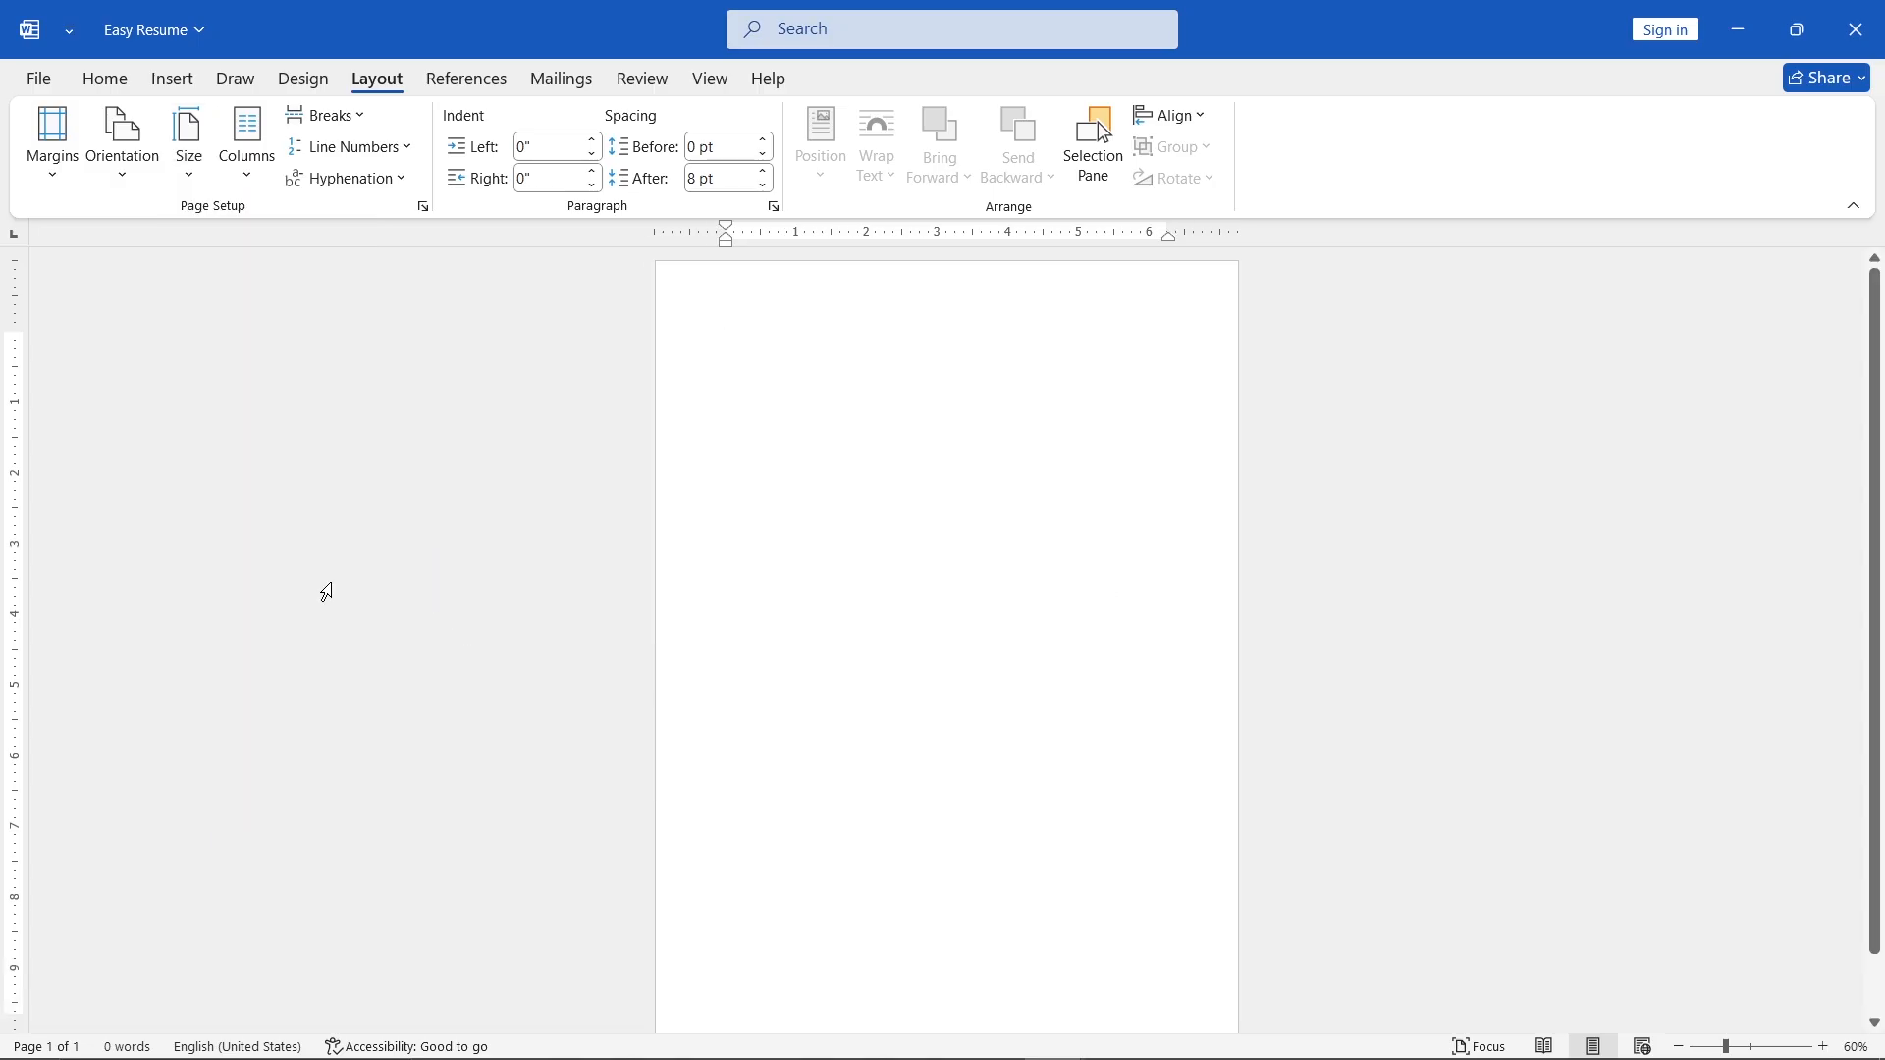
left_click(50, 138)
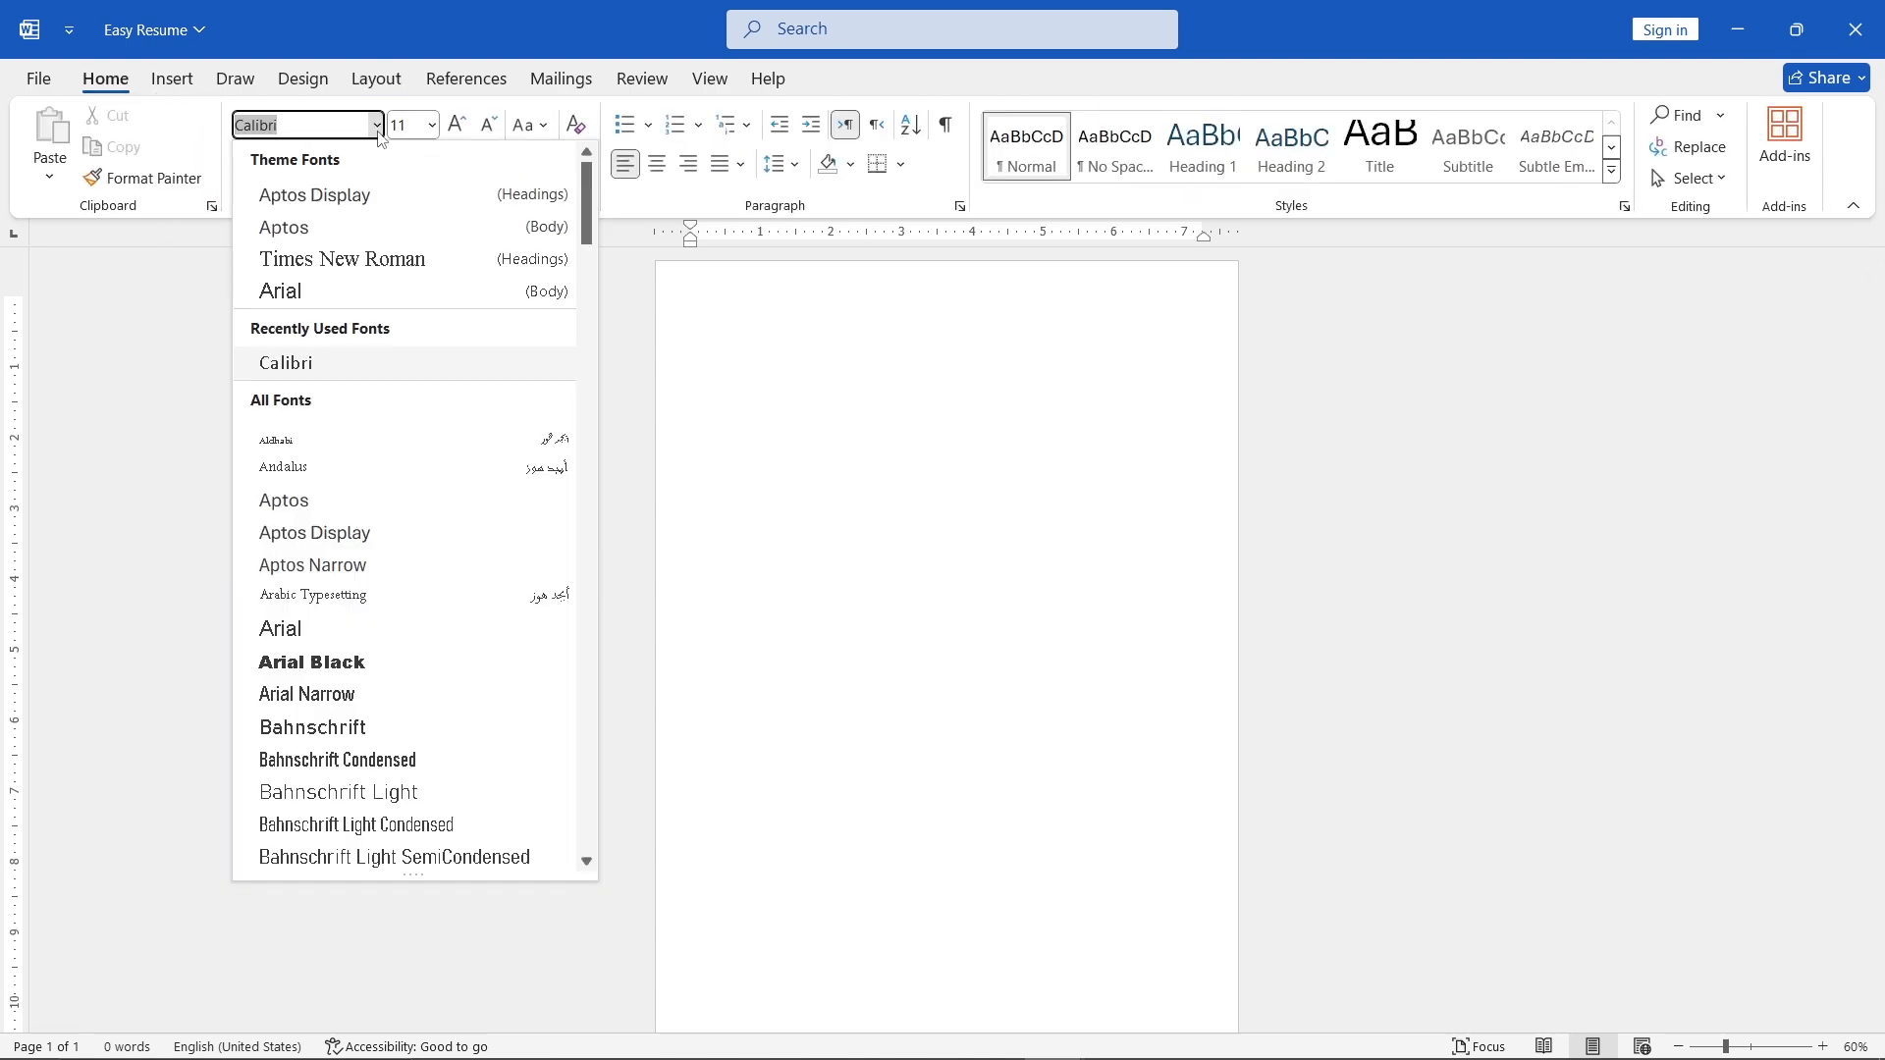
left_click(279, 291)
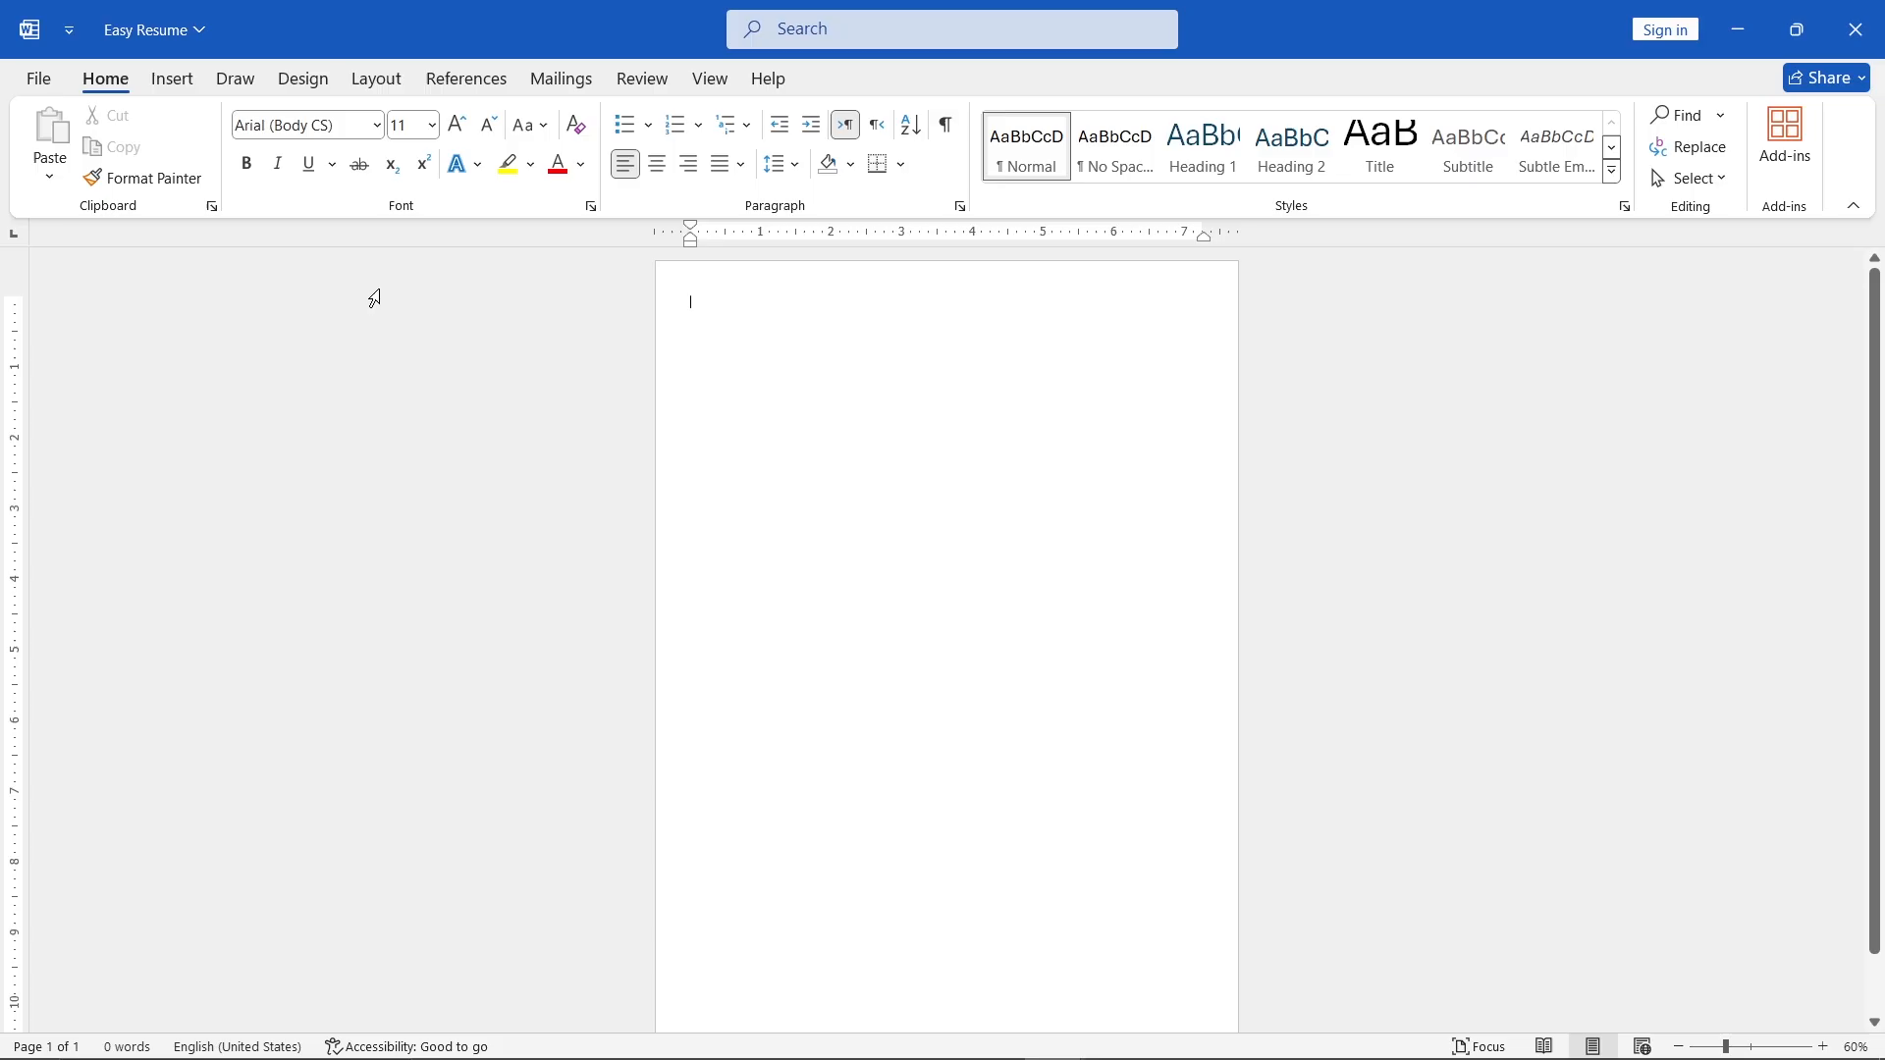
left_click(776, 164)
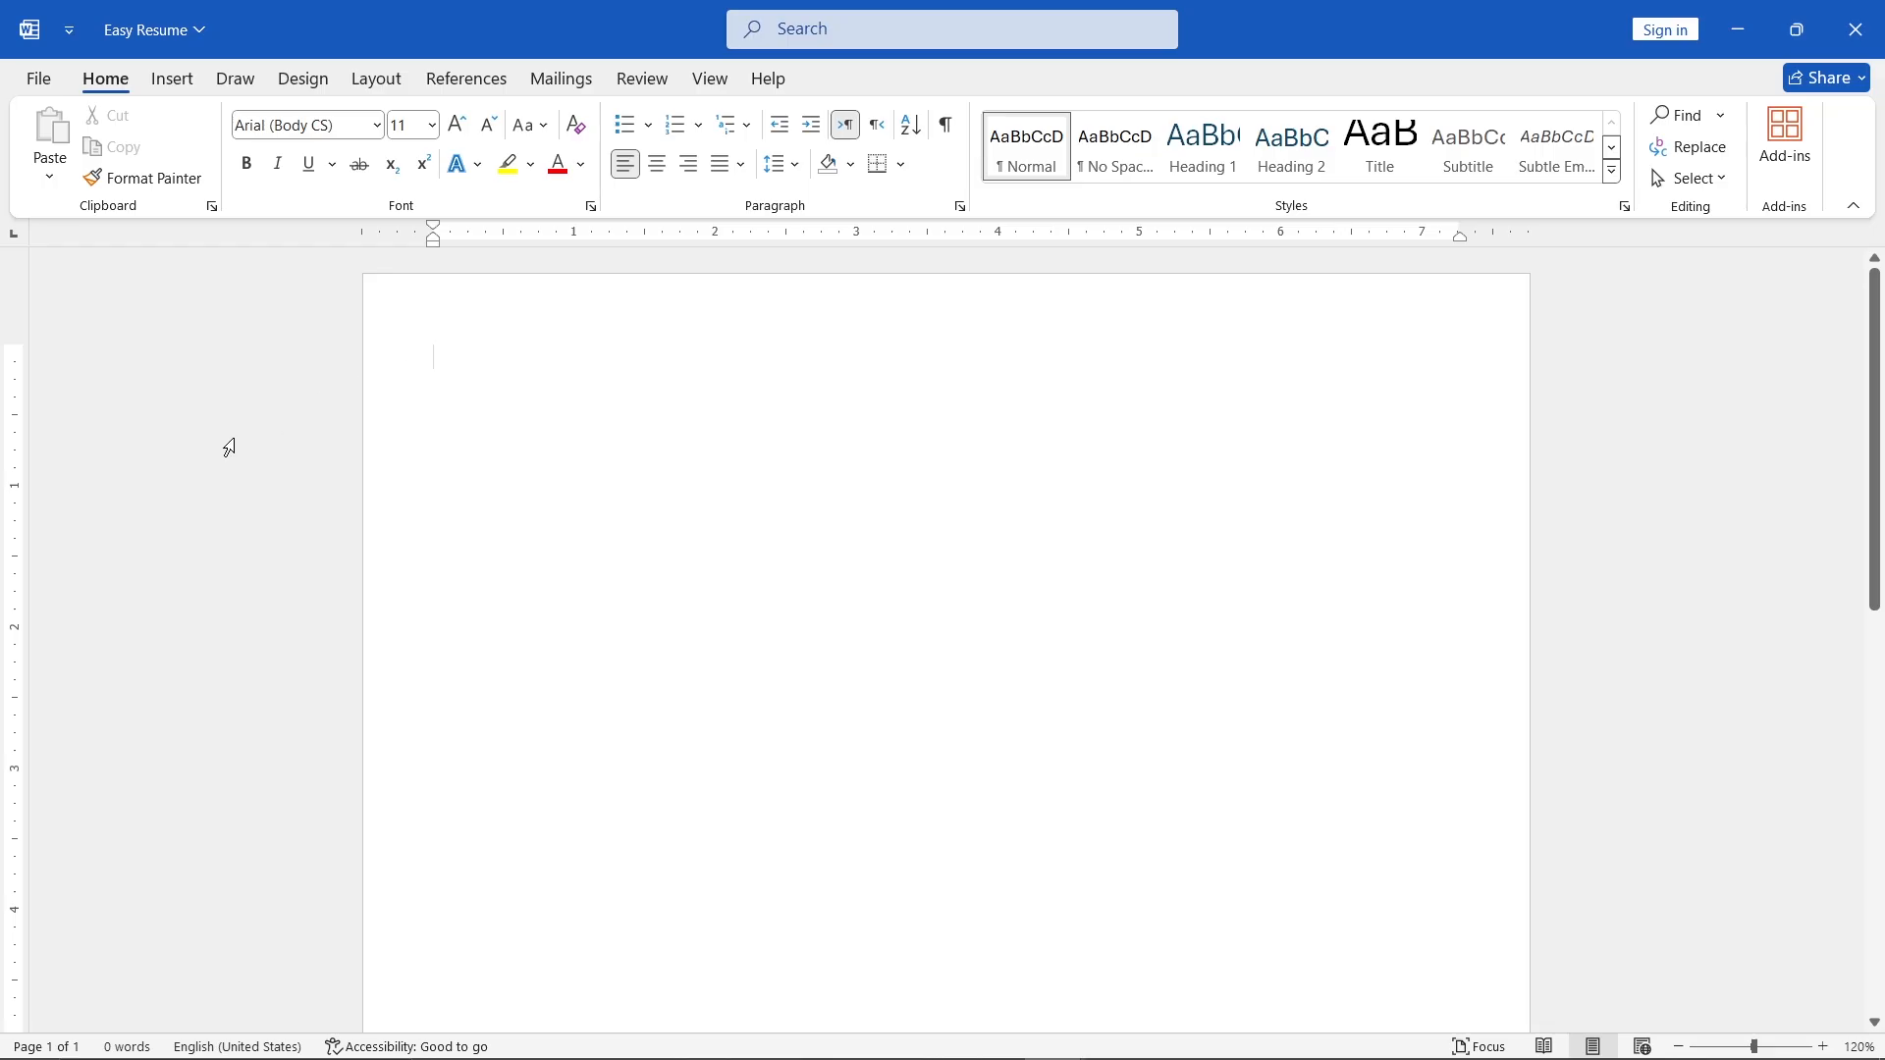
- Type the header line 'JOHN DOE | IT Support Specialist'
type("JOHN DOE")
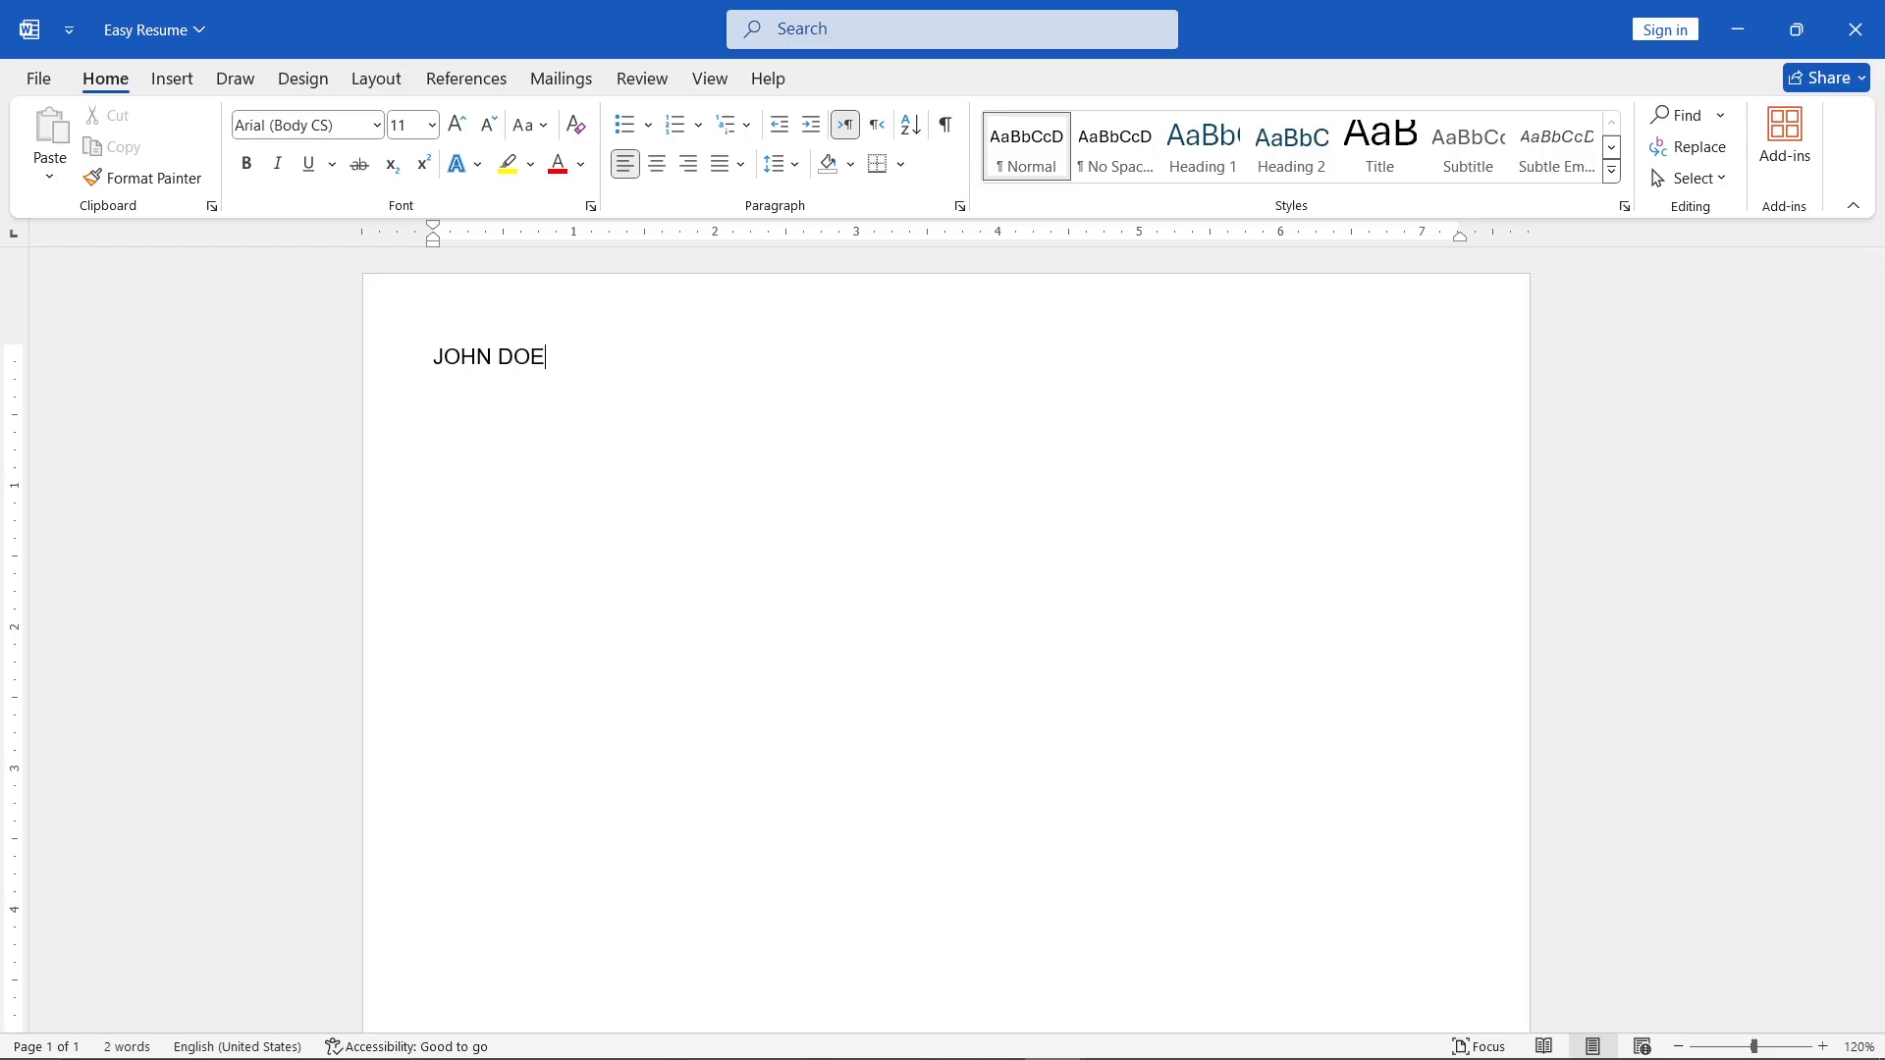
type("| IT")
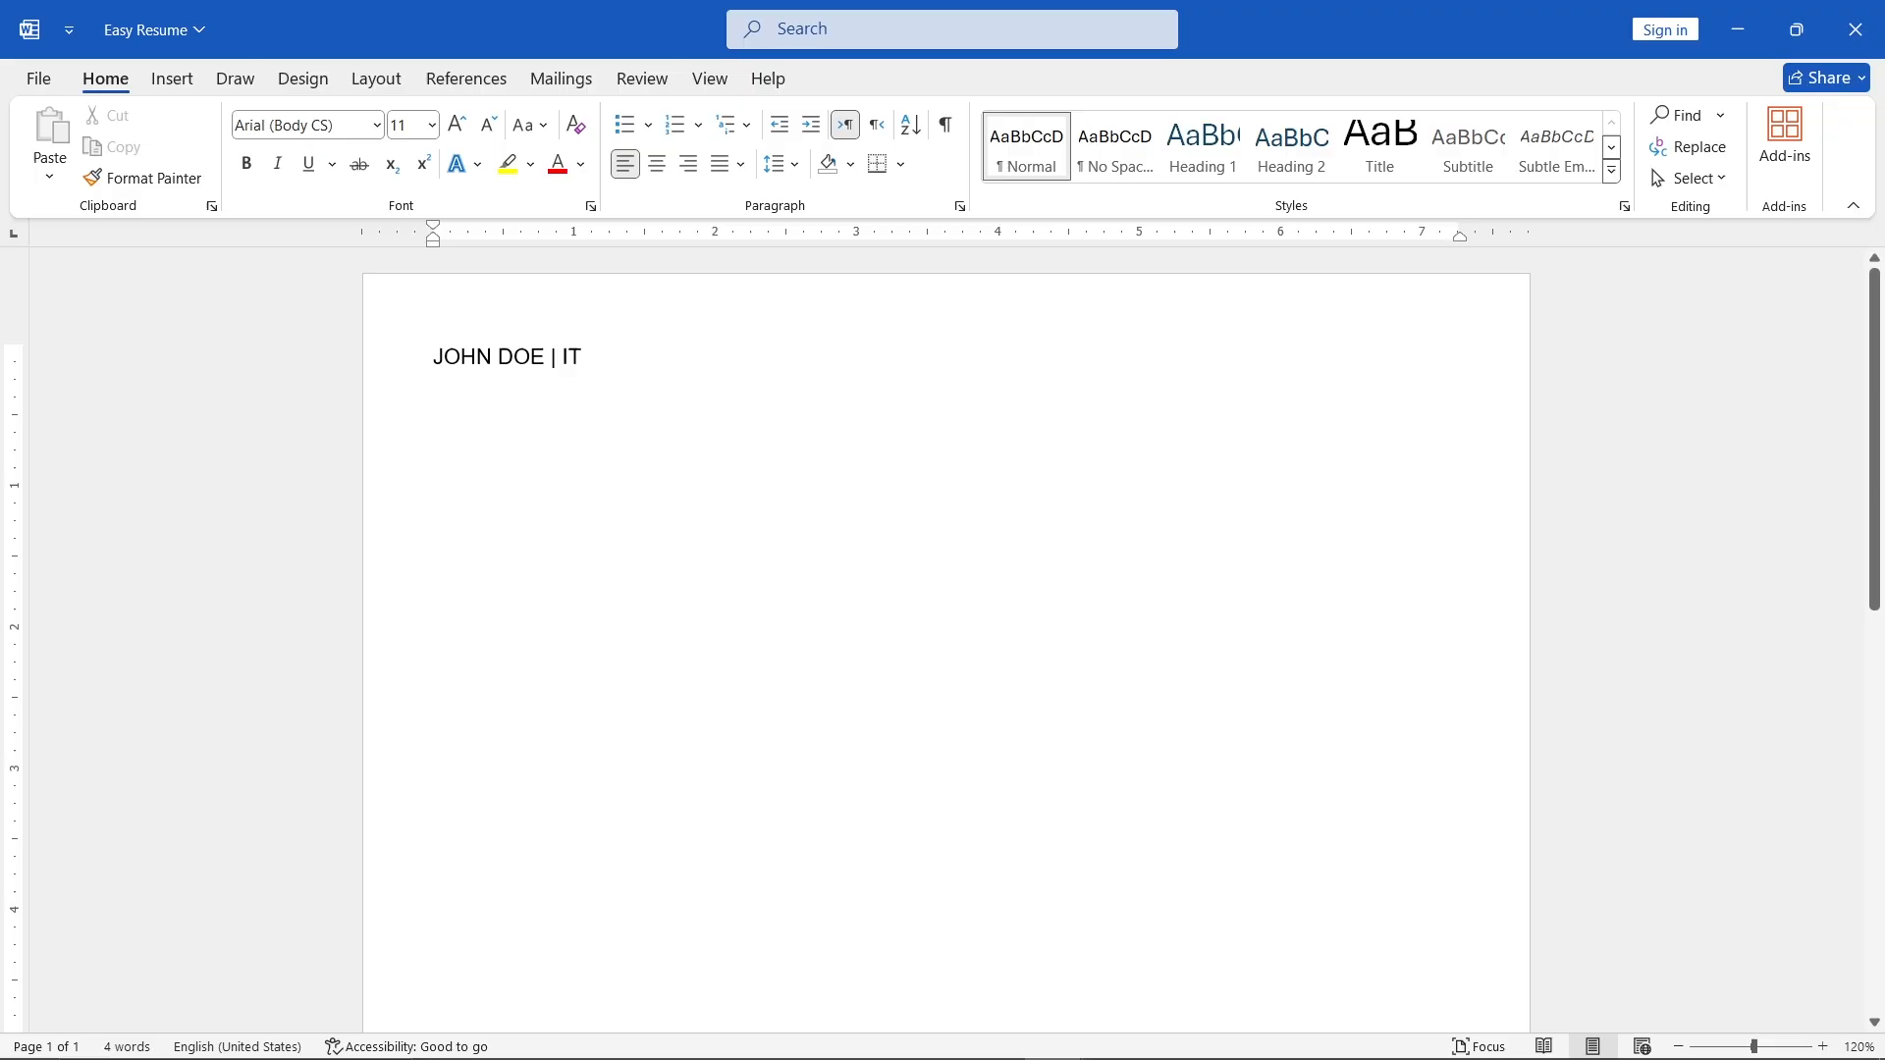
type("Support")
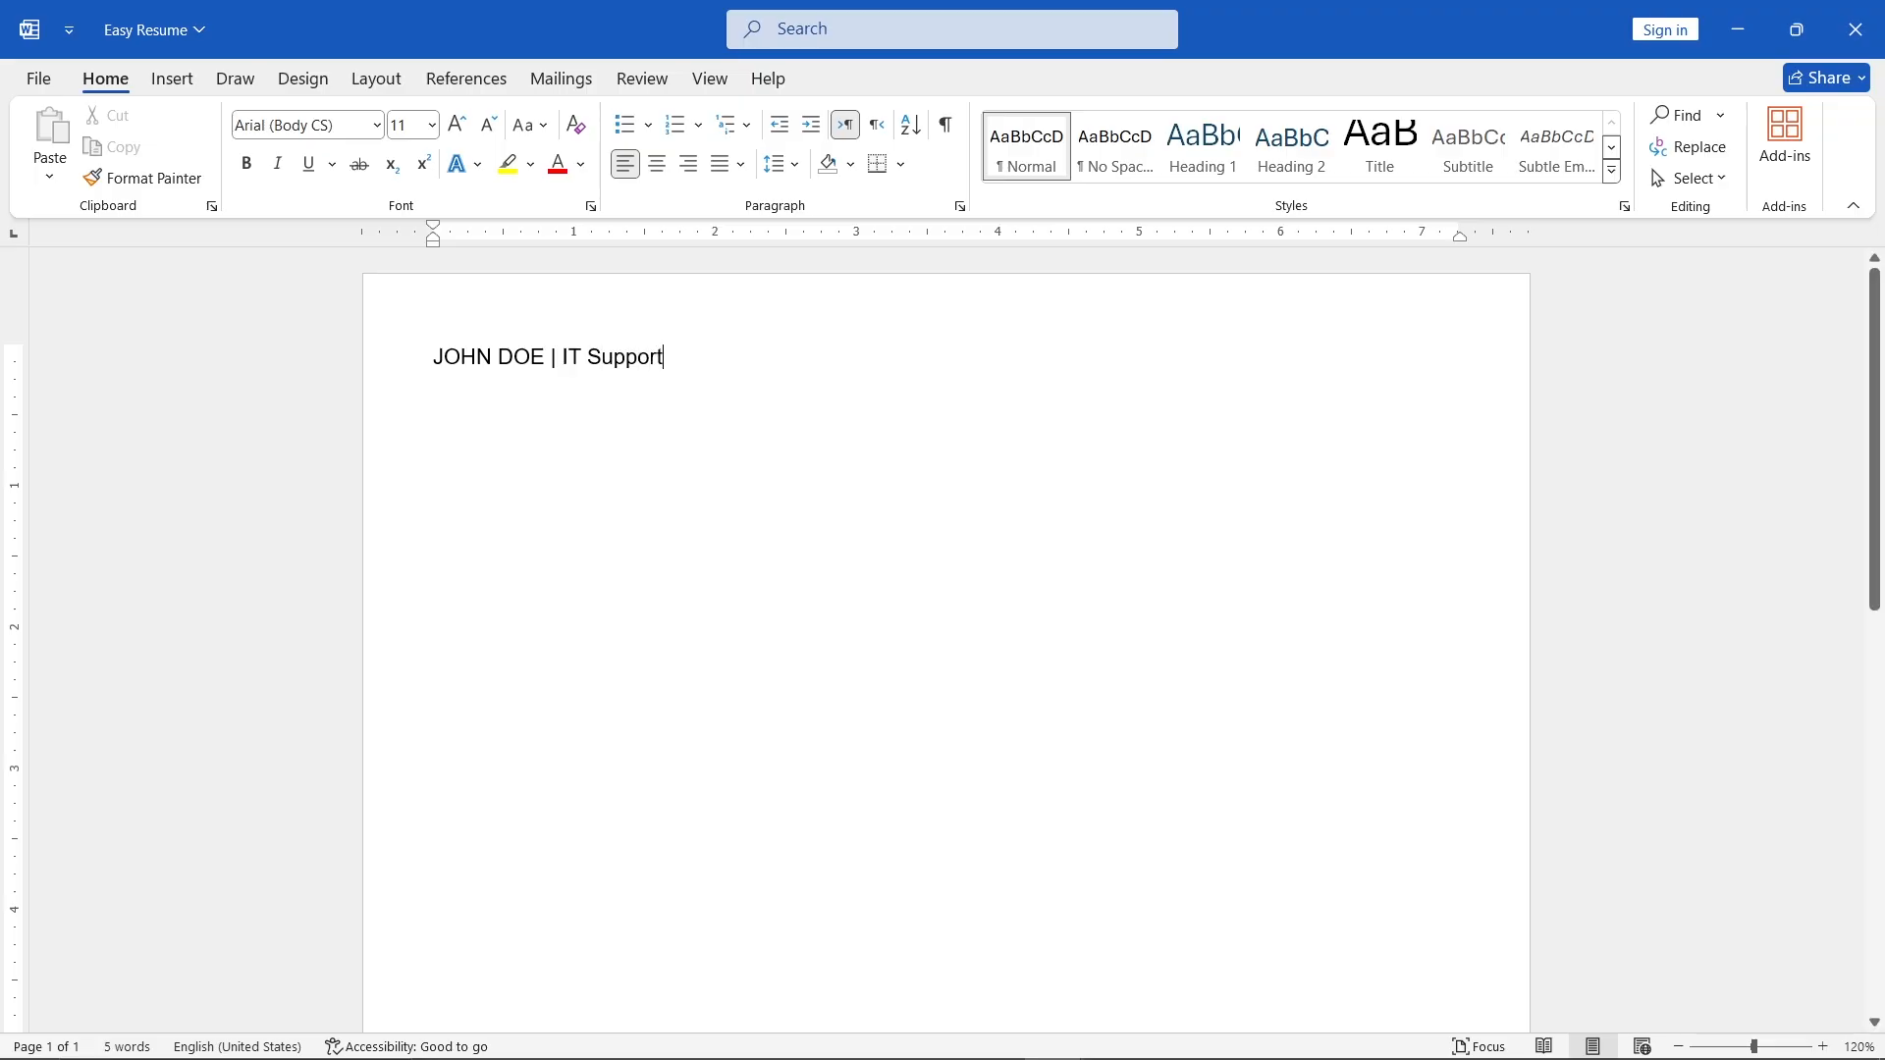
type("Specli")
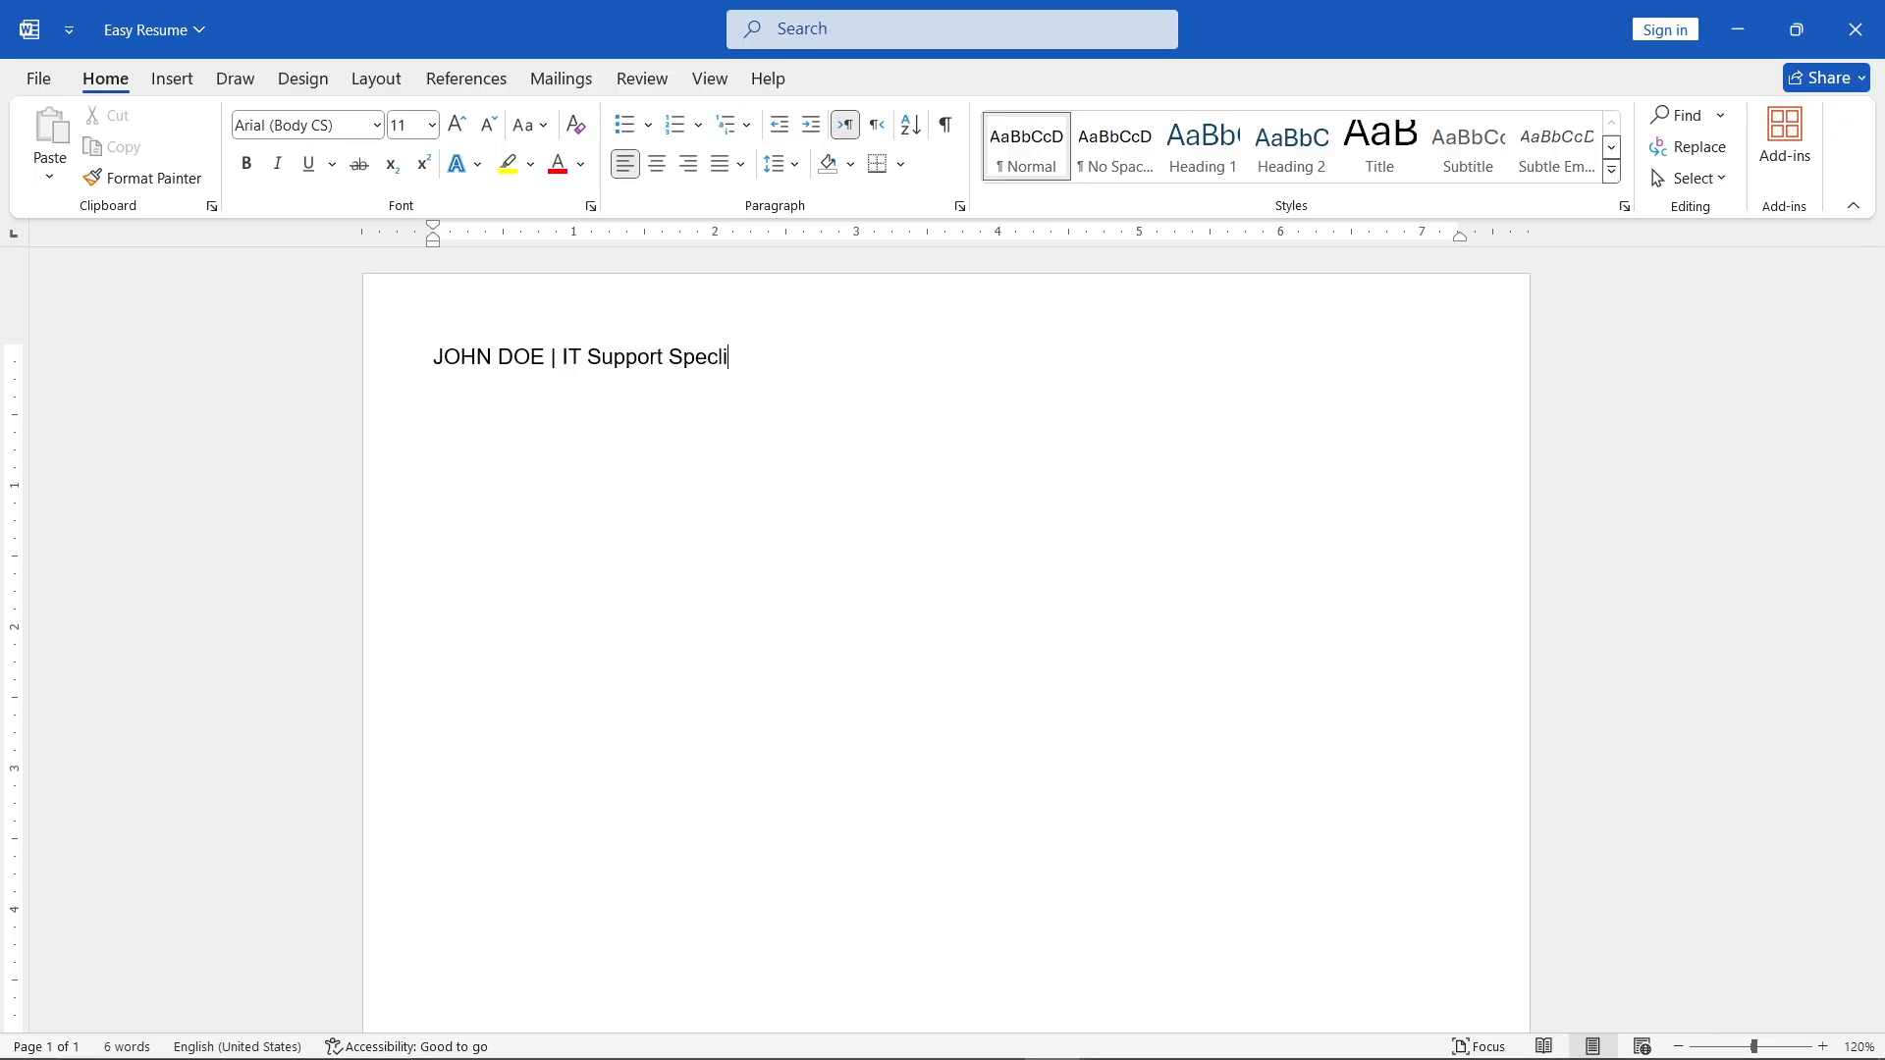
type("alist")
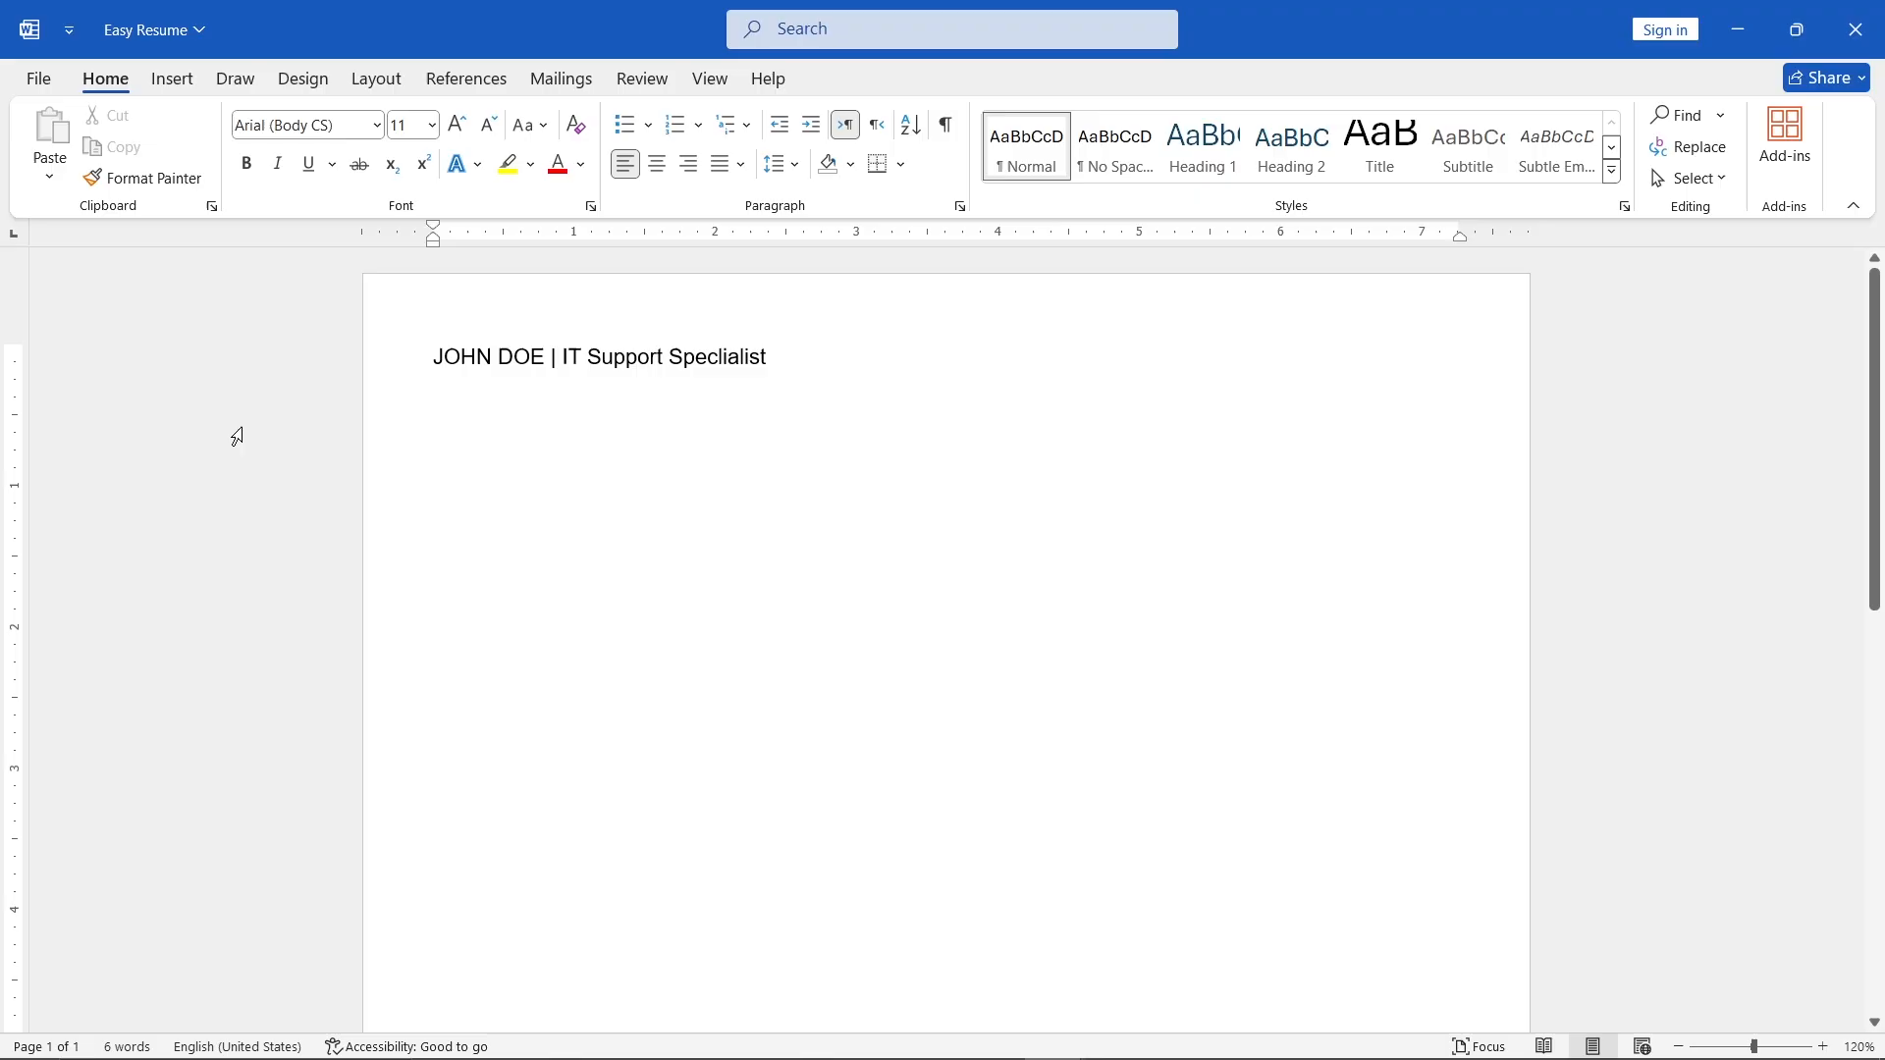
- Make JOHN DOE larger and bold, and add a bottom border under the header
double_click(487, 356)
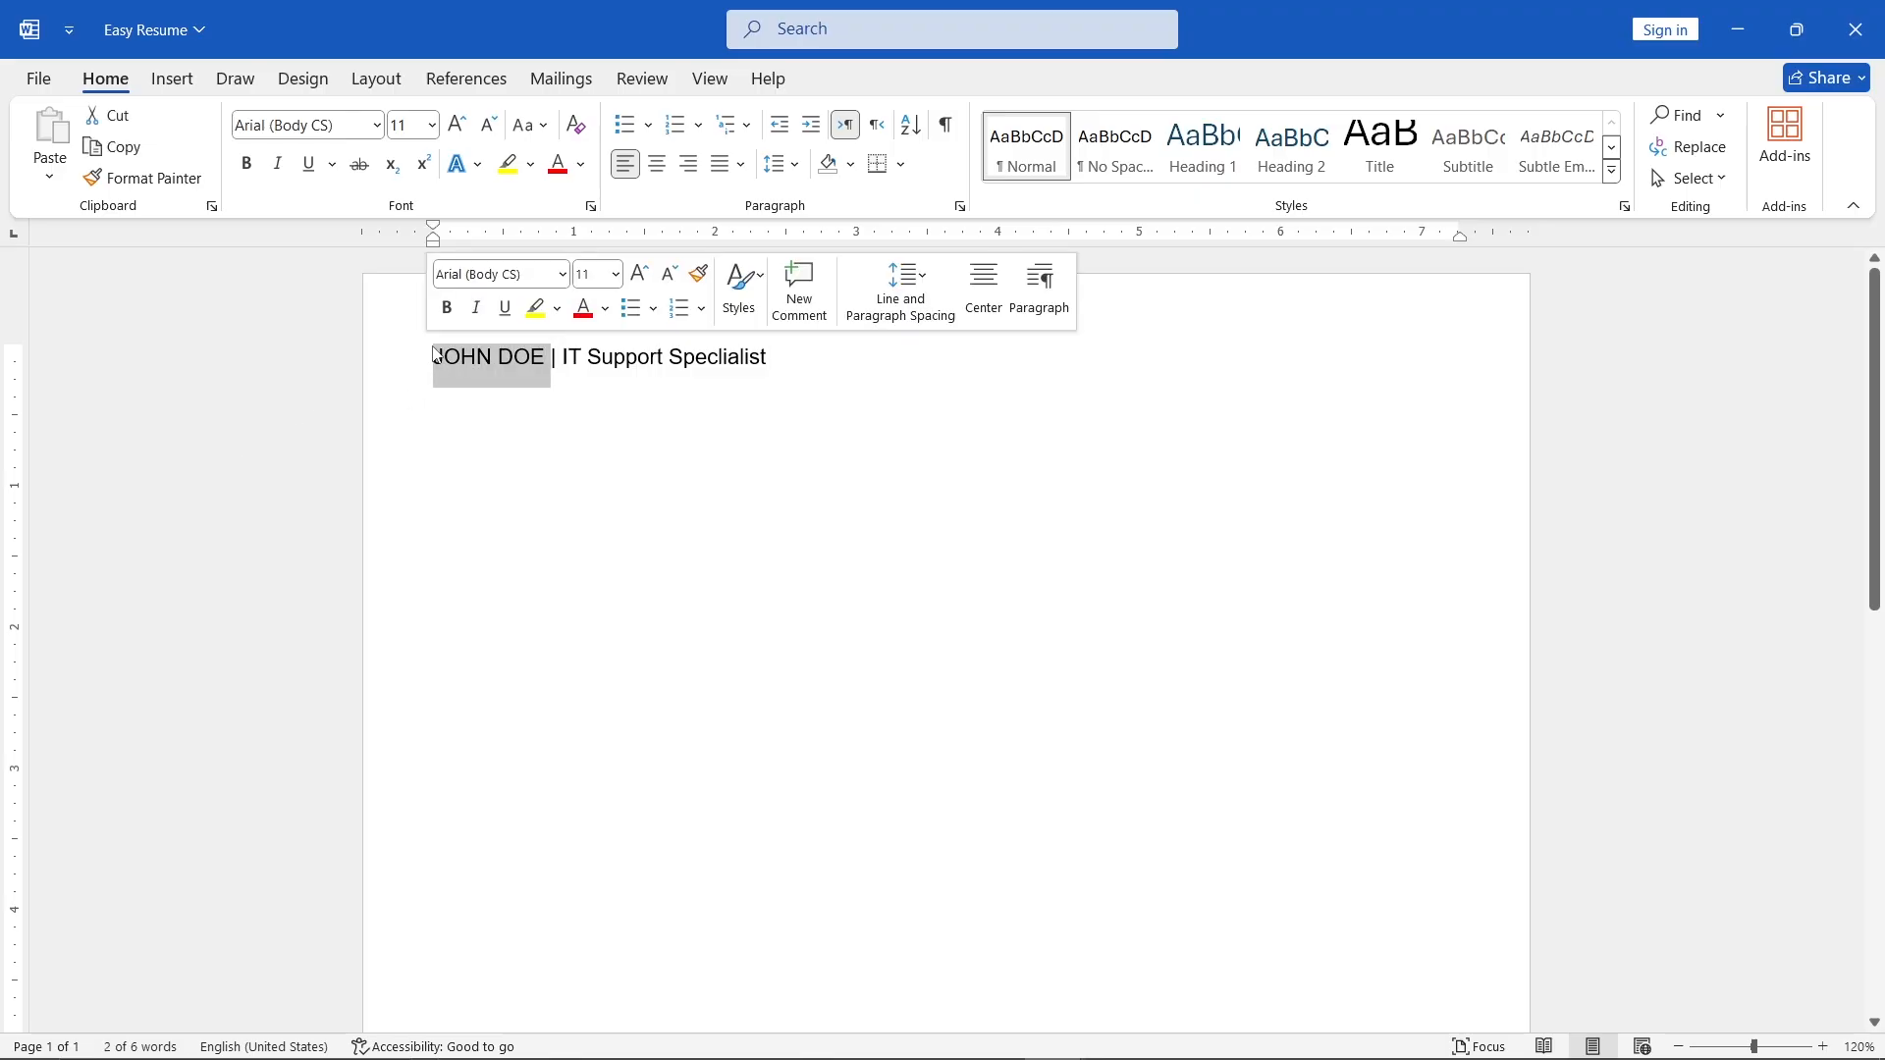
left_click(612, 275)
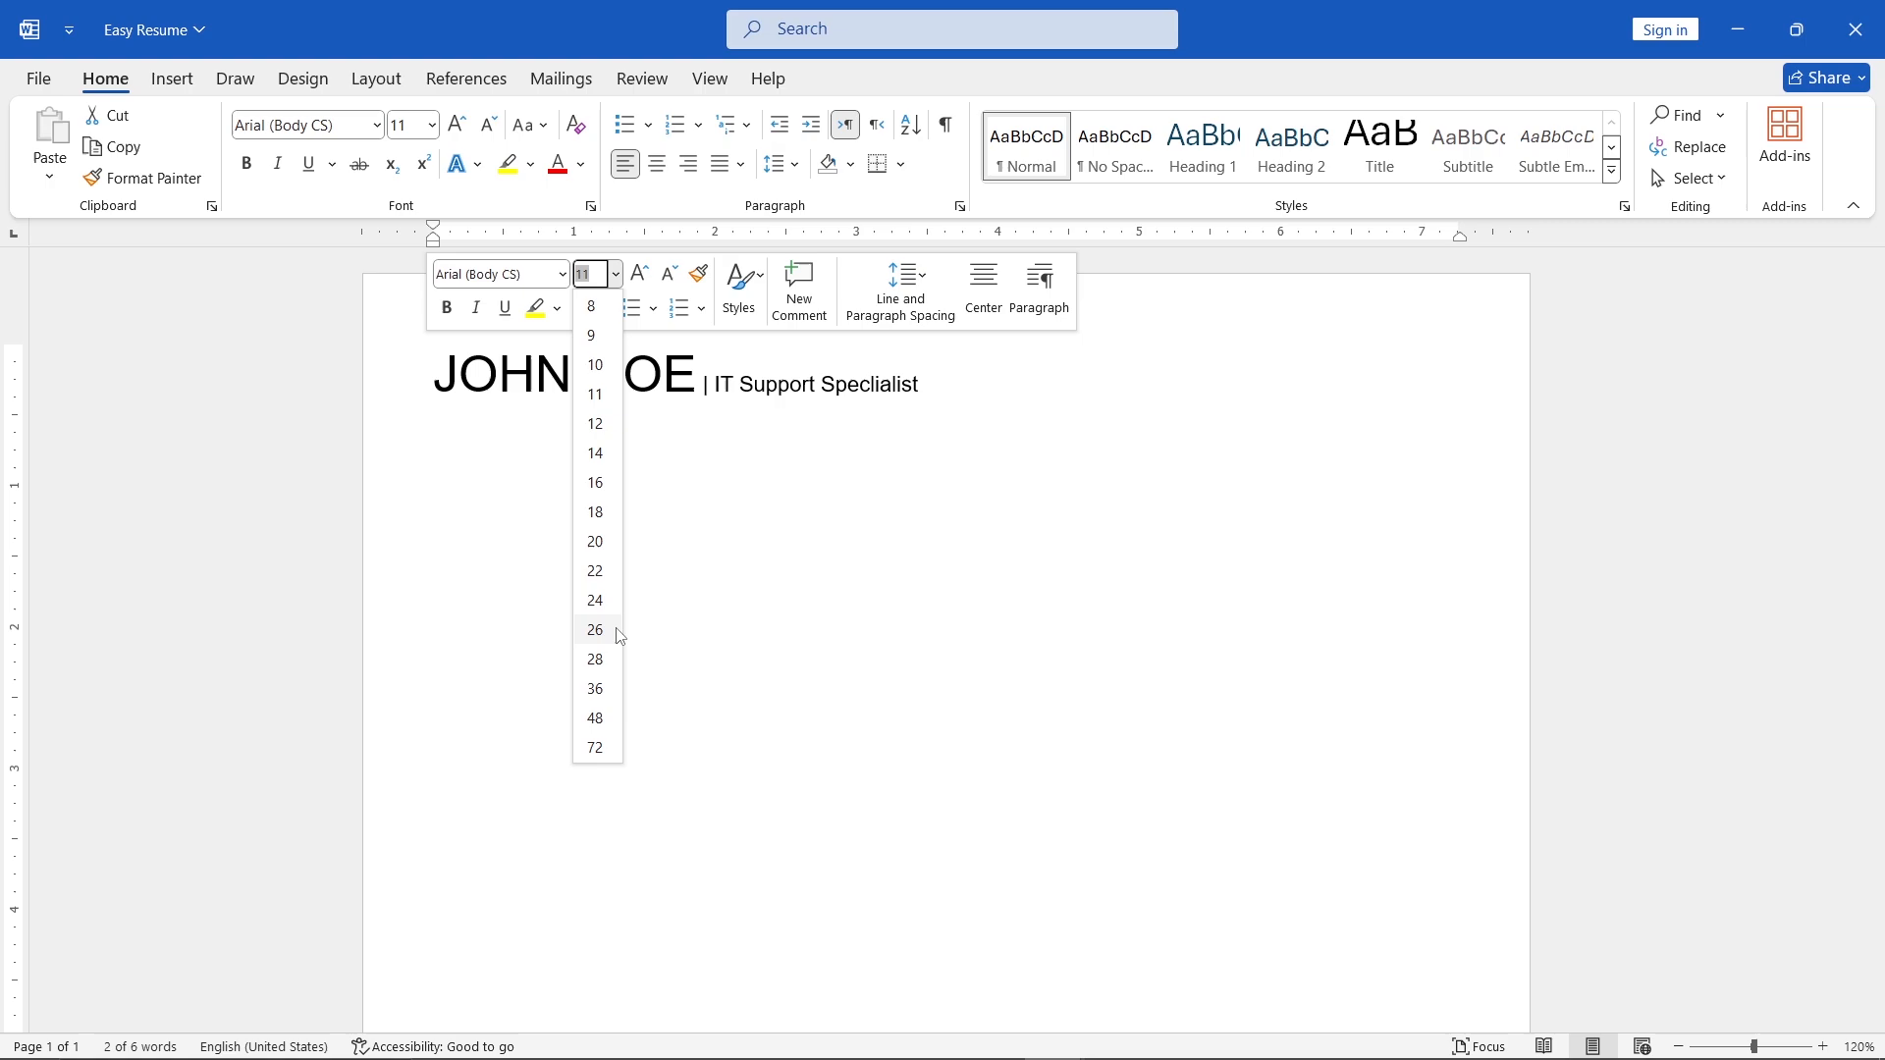
left_click(595, 628)
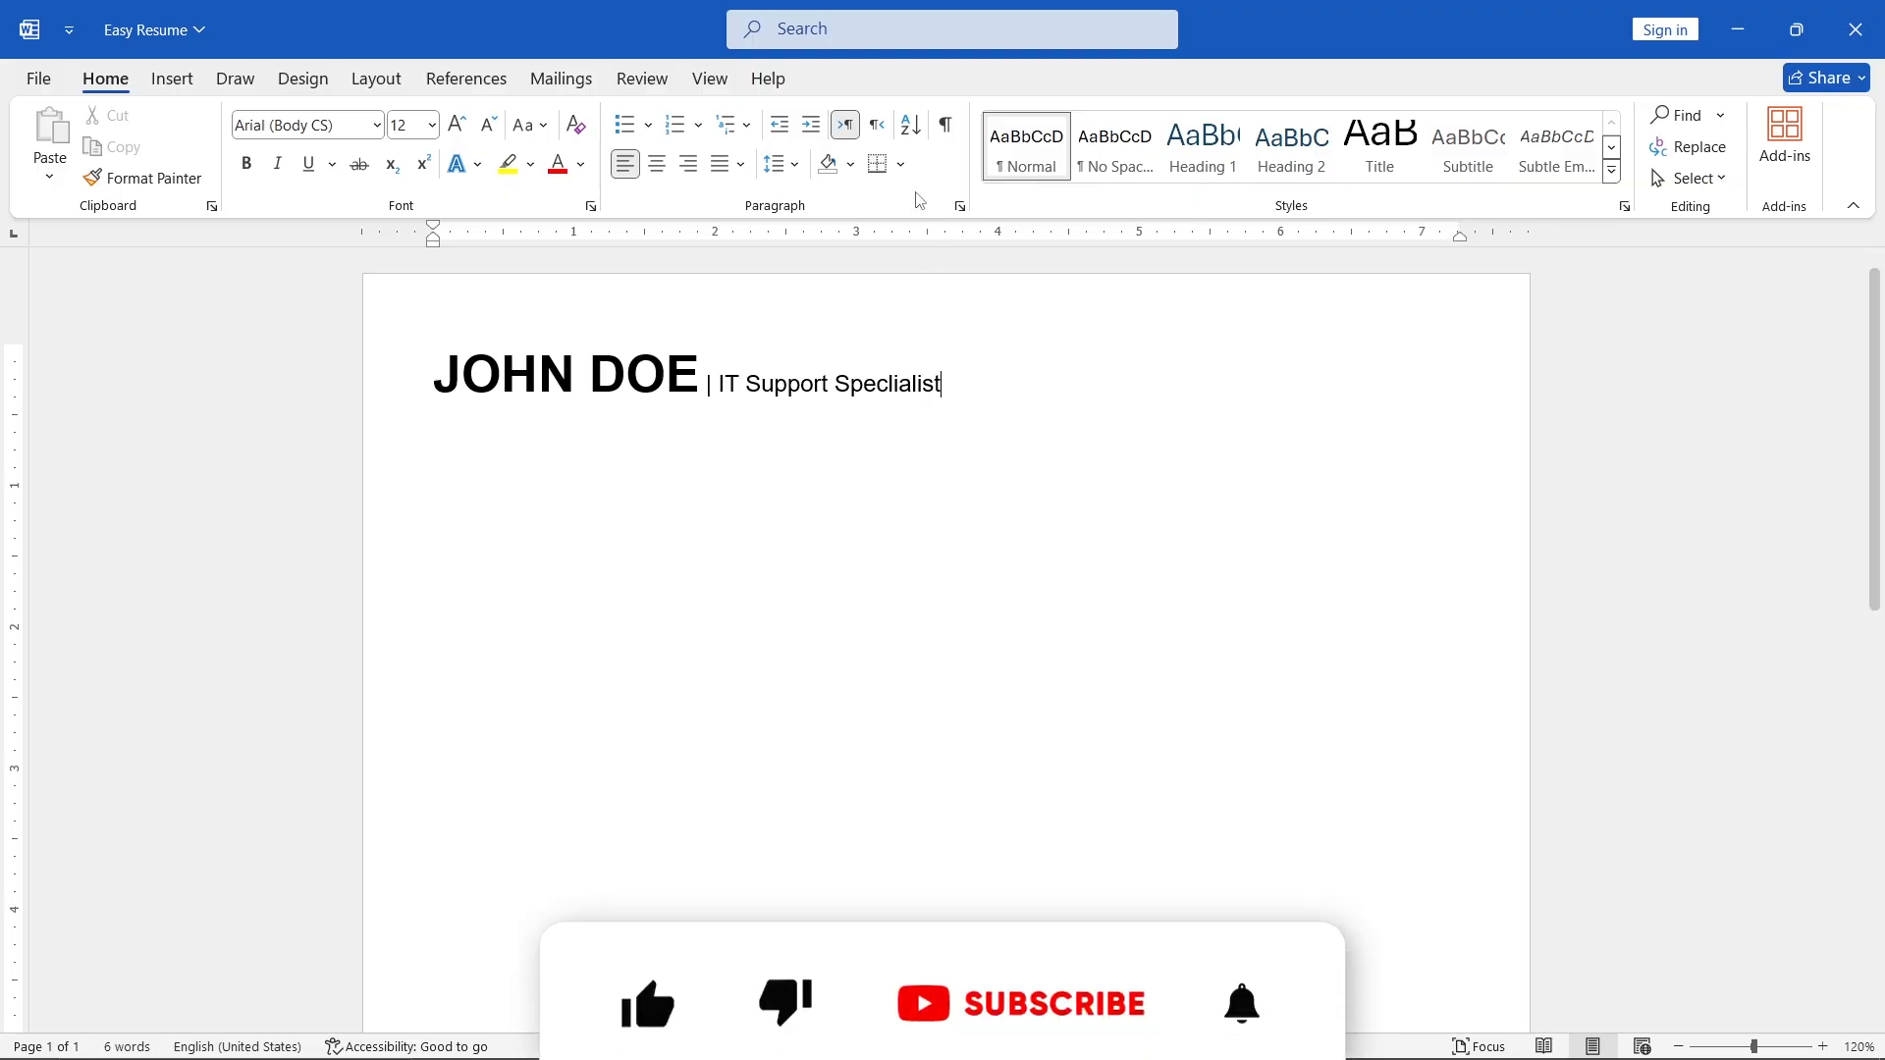
left_click(878, 164)
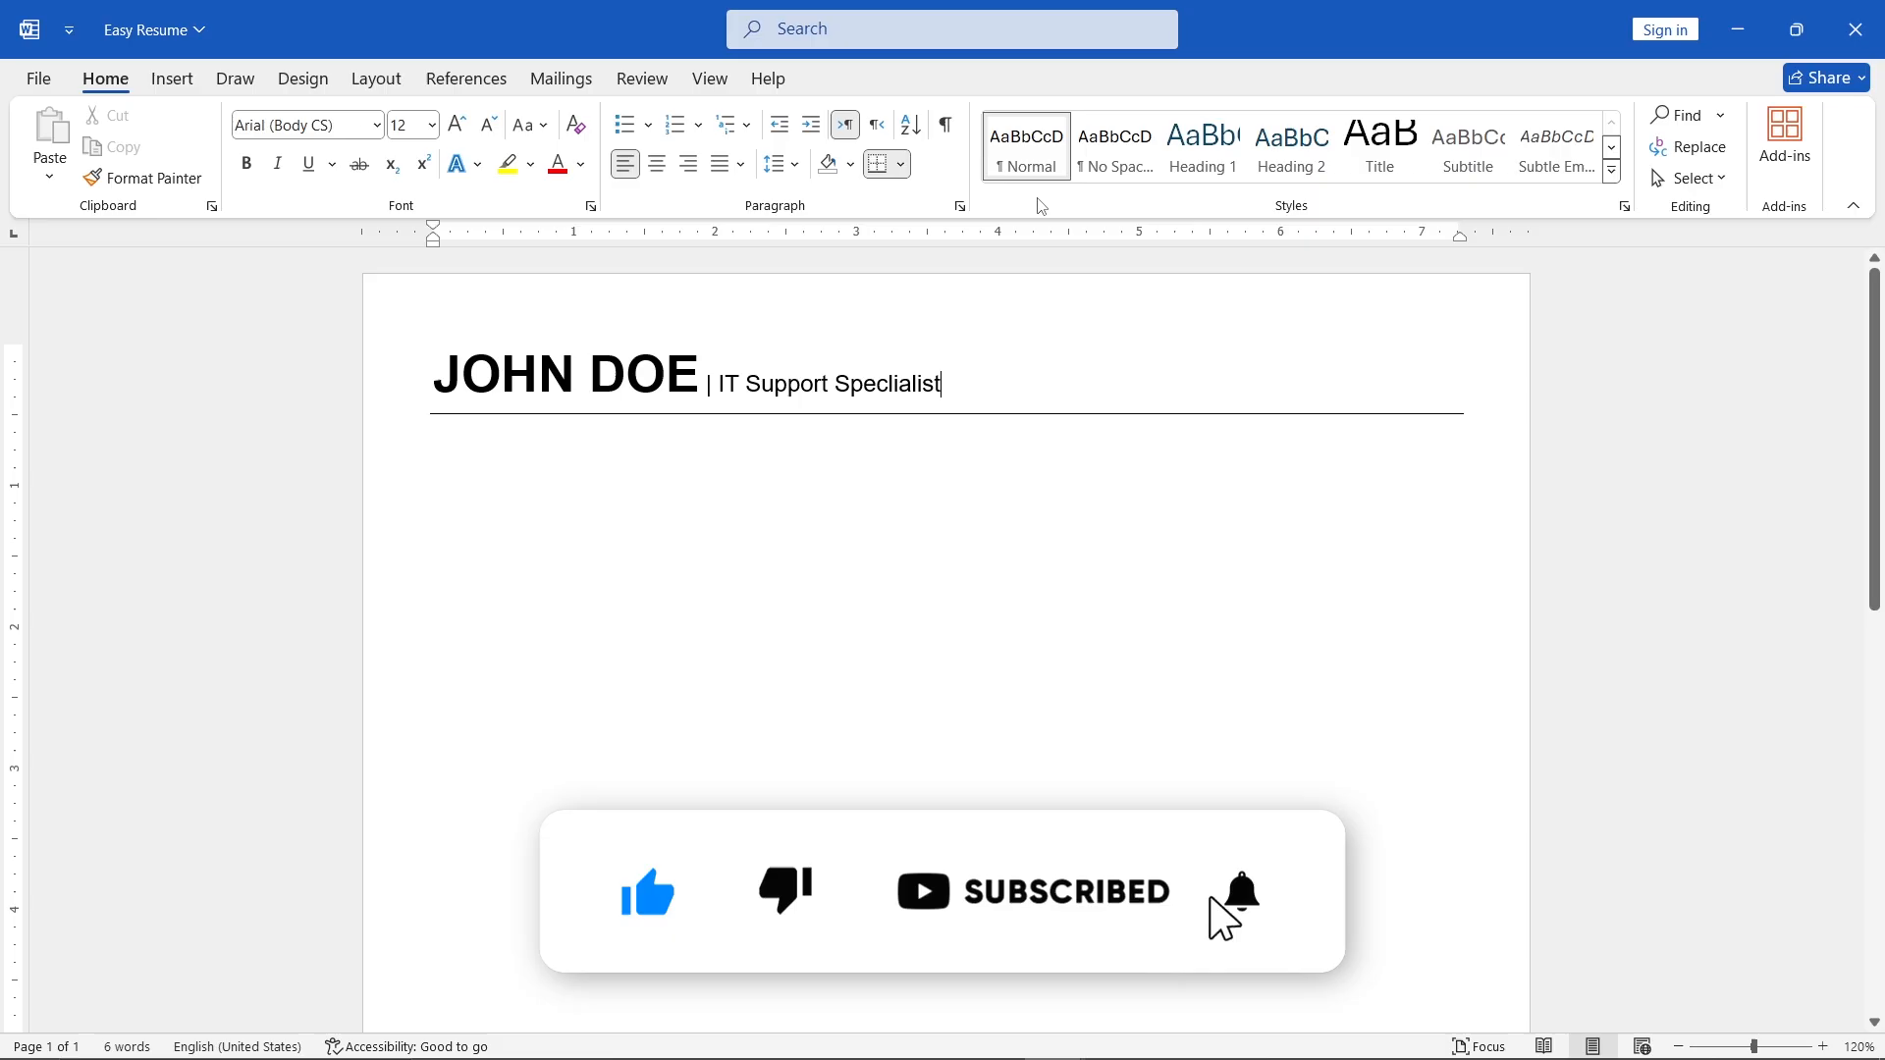
type("john.")
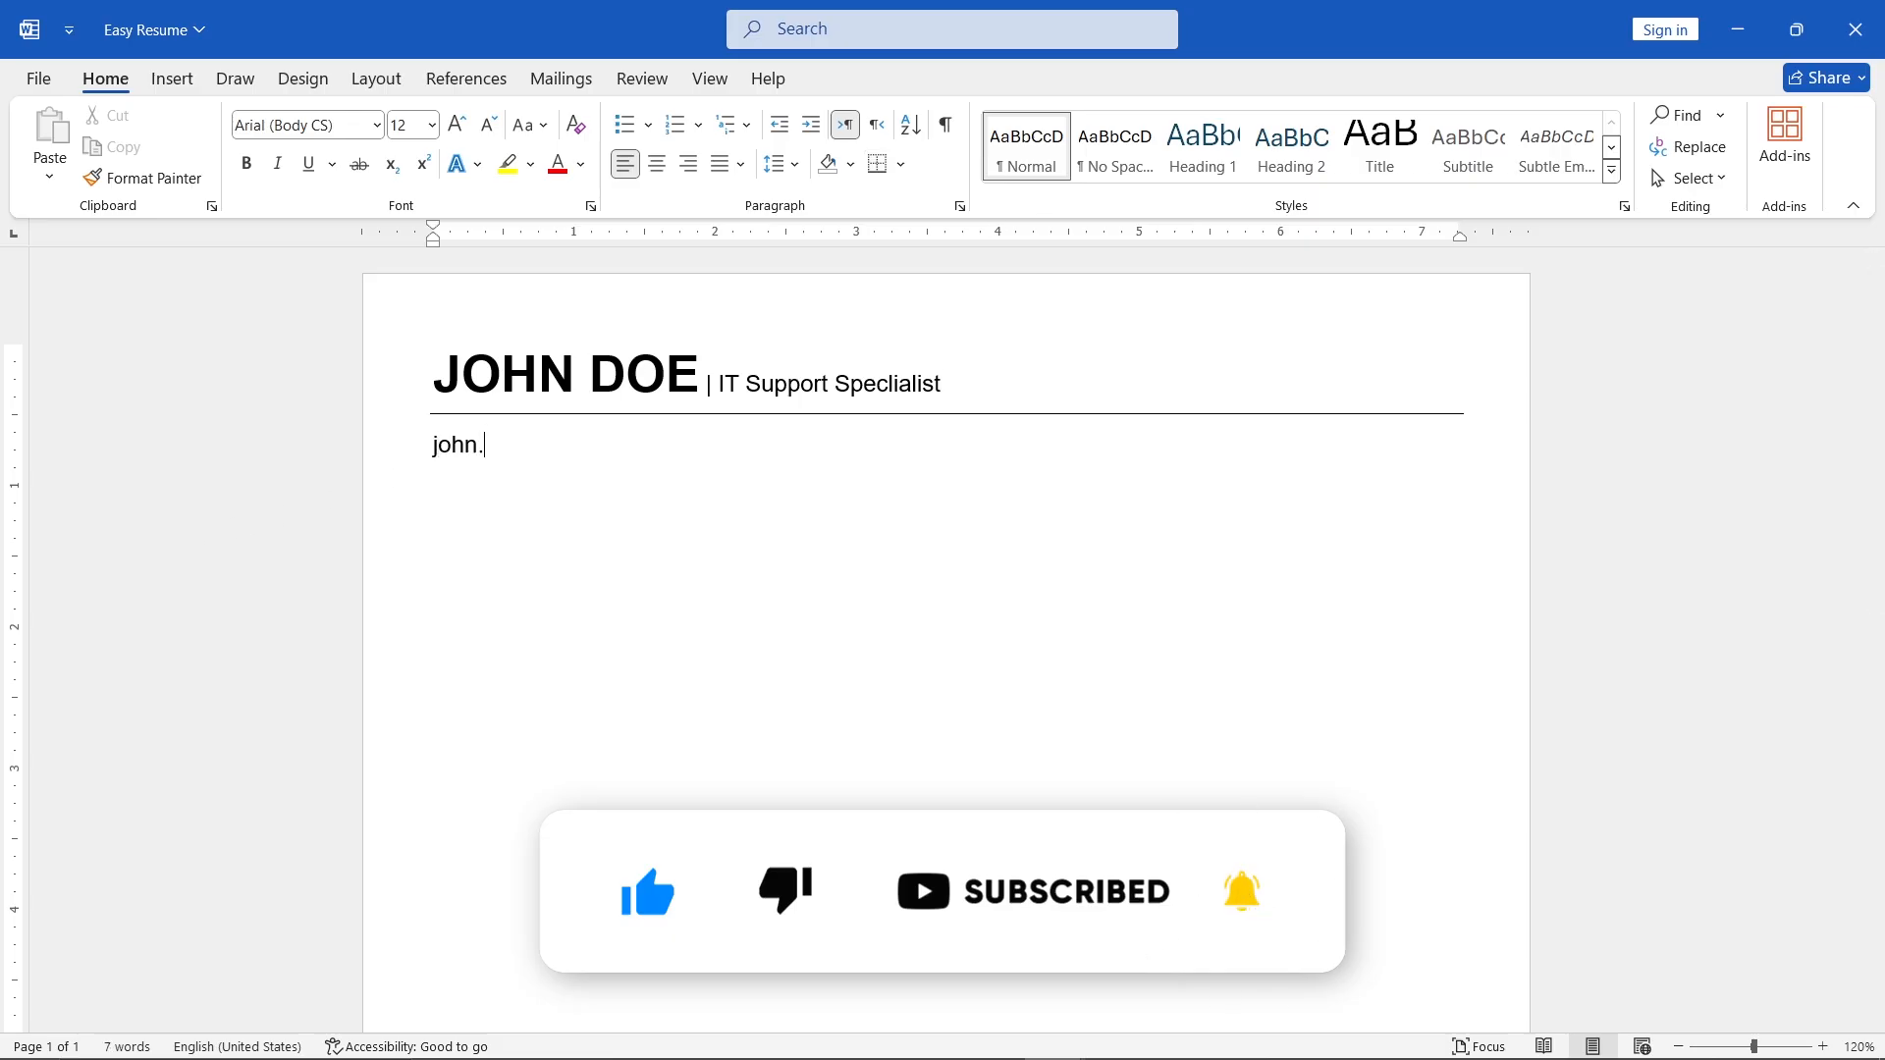
type("doe@email.com | +1 555 234 567 | linked")
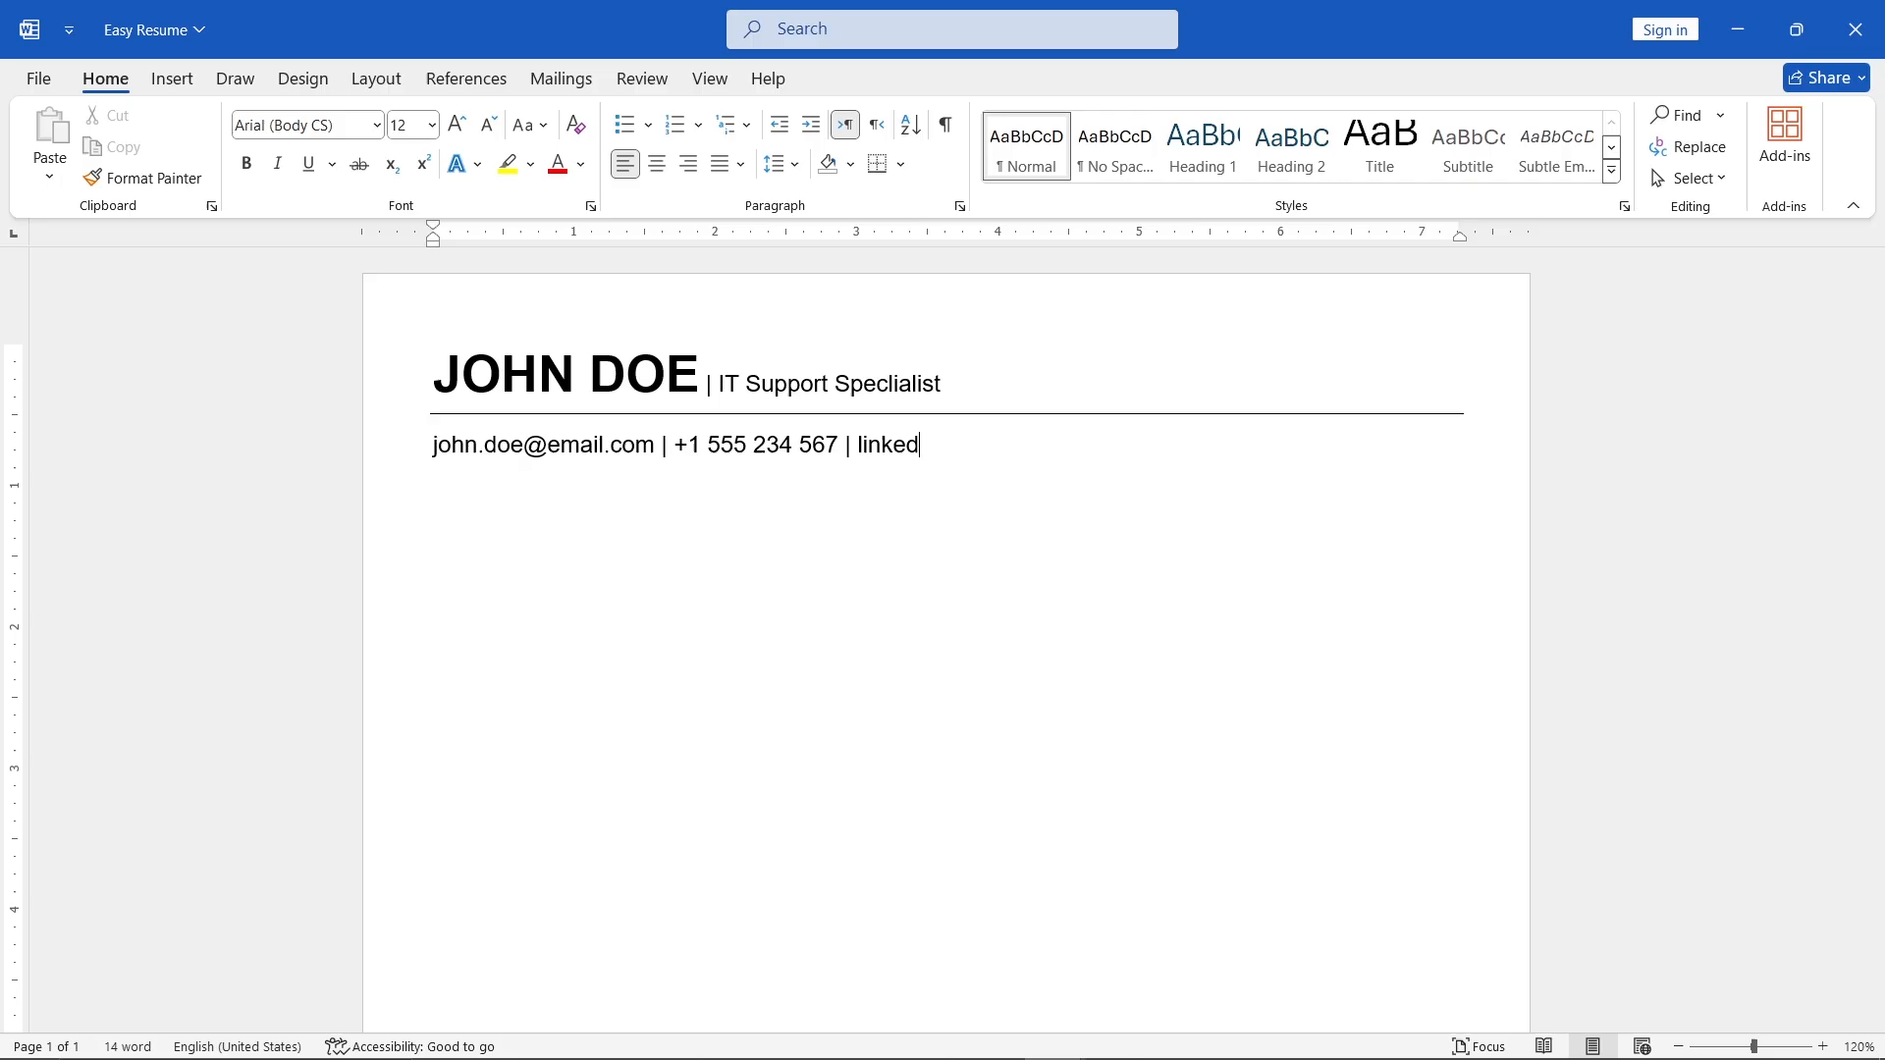
type("in.com/in/johndoe |")
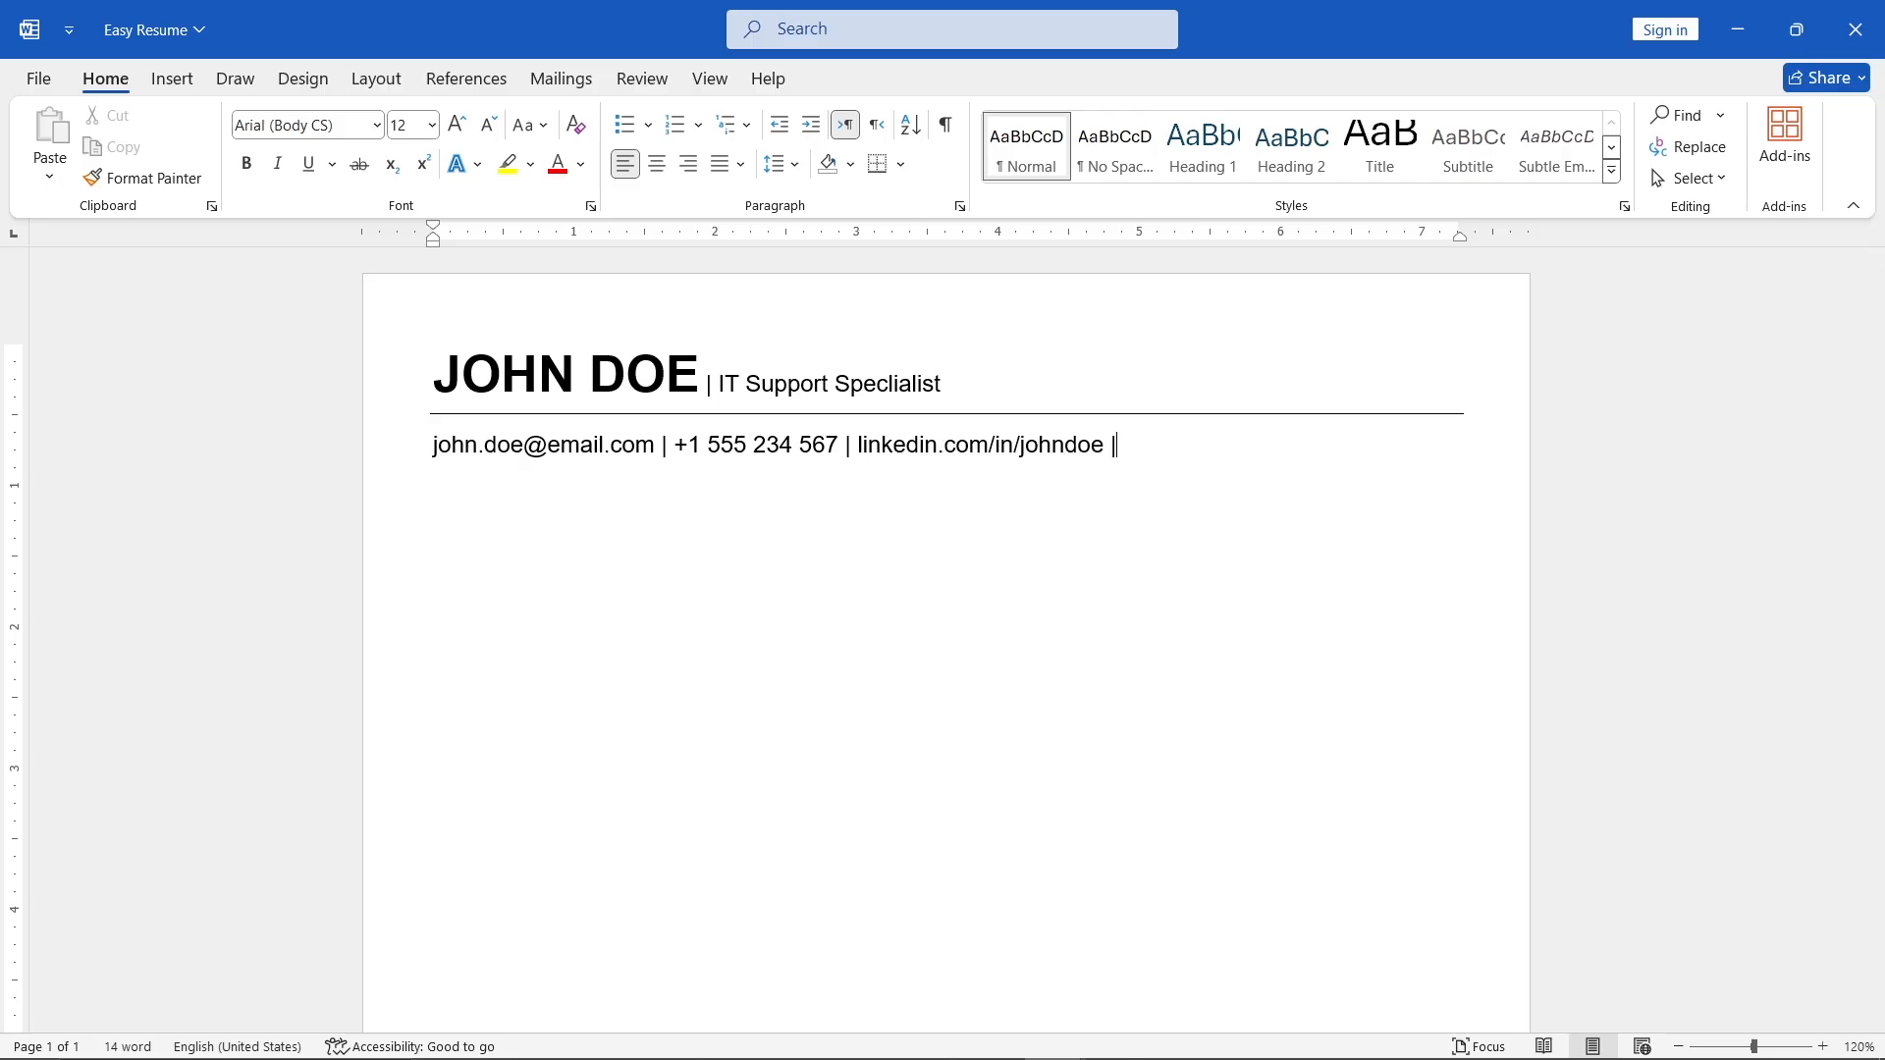
type("New York, NY")
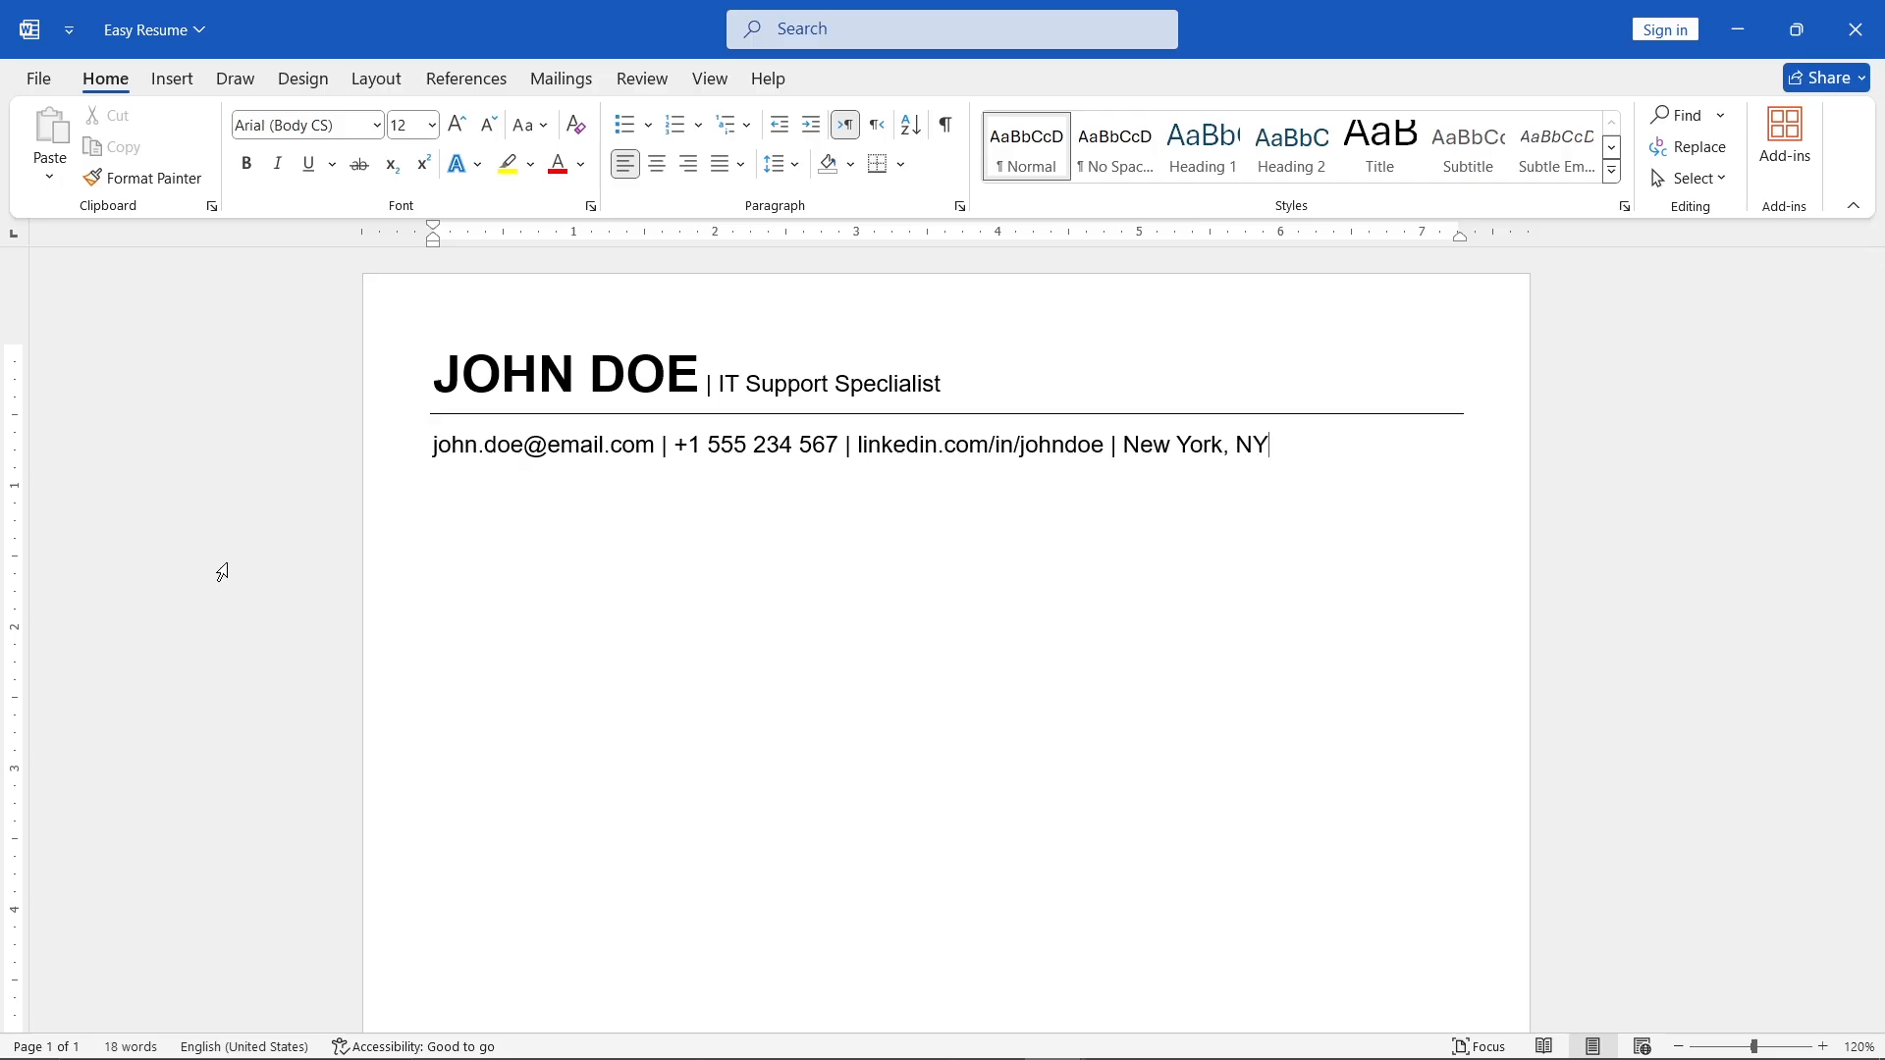
- Add a SUMMARY heading and enlarge it with Grow Font
type("SUMM")
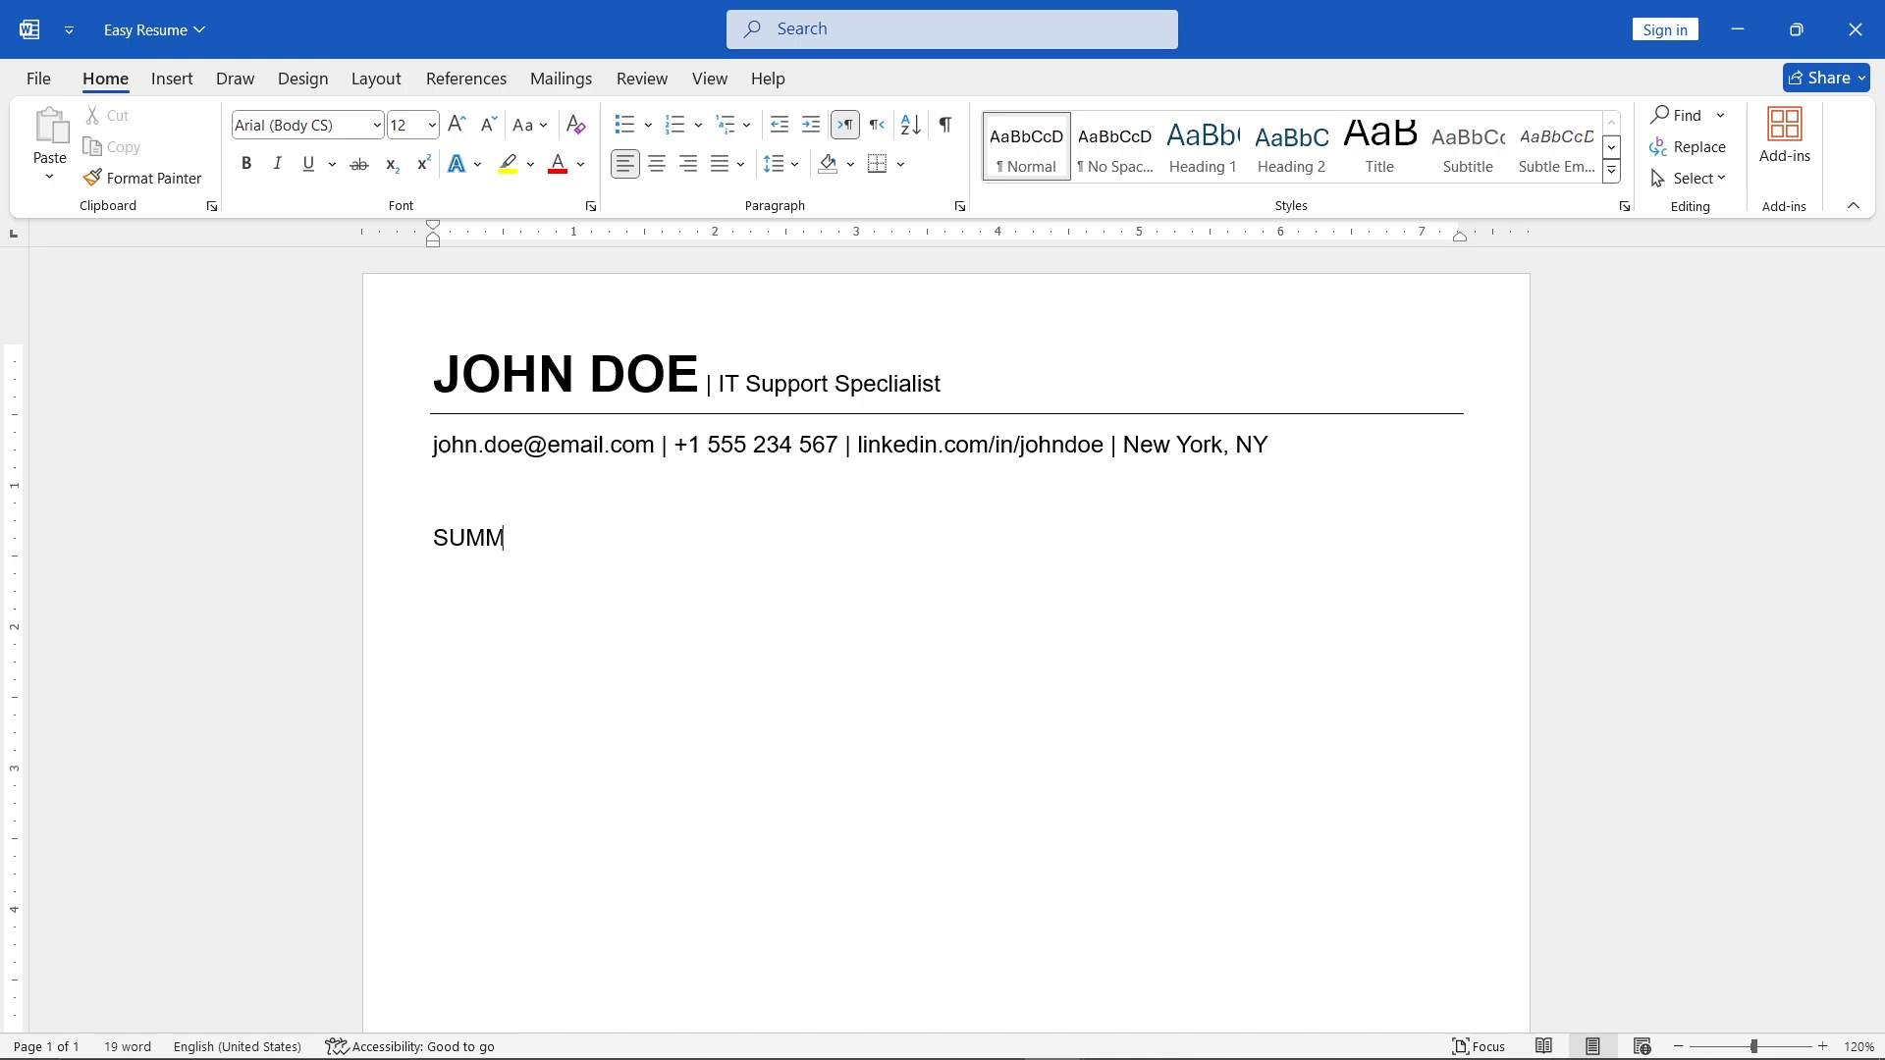
type("ARY")
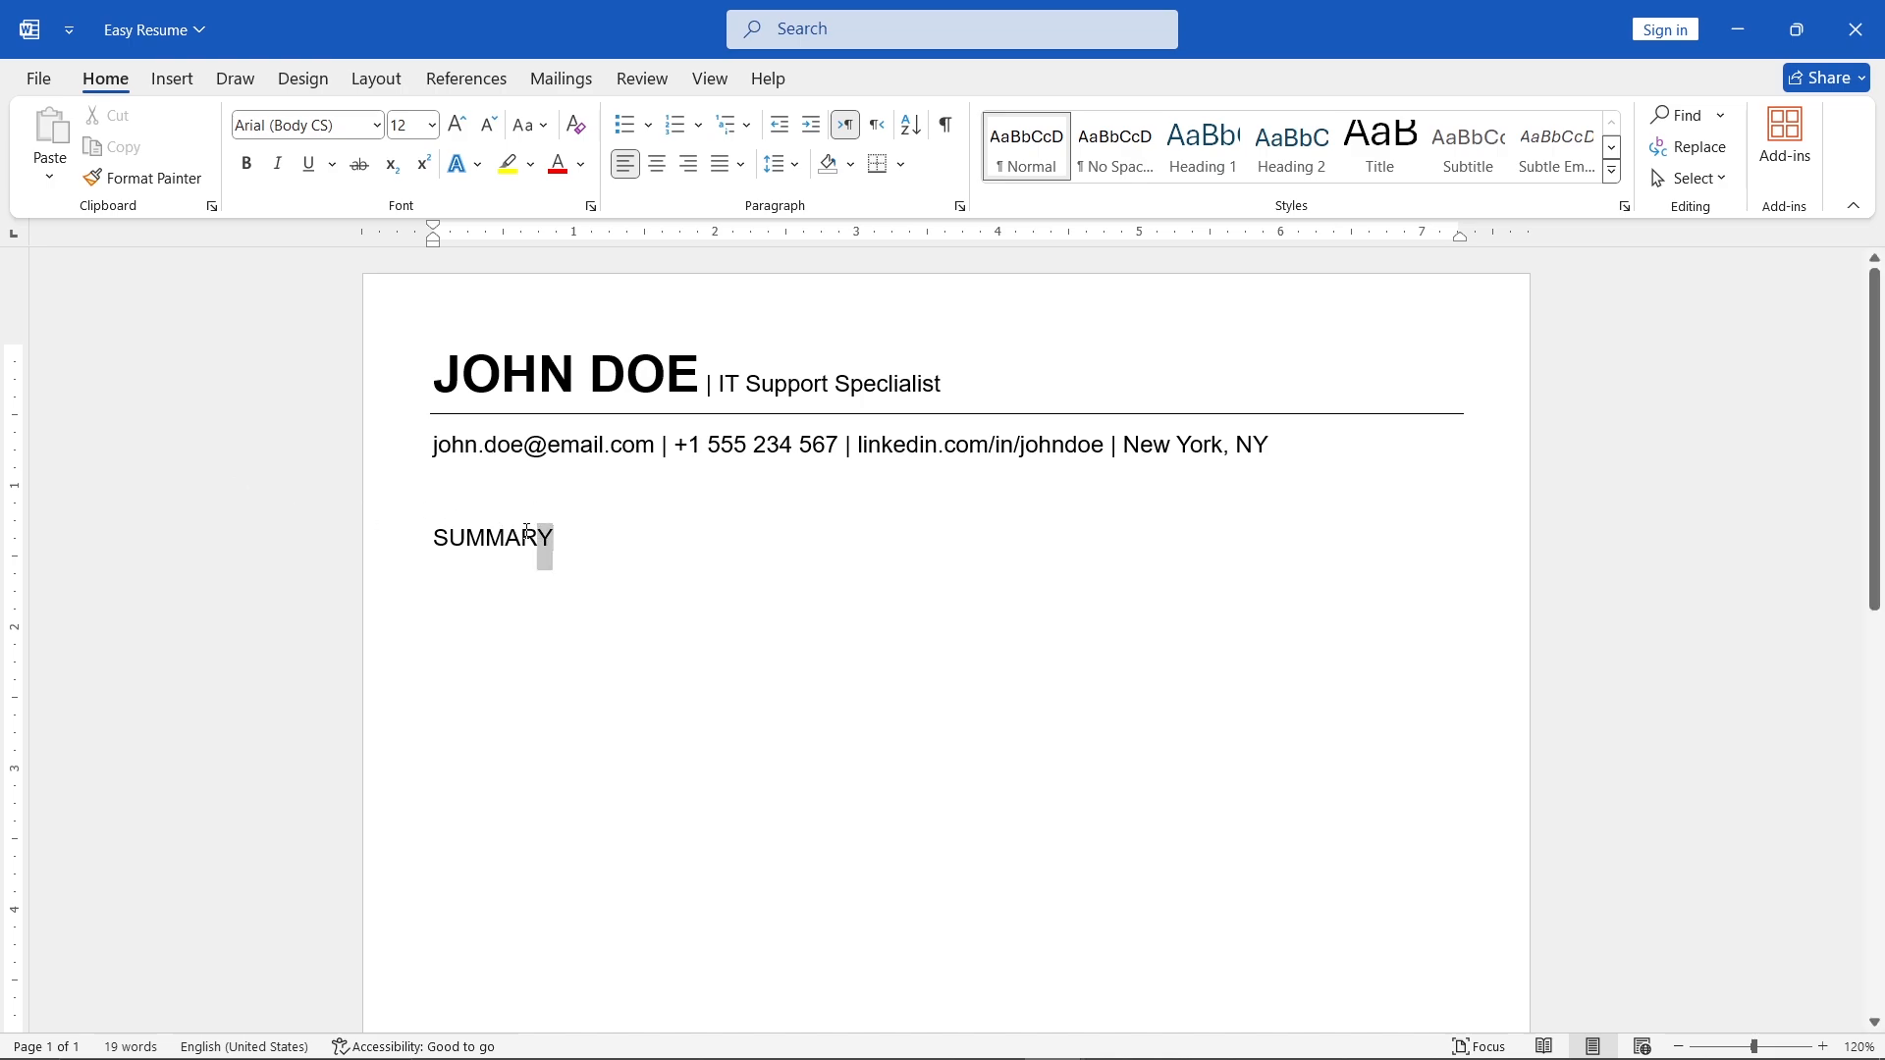
double_click(493, 537)
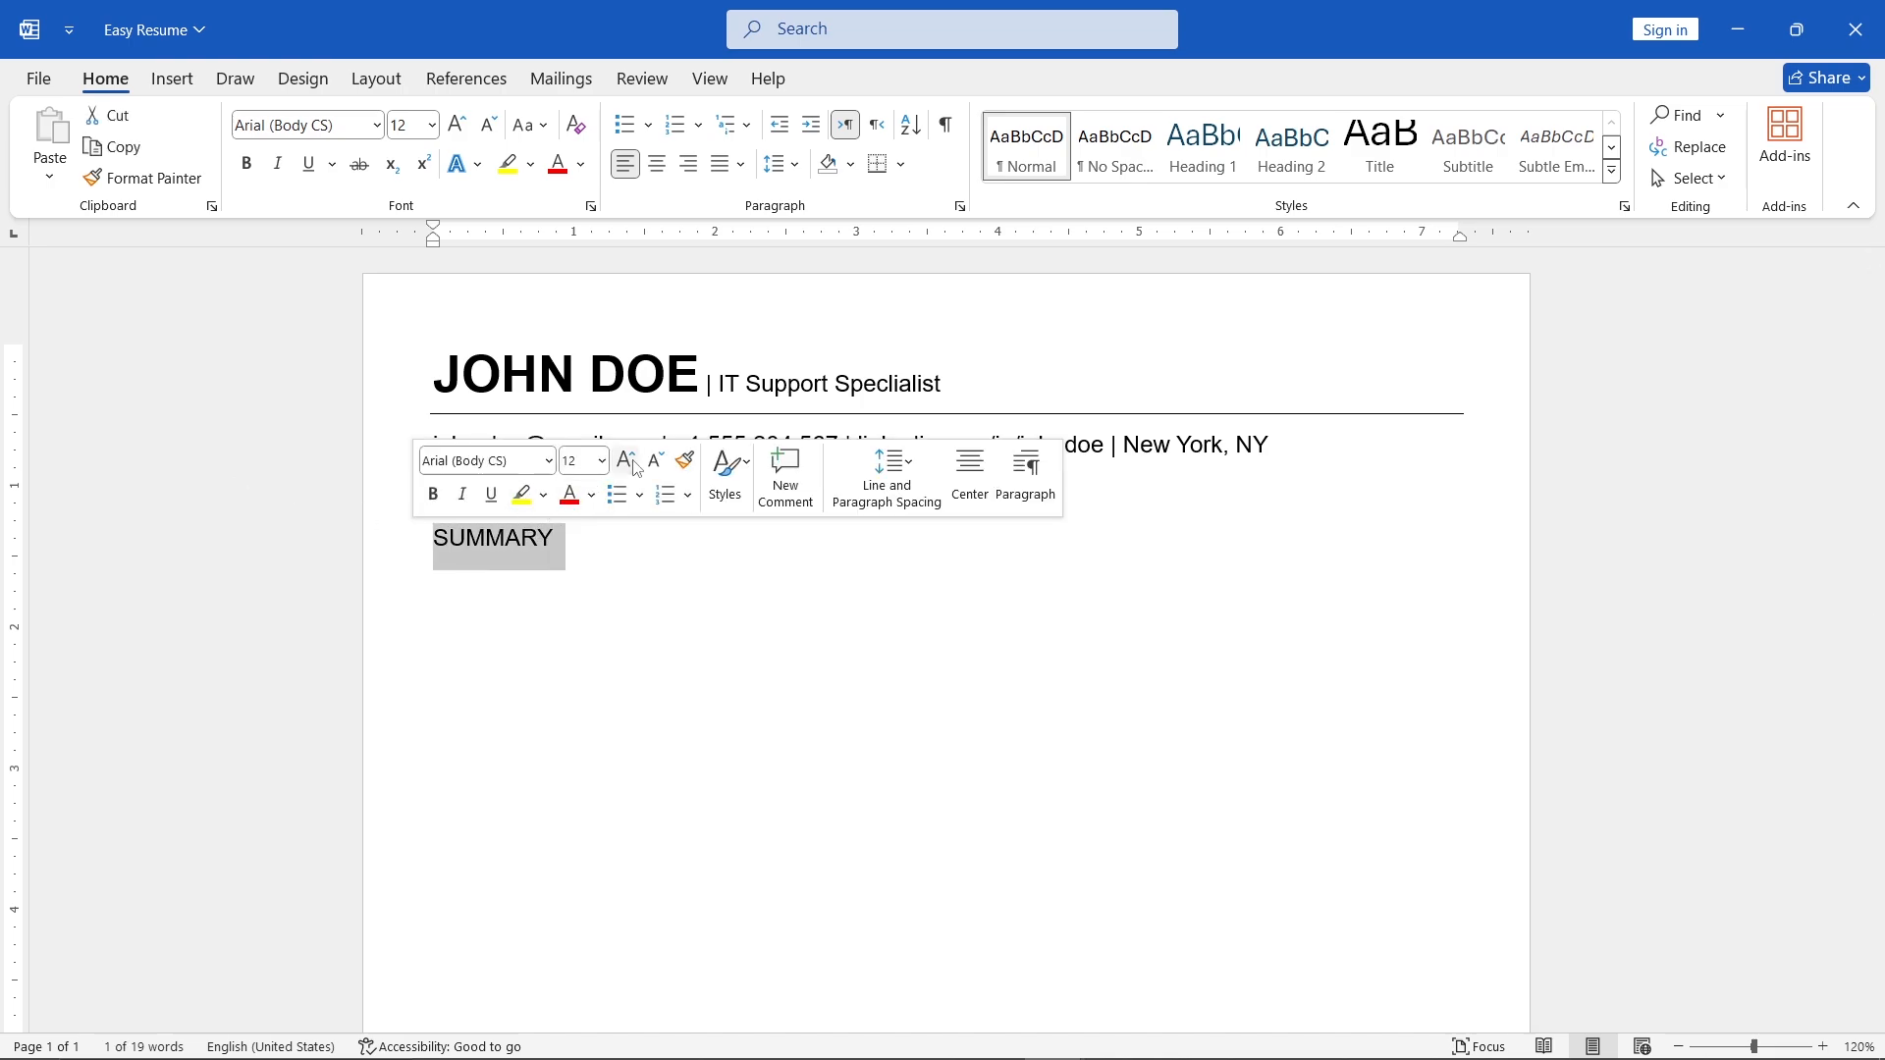
left_click(433, 494)
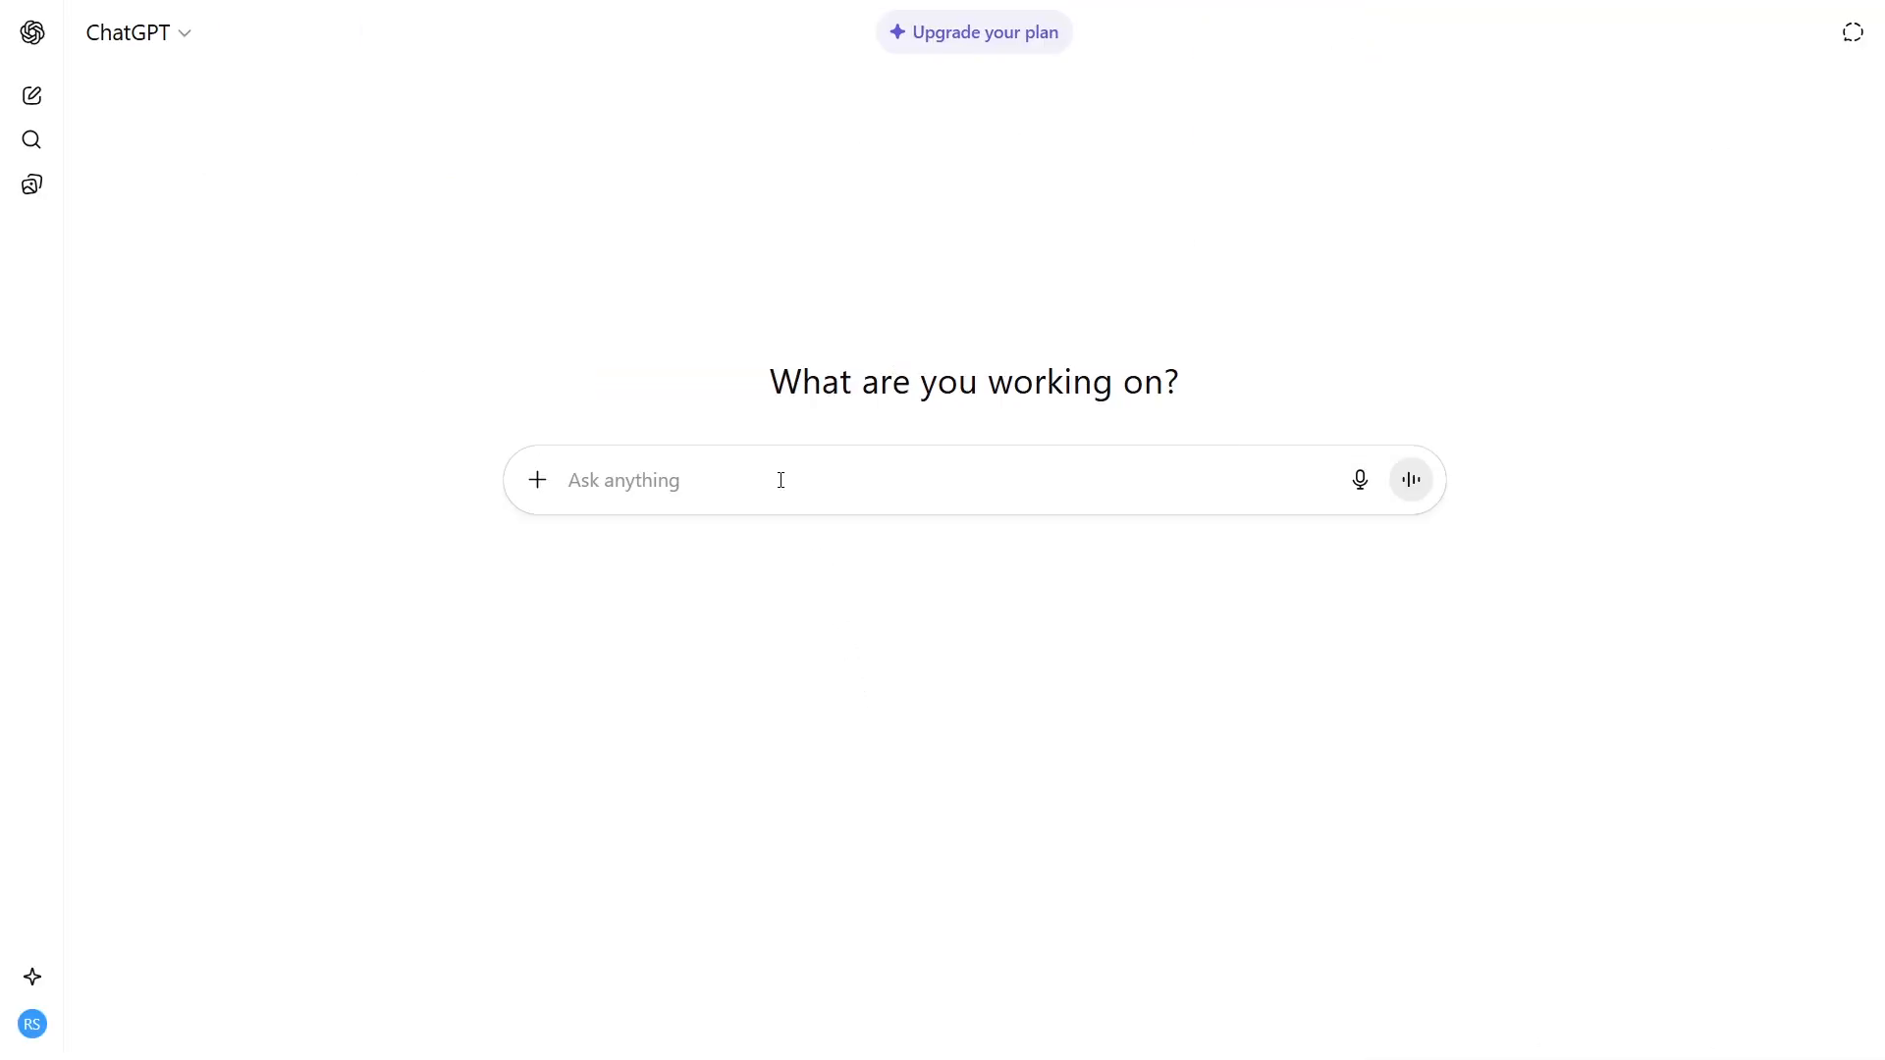
- Ask ChatGPT for a resume summary for an IT Support Specialist with 3 years' experience
type("Write a professional resume summary for an \"IT Support Specialist\" with 3 years of experience. Highlight troubleshooting, hardware/software support, and customer service skills. Keep it 3 sentences, concise, and ATS-friendly.")
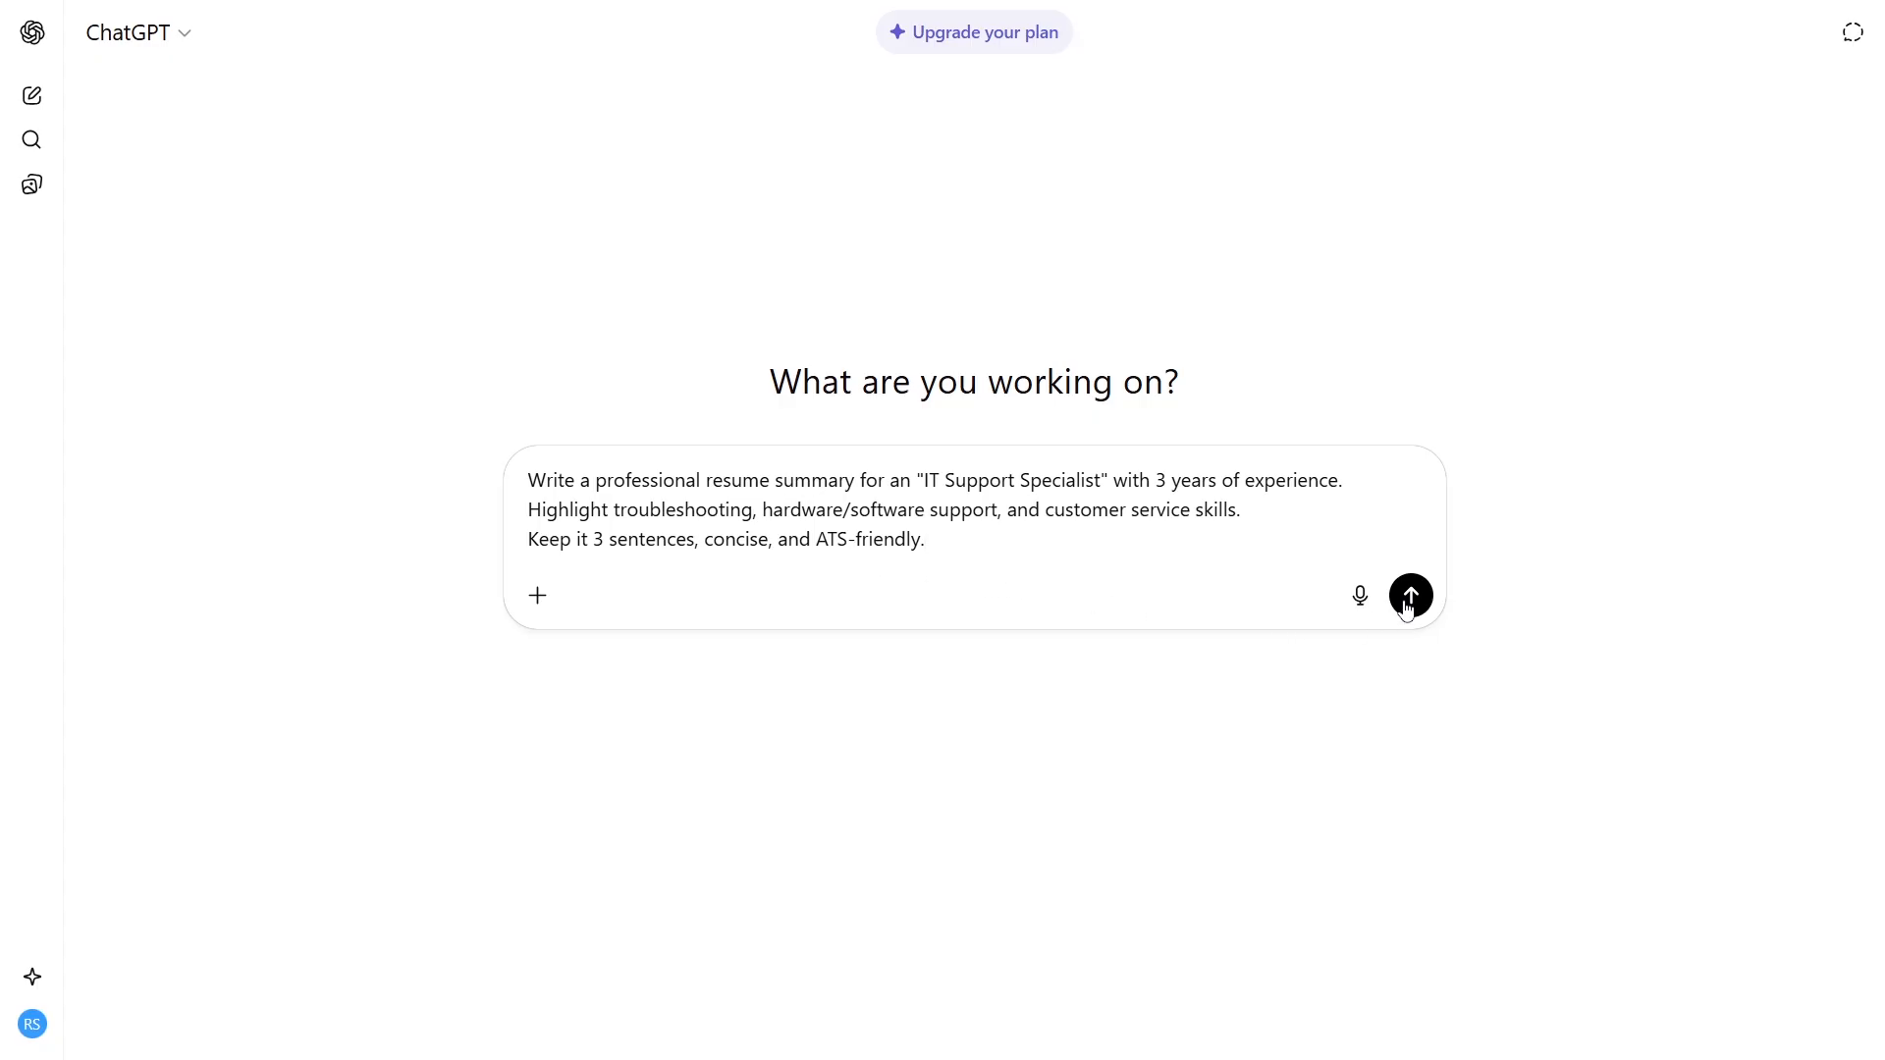
left_click(1410, 595)
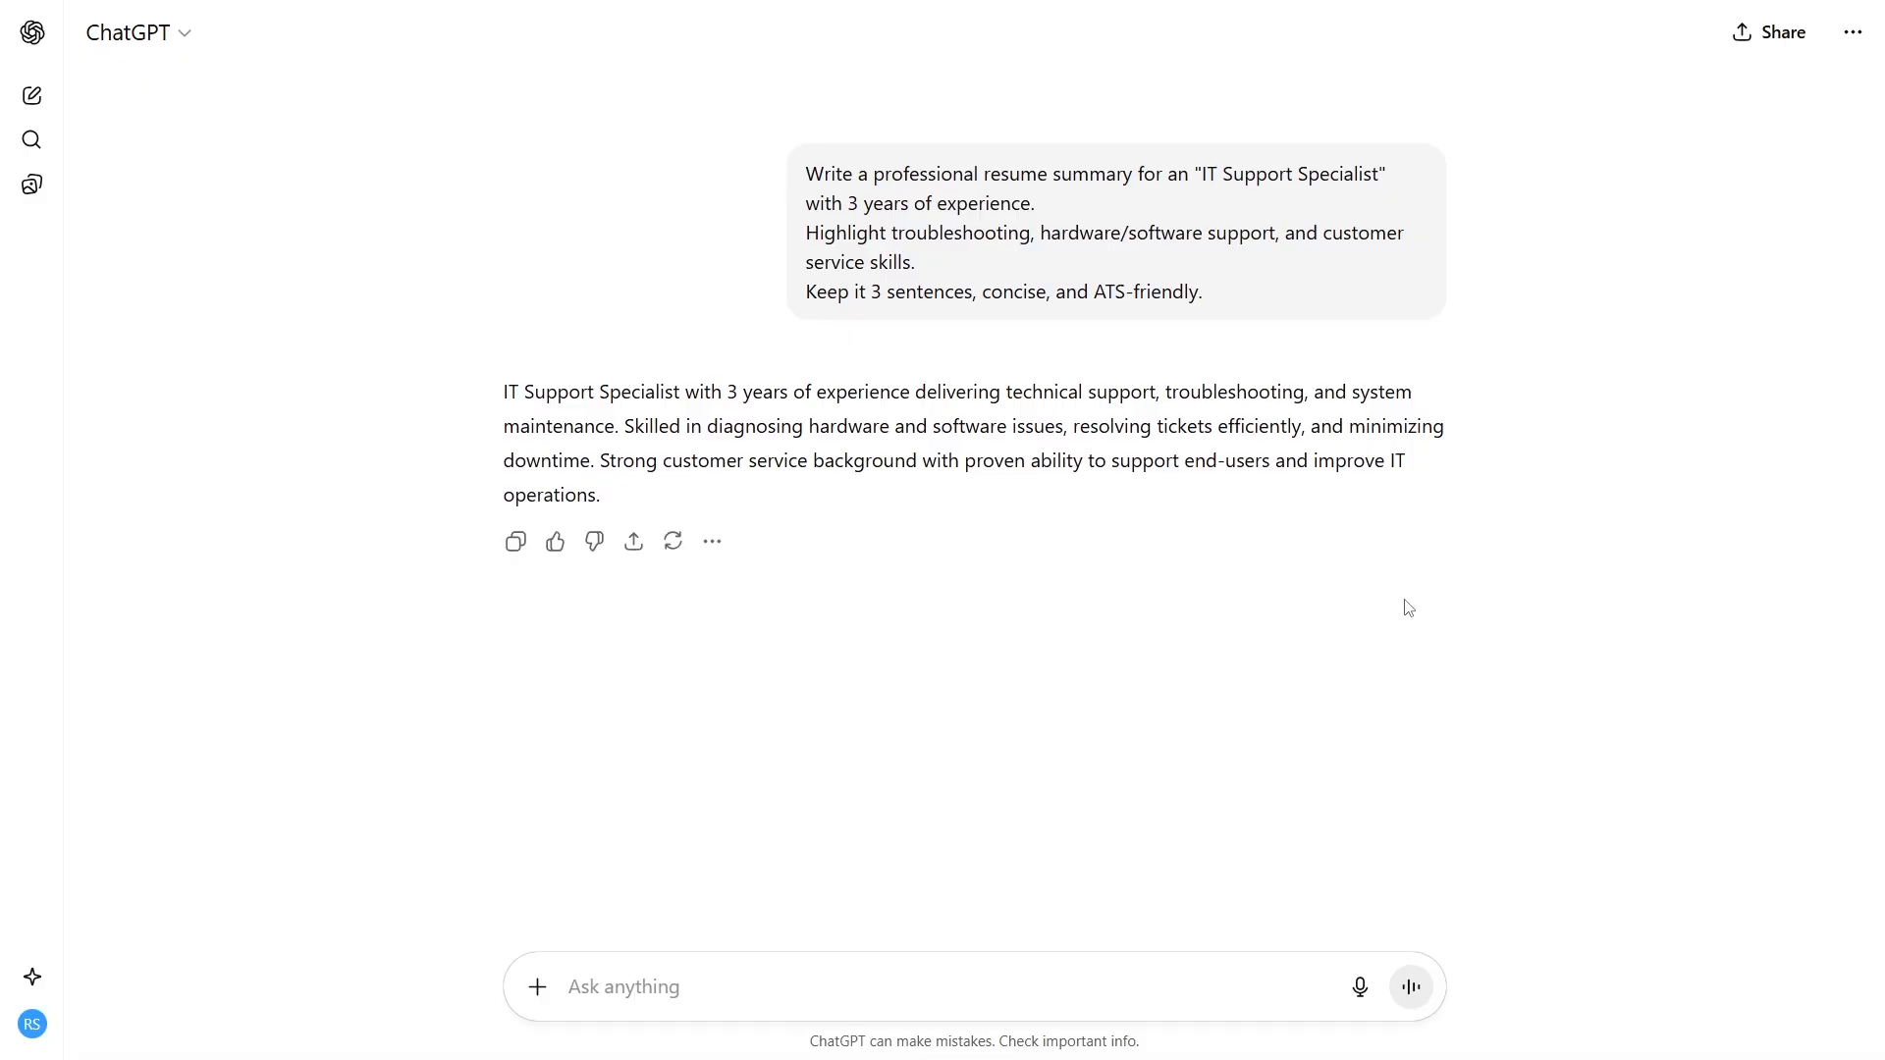
mouse_move(650, 508)
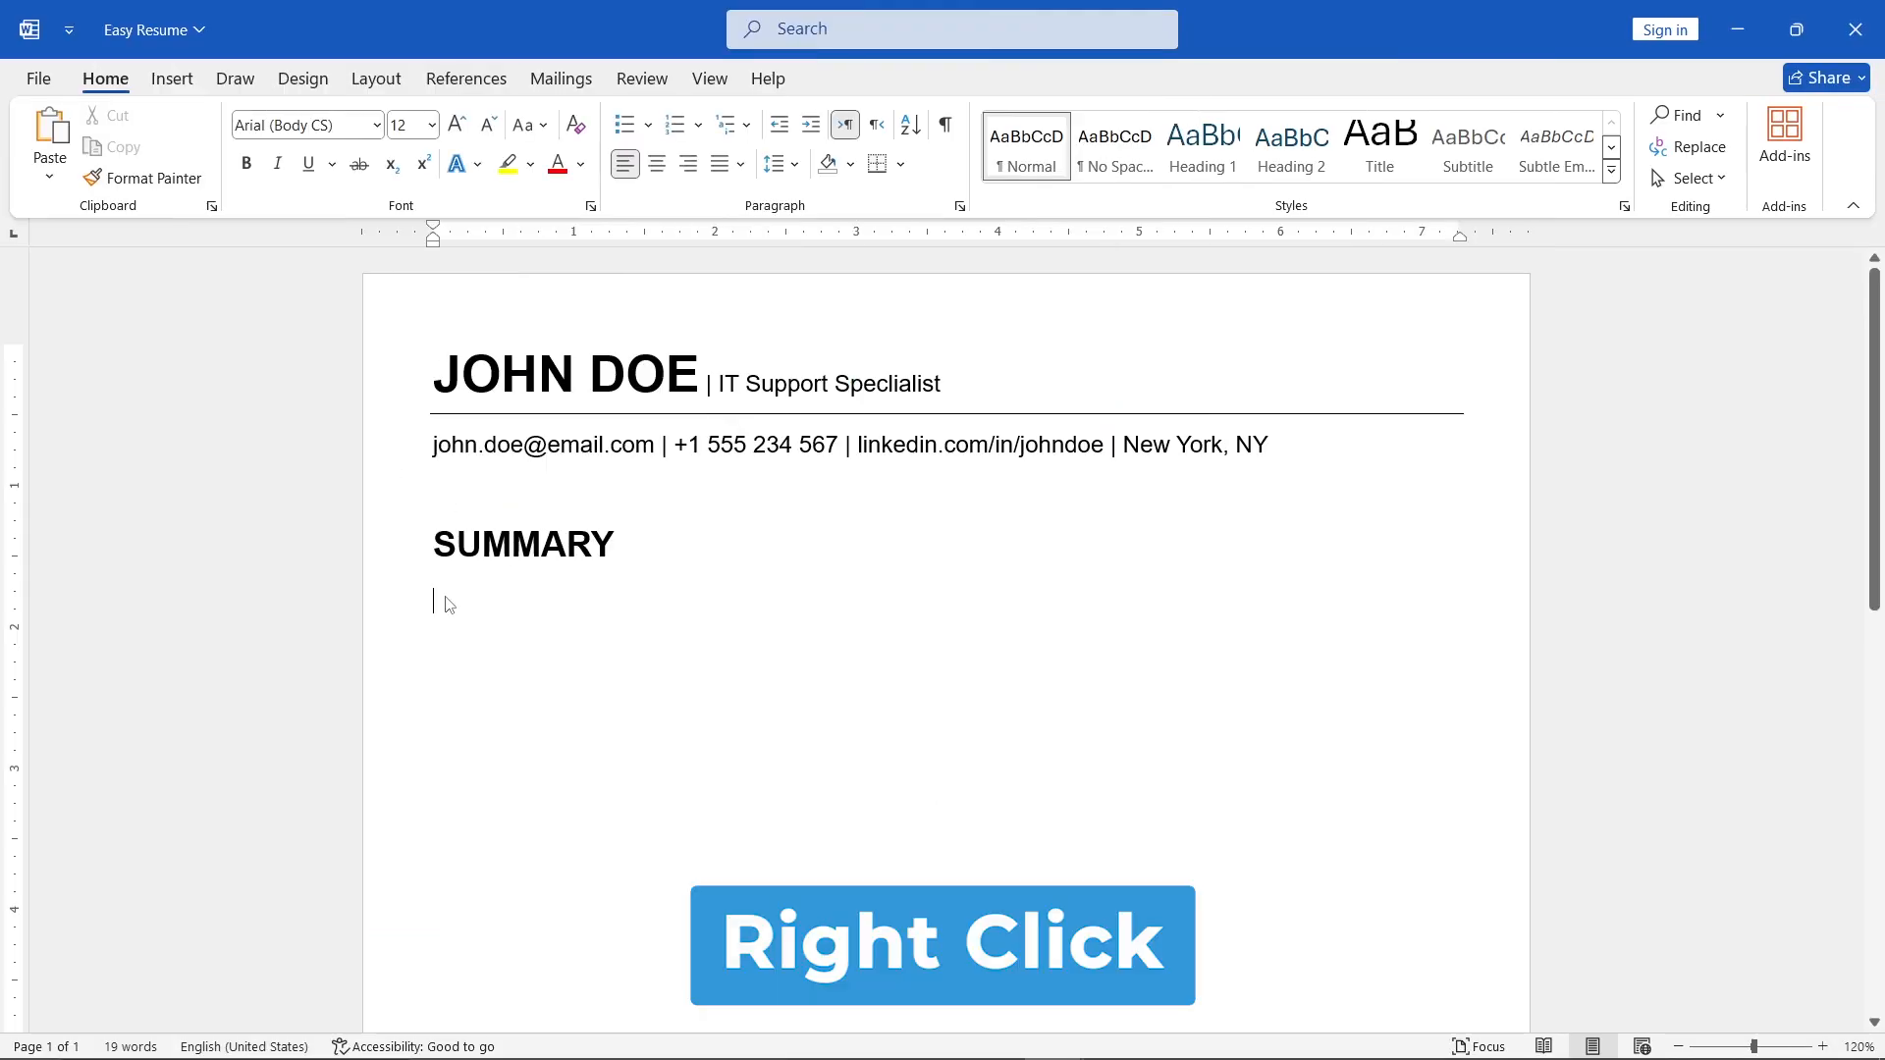
- Paste the ChatGPT summary under SUMMARY using Keep Text Only
right_click(448, 604)
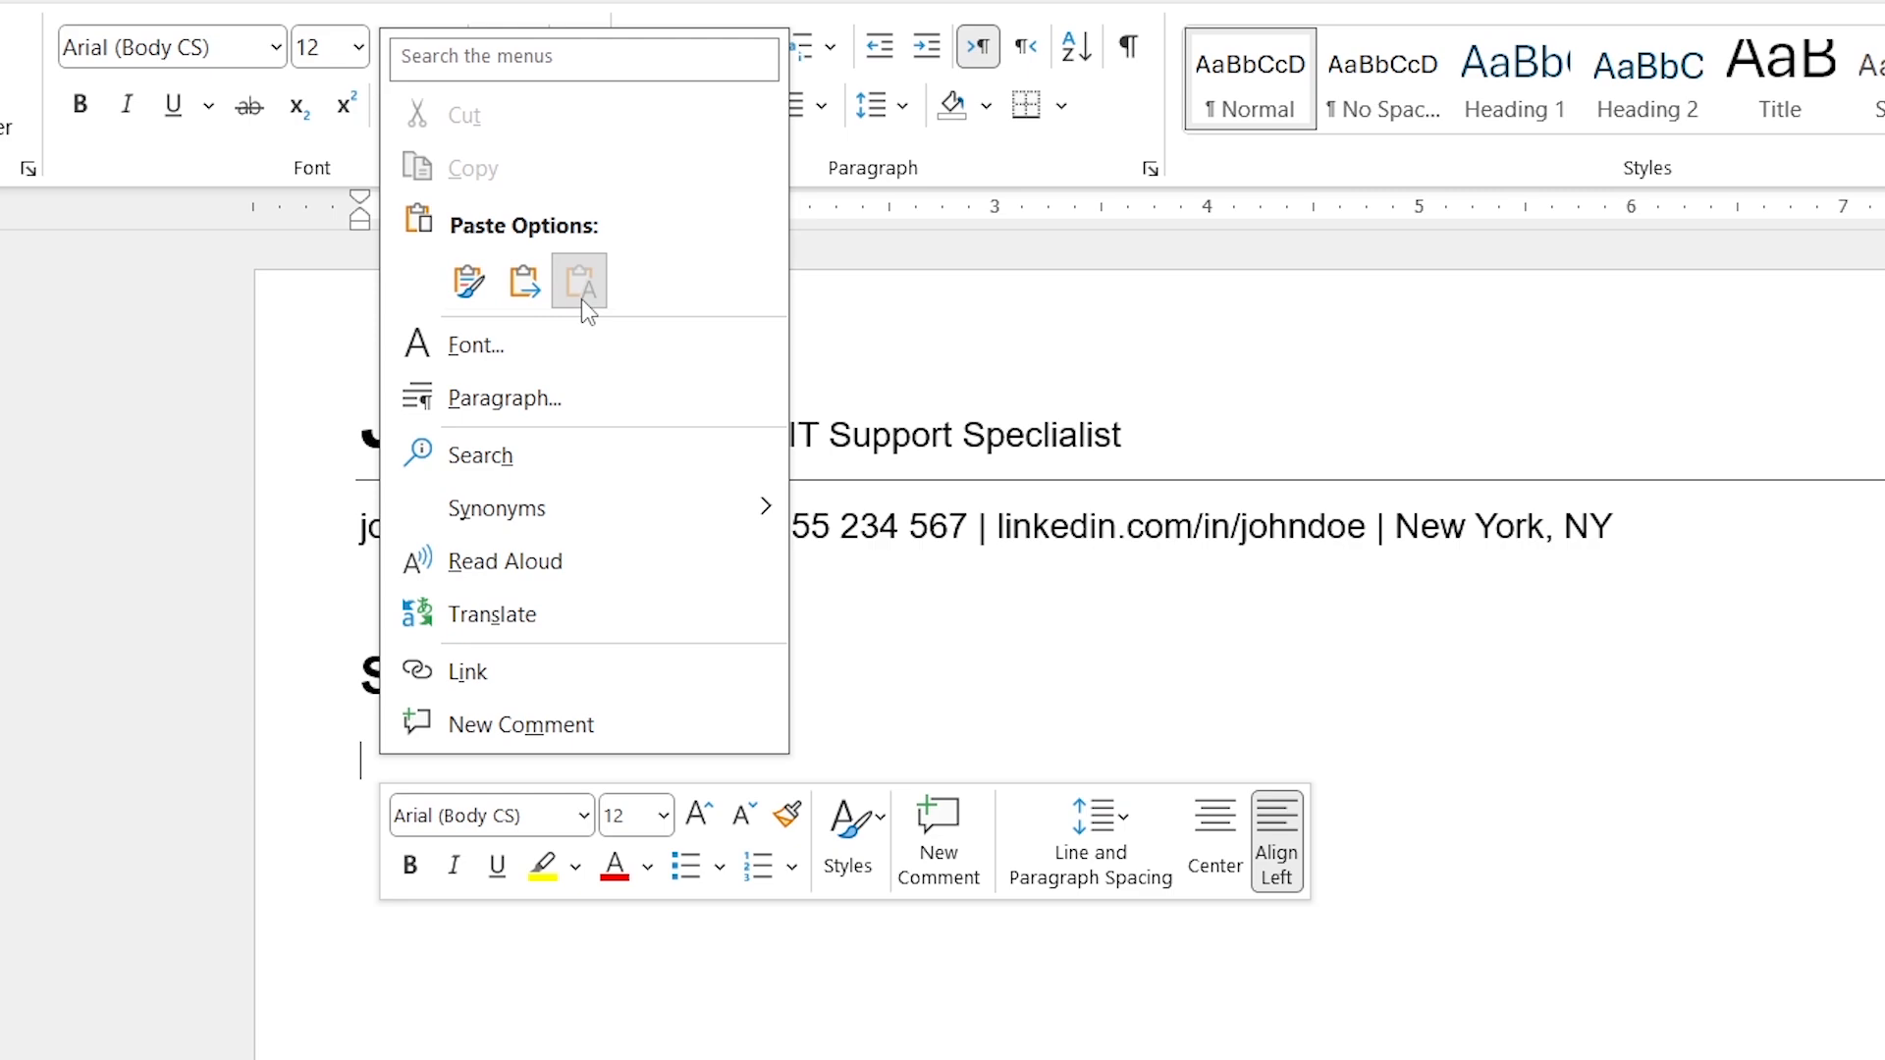
left_click(578, 282)
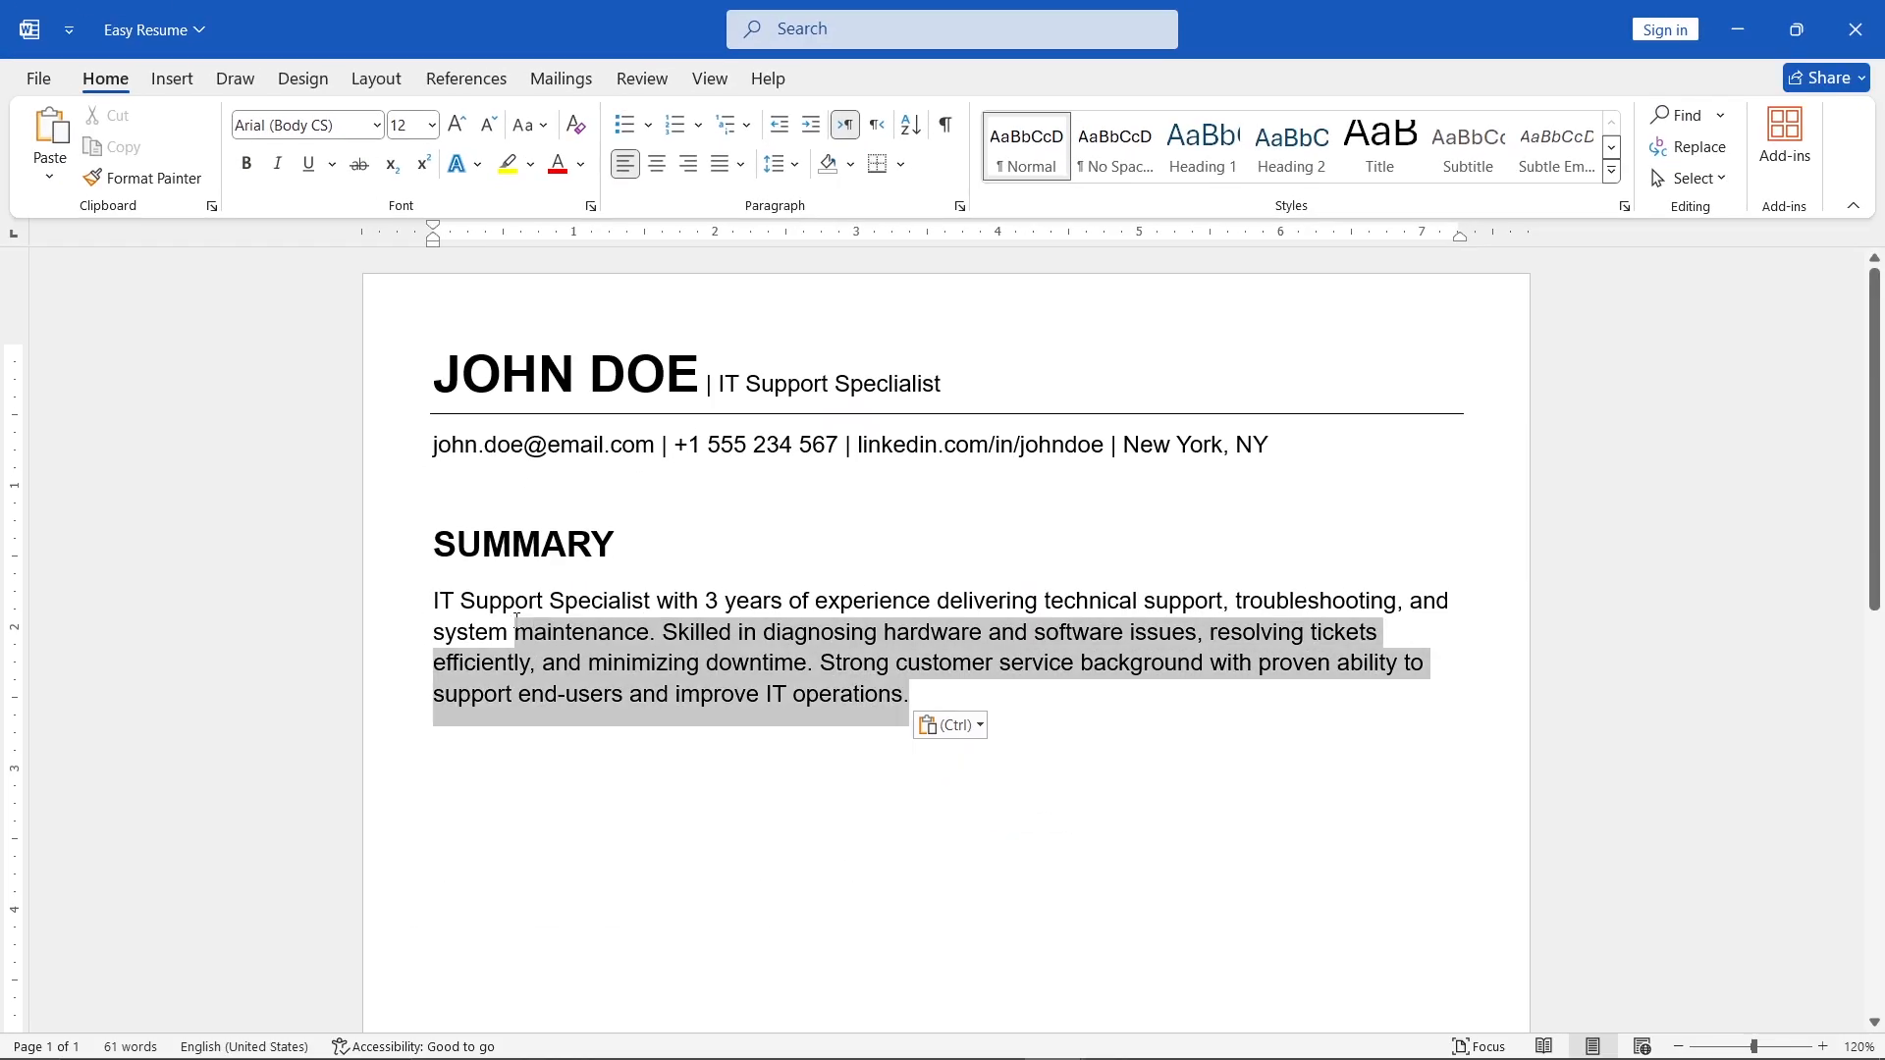
left_click(720, 164)
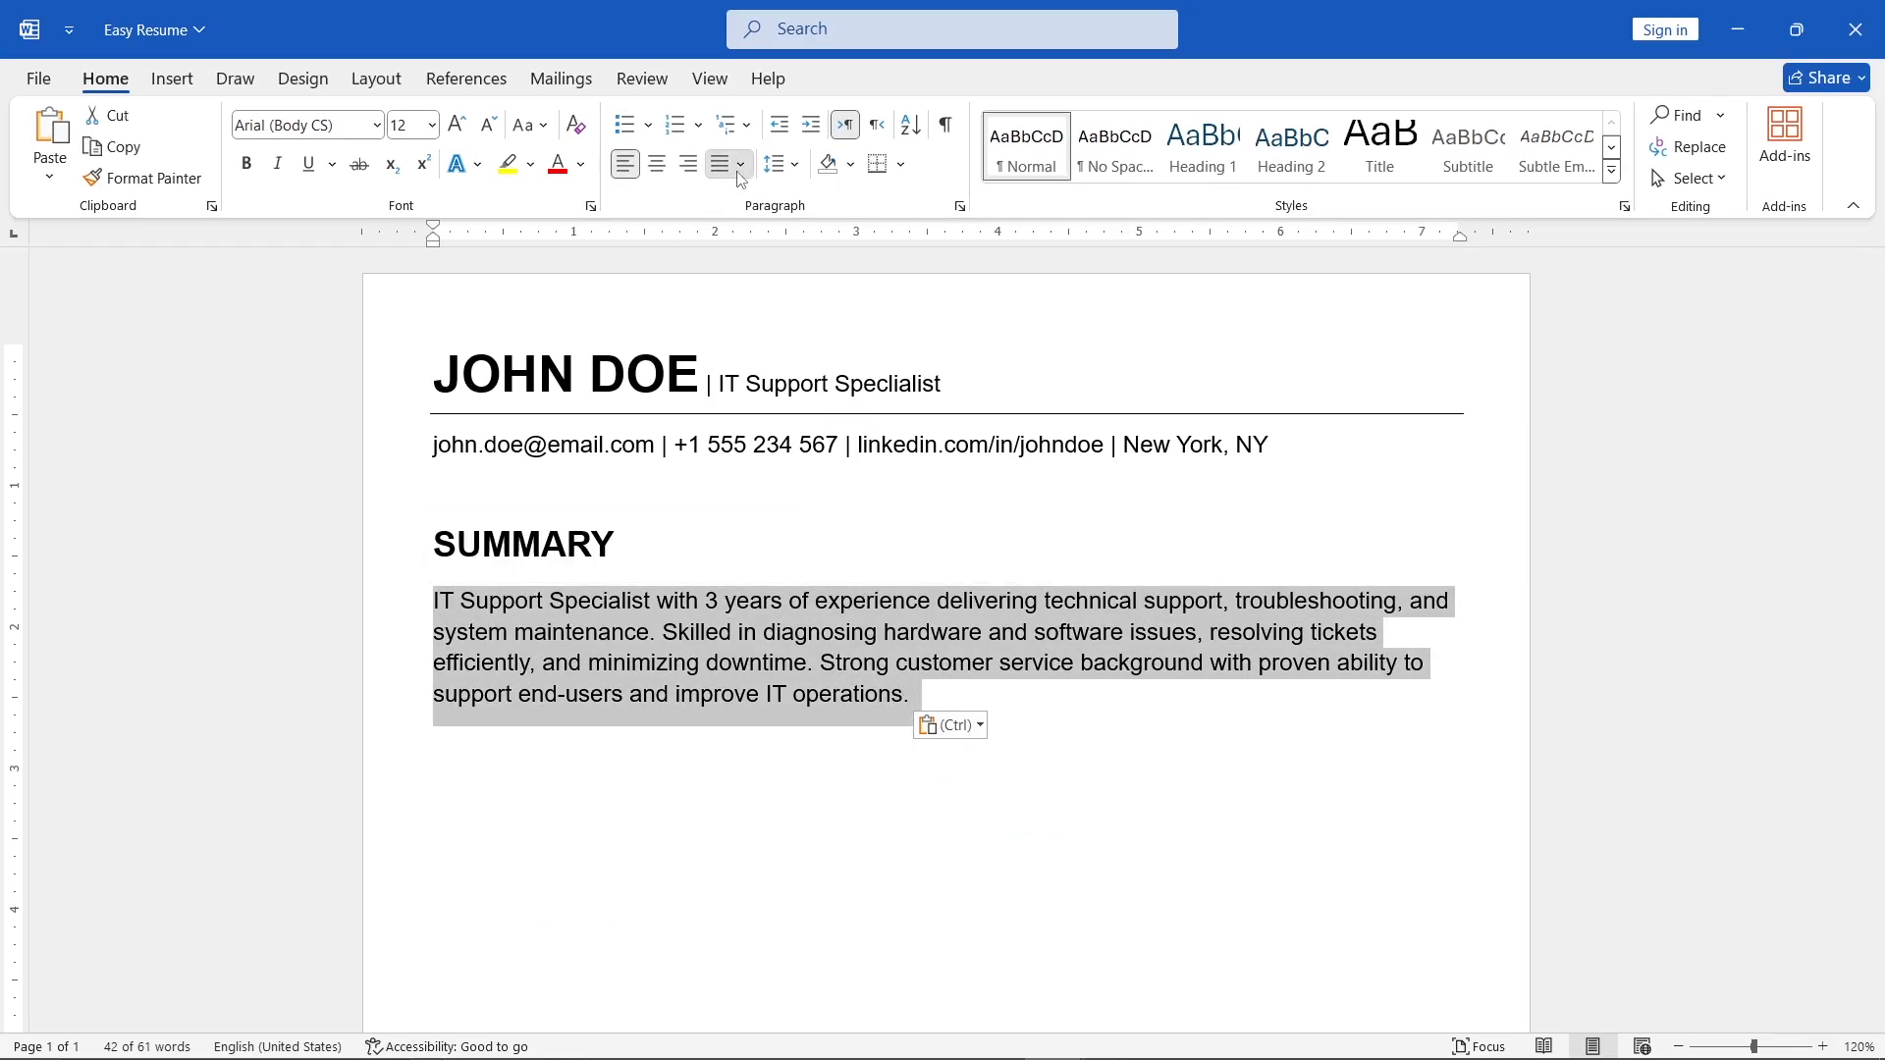
- Justify the summary, then paste a copy below and retitle its heading SKILLS
left_click(743, 165)
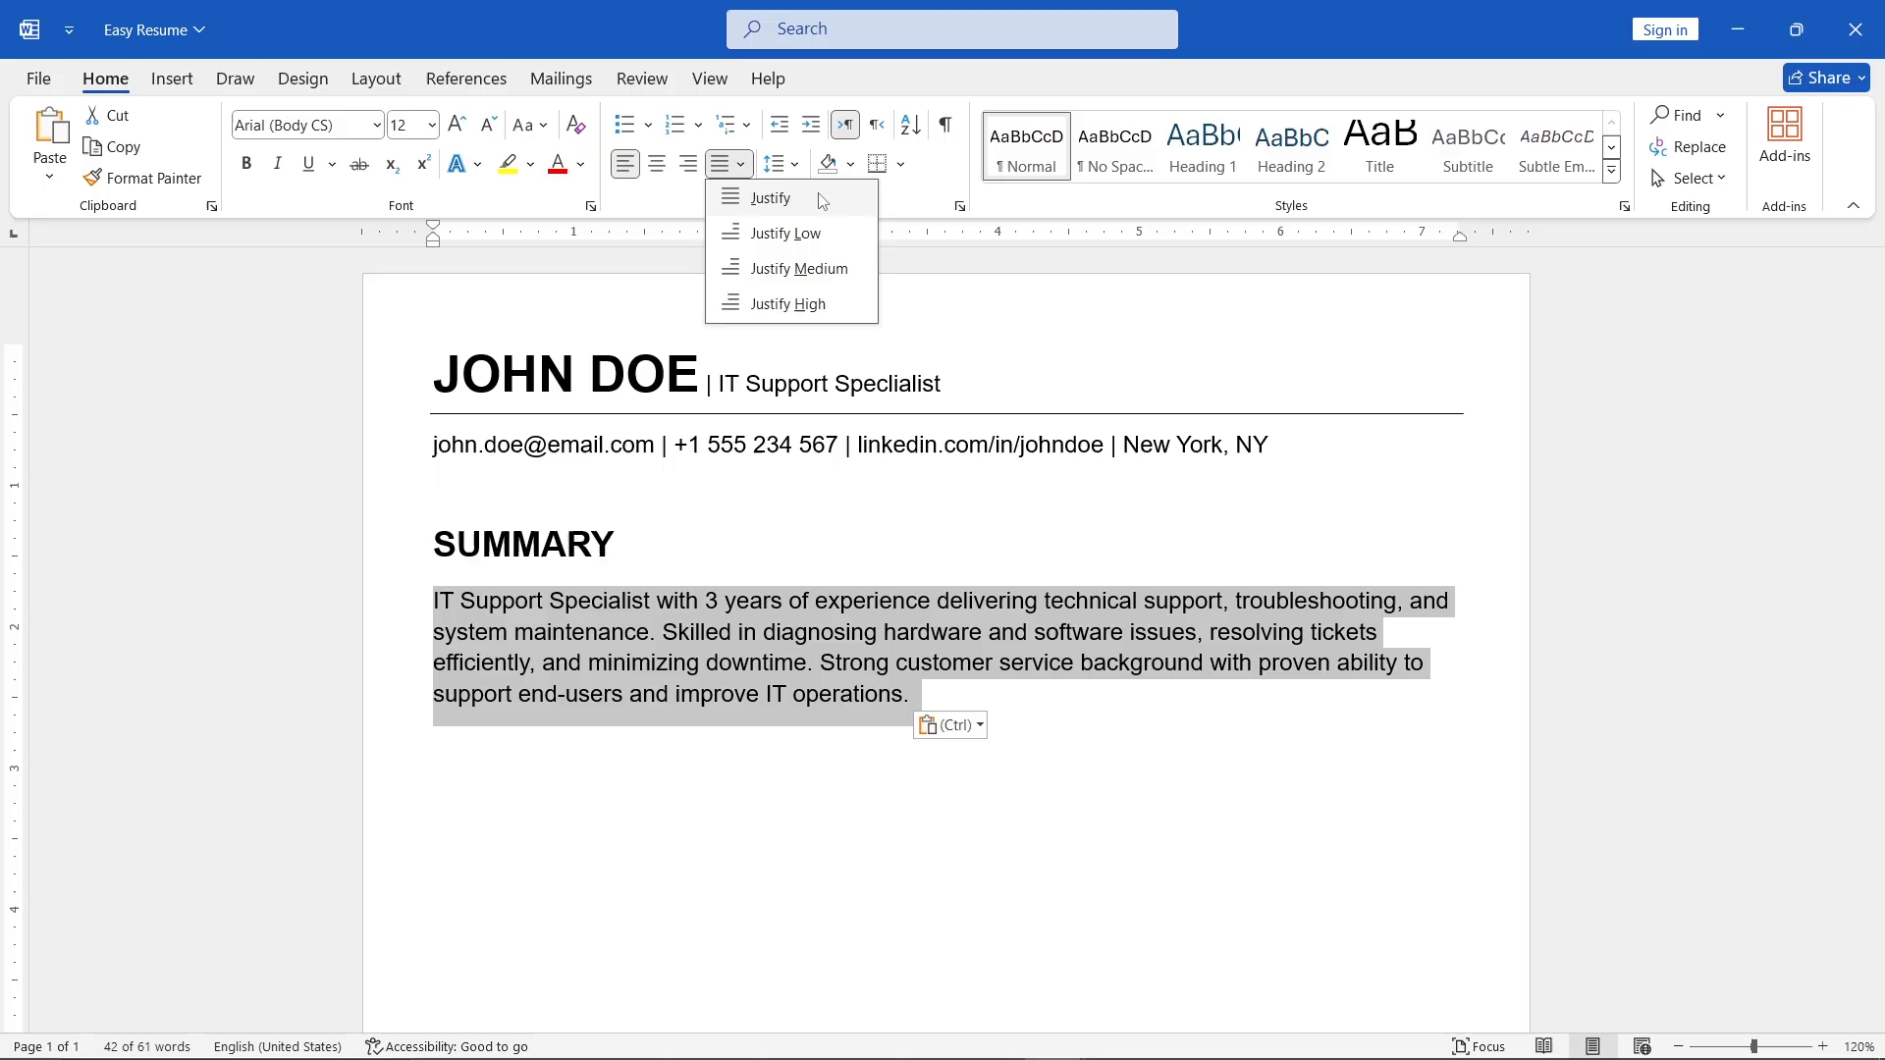
left_click(769, 198)
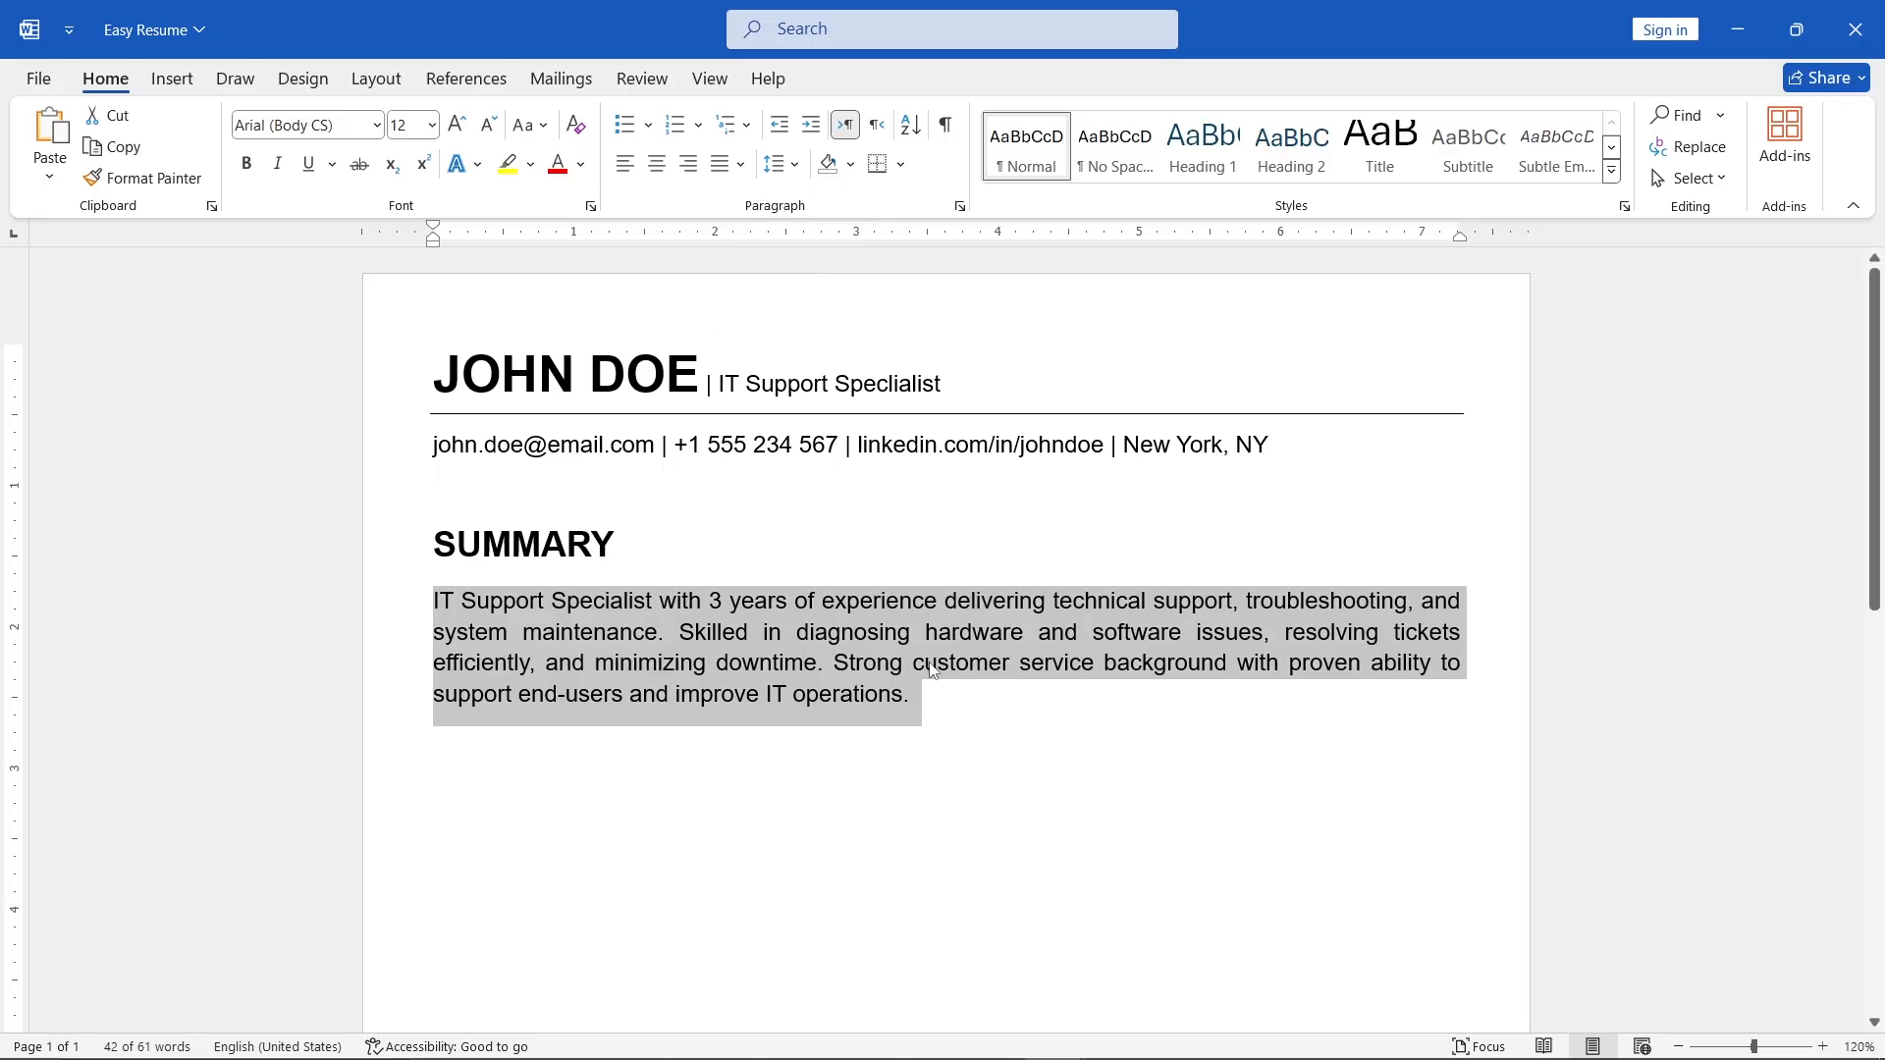
left_click(433, 788)
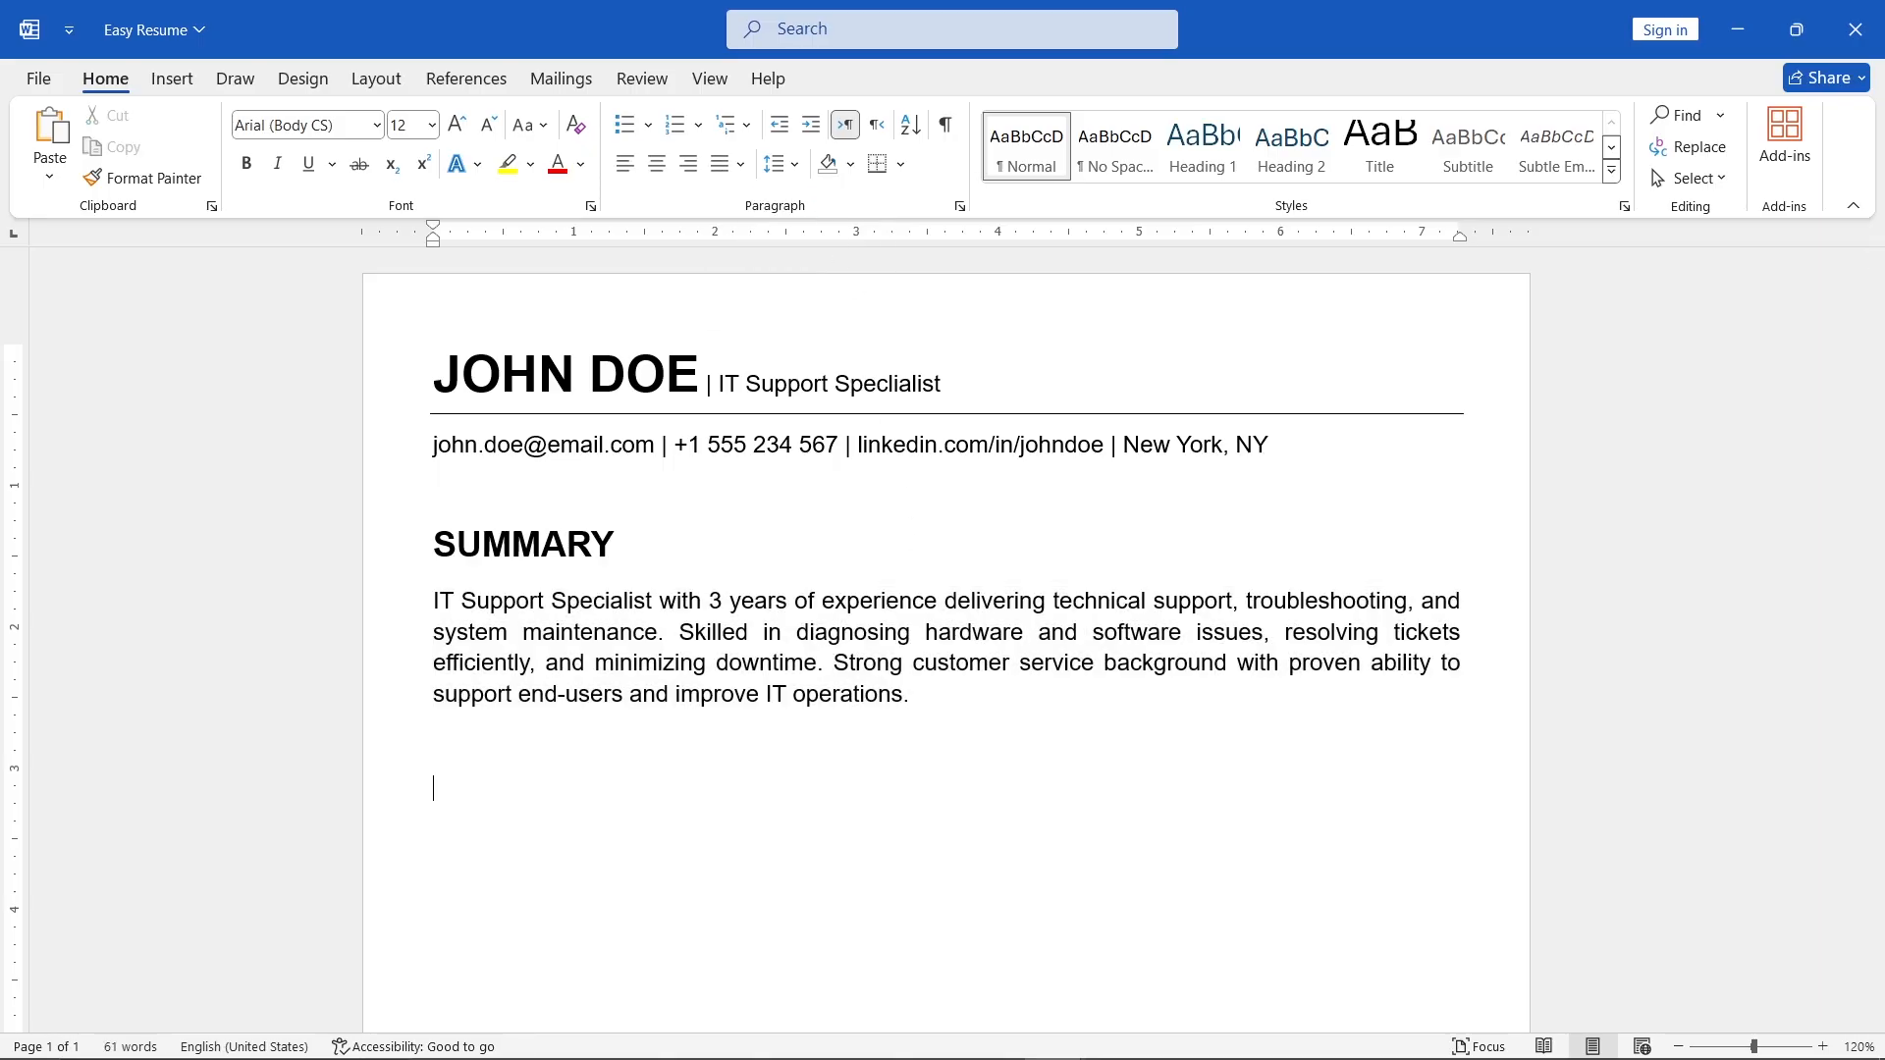
key("ctrl+c")
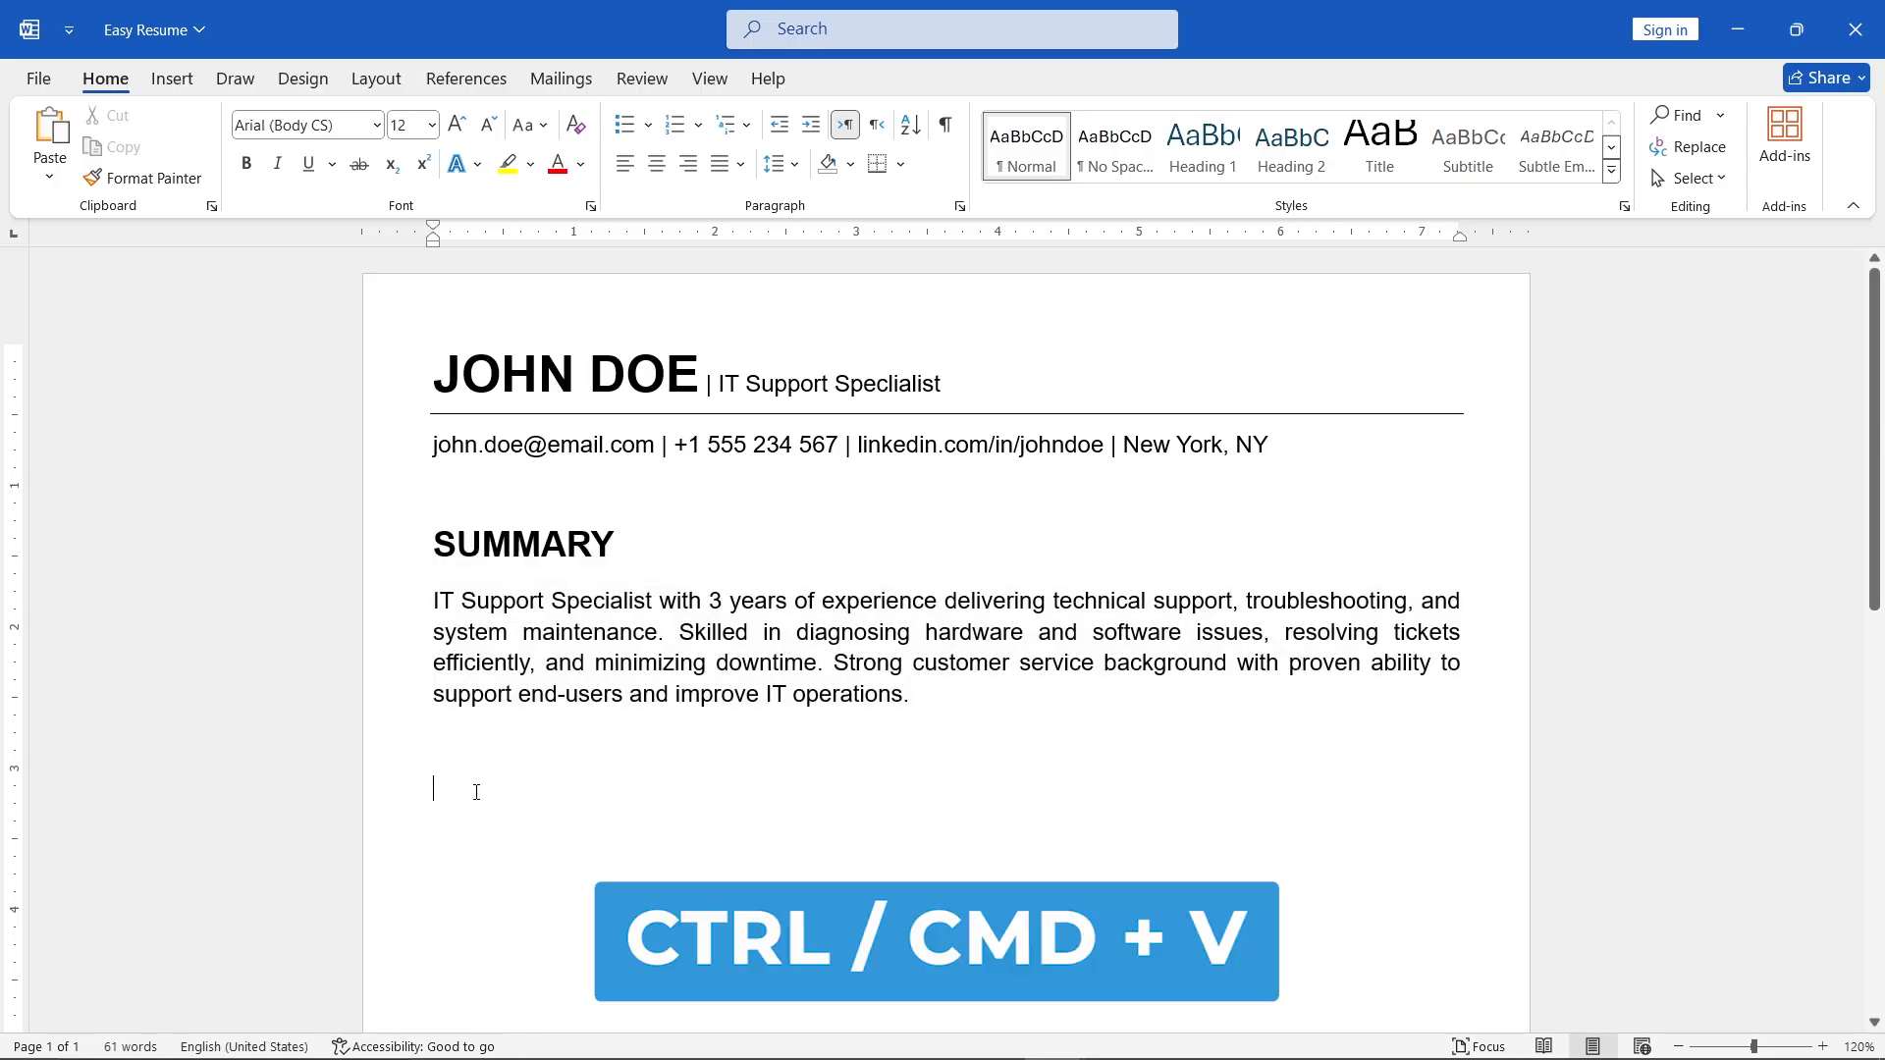
key("ctrl+v")
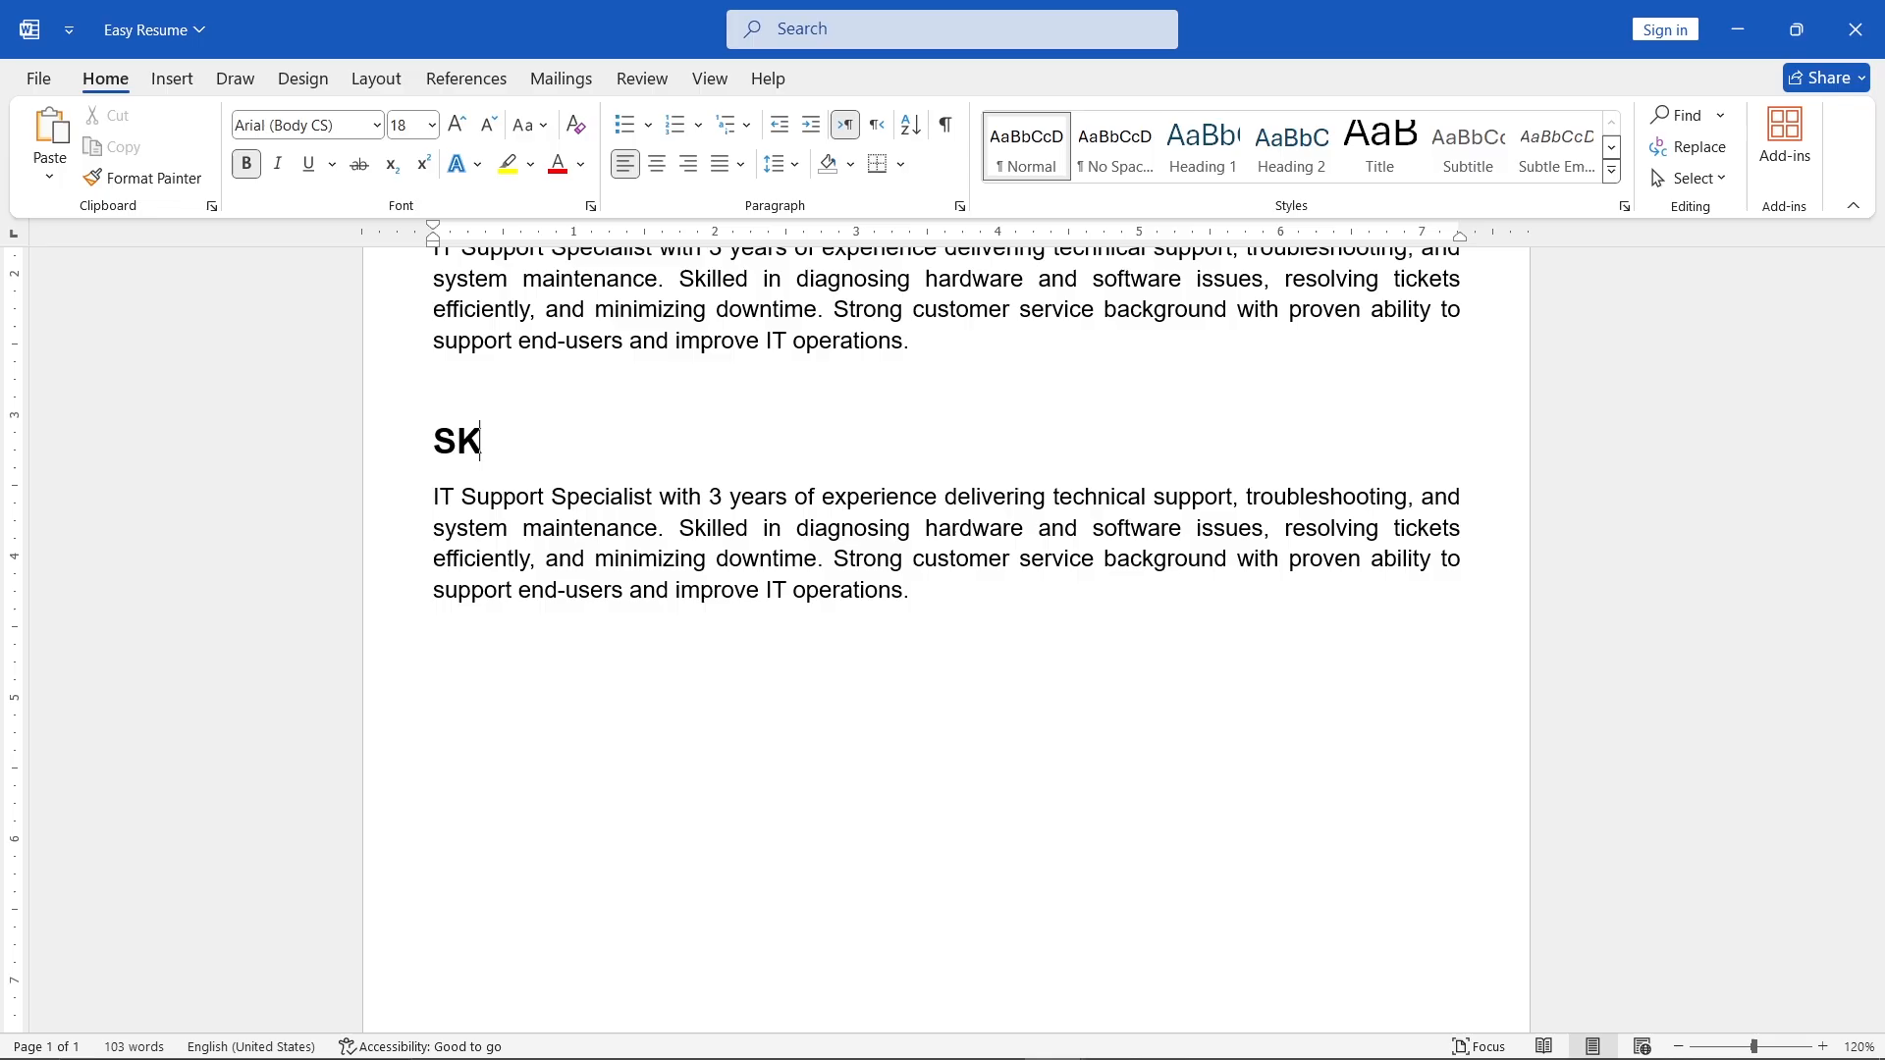
type("ILLS")
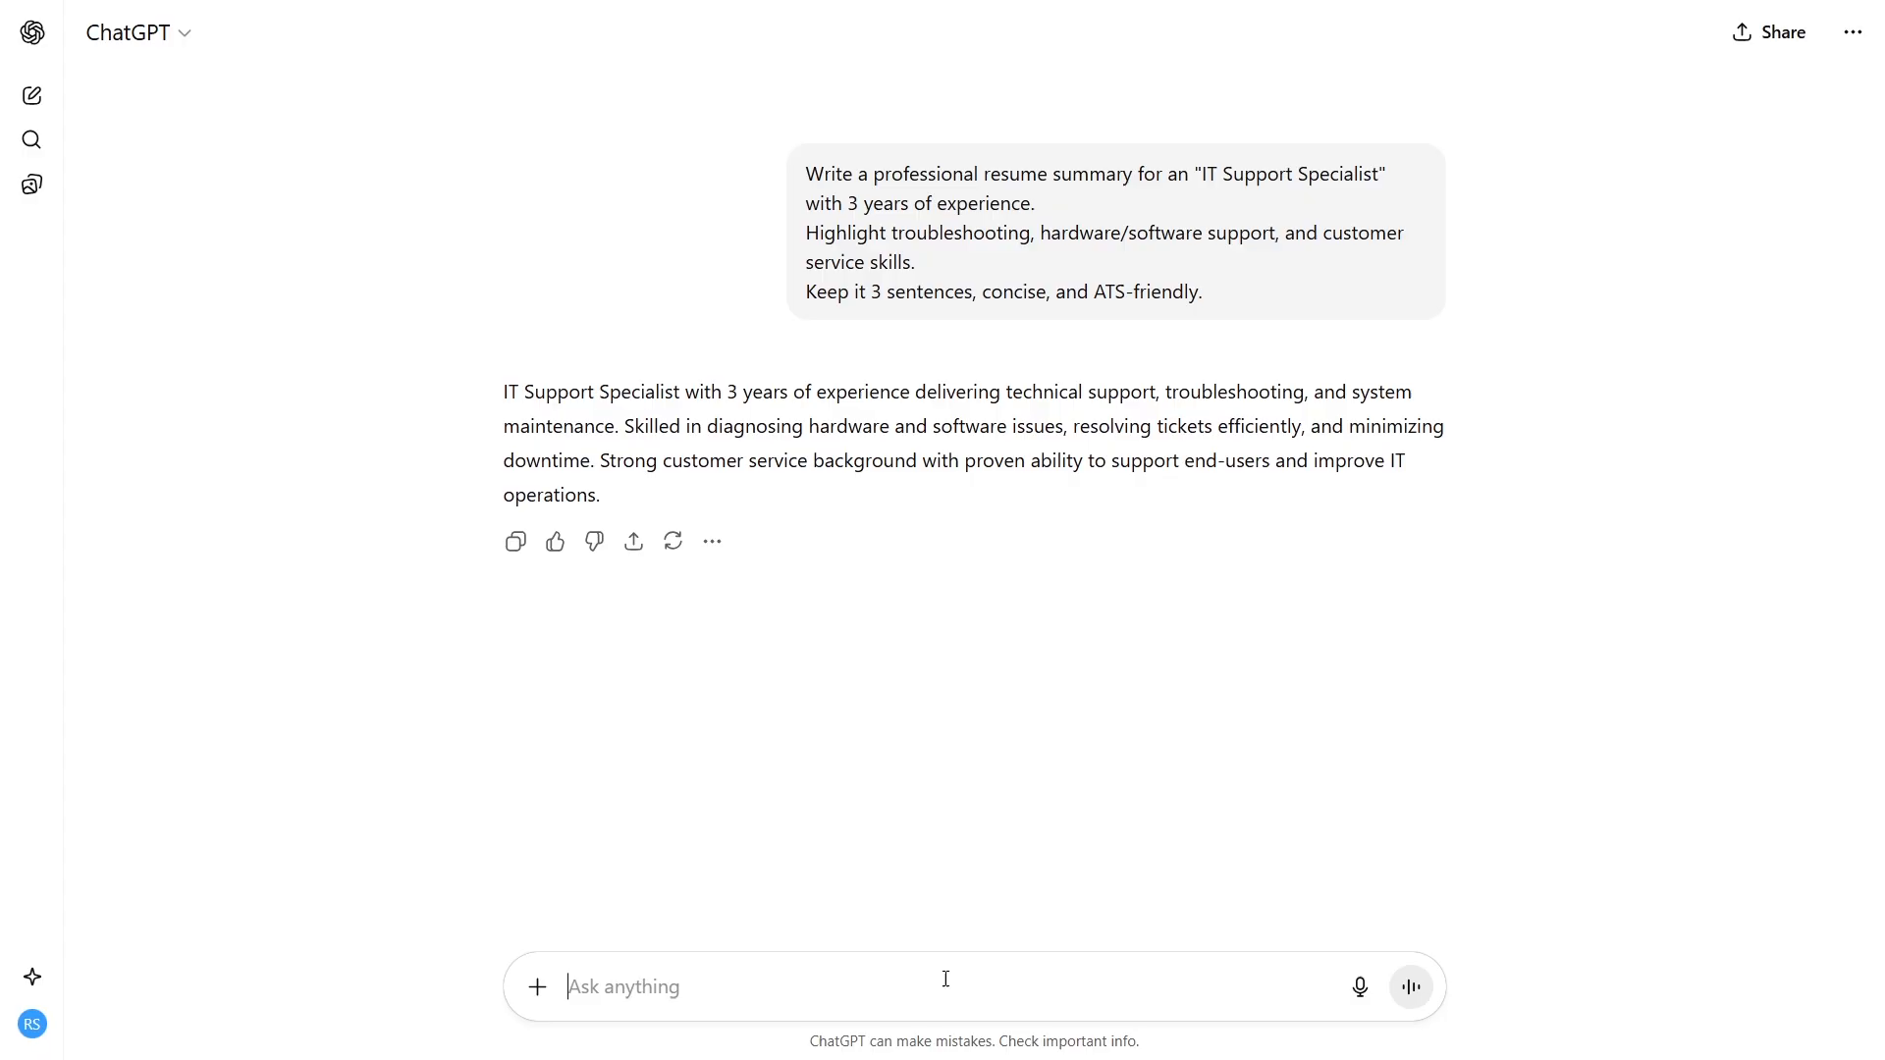
- Ask ChatGPT for five short, ATS-friendly IT Support Specialist skills and select the list
type("List the top 5 skills for an \"IT Support Specialist\" resume. Keep them short, ATS-friendly, and written as a simple list.")
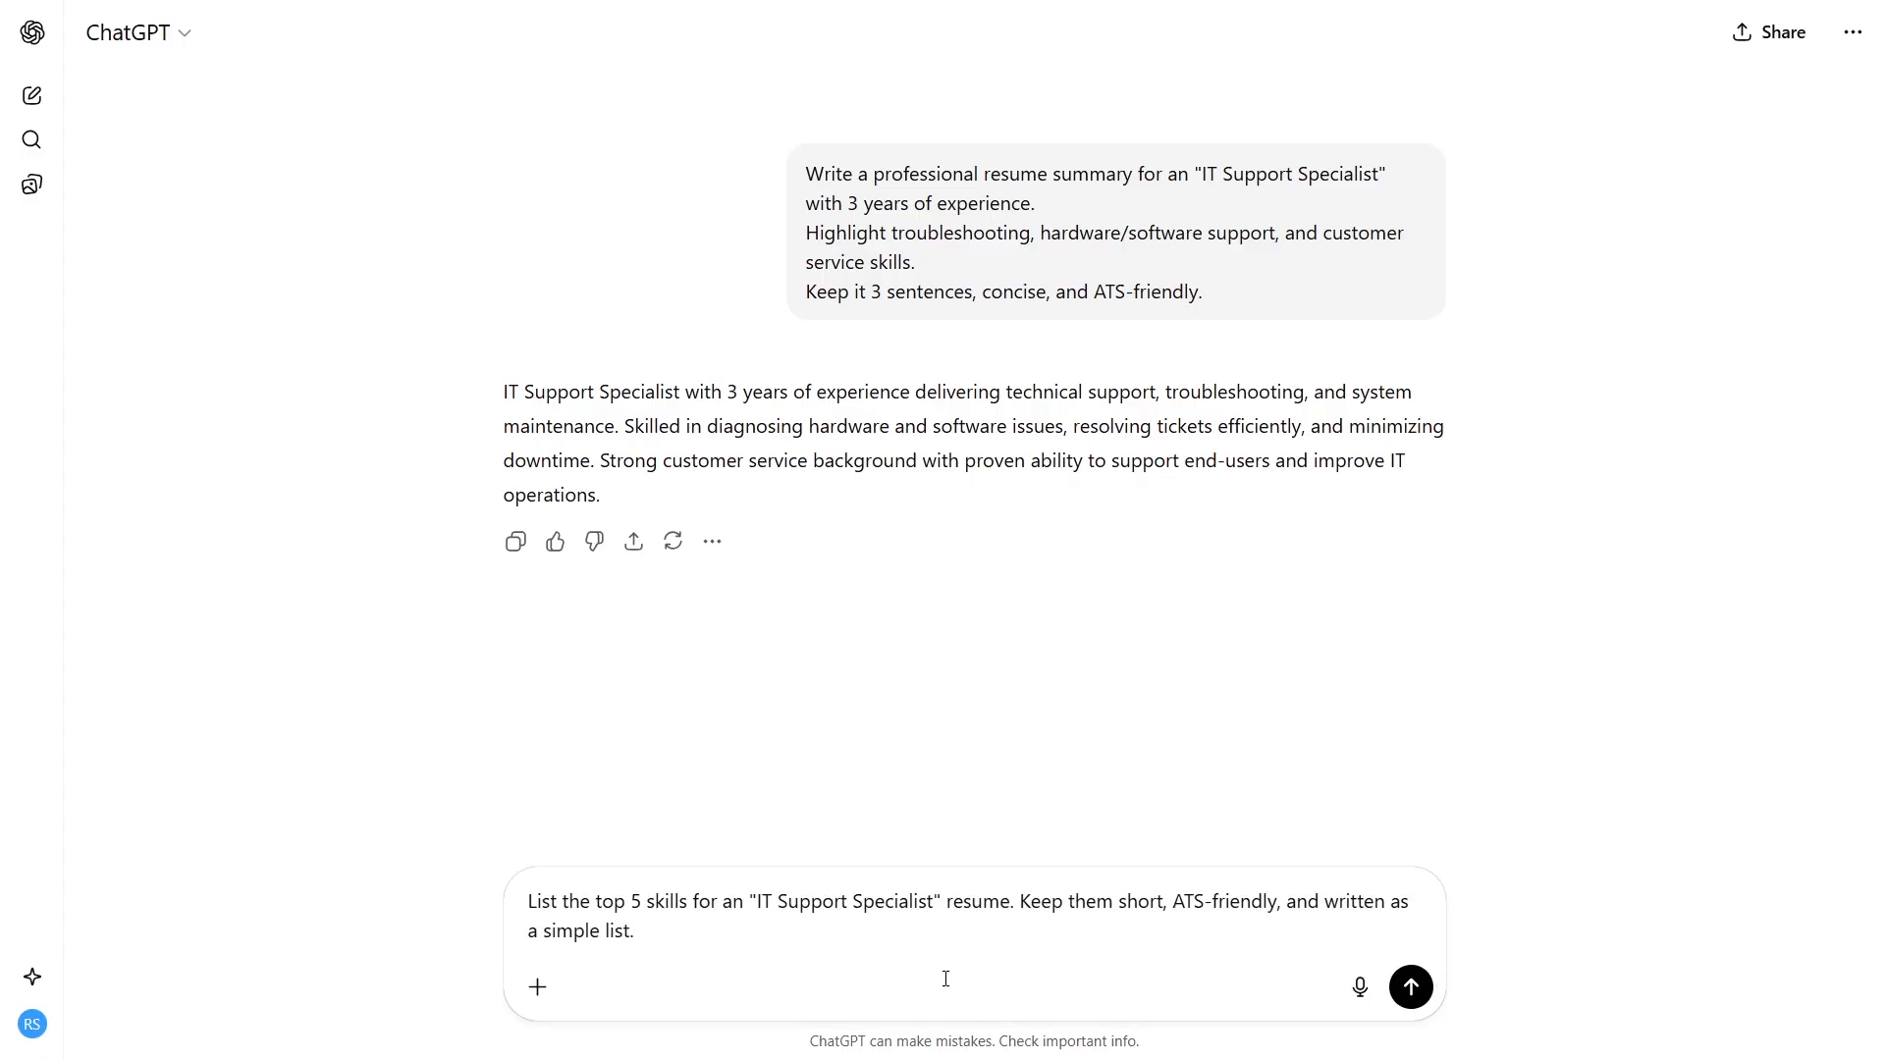
left_click(1409, 986)
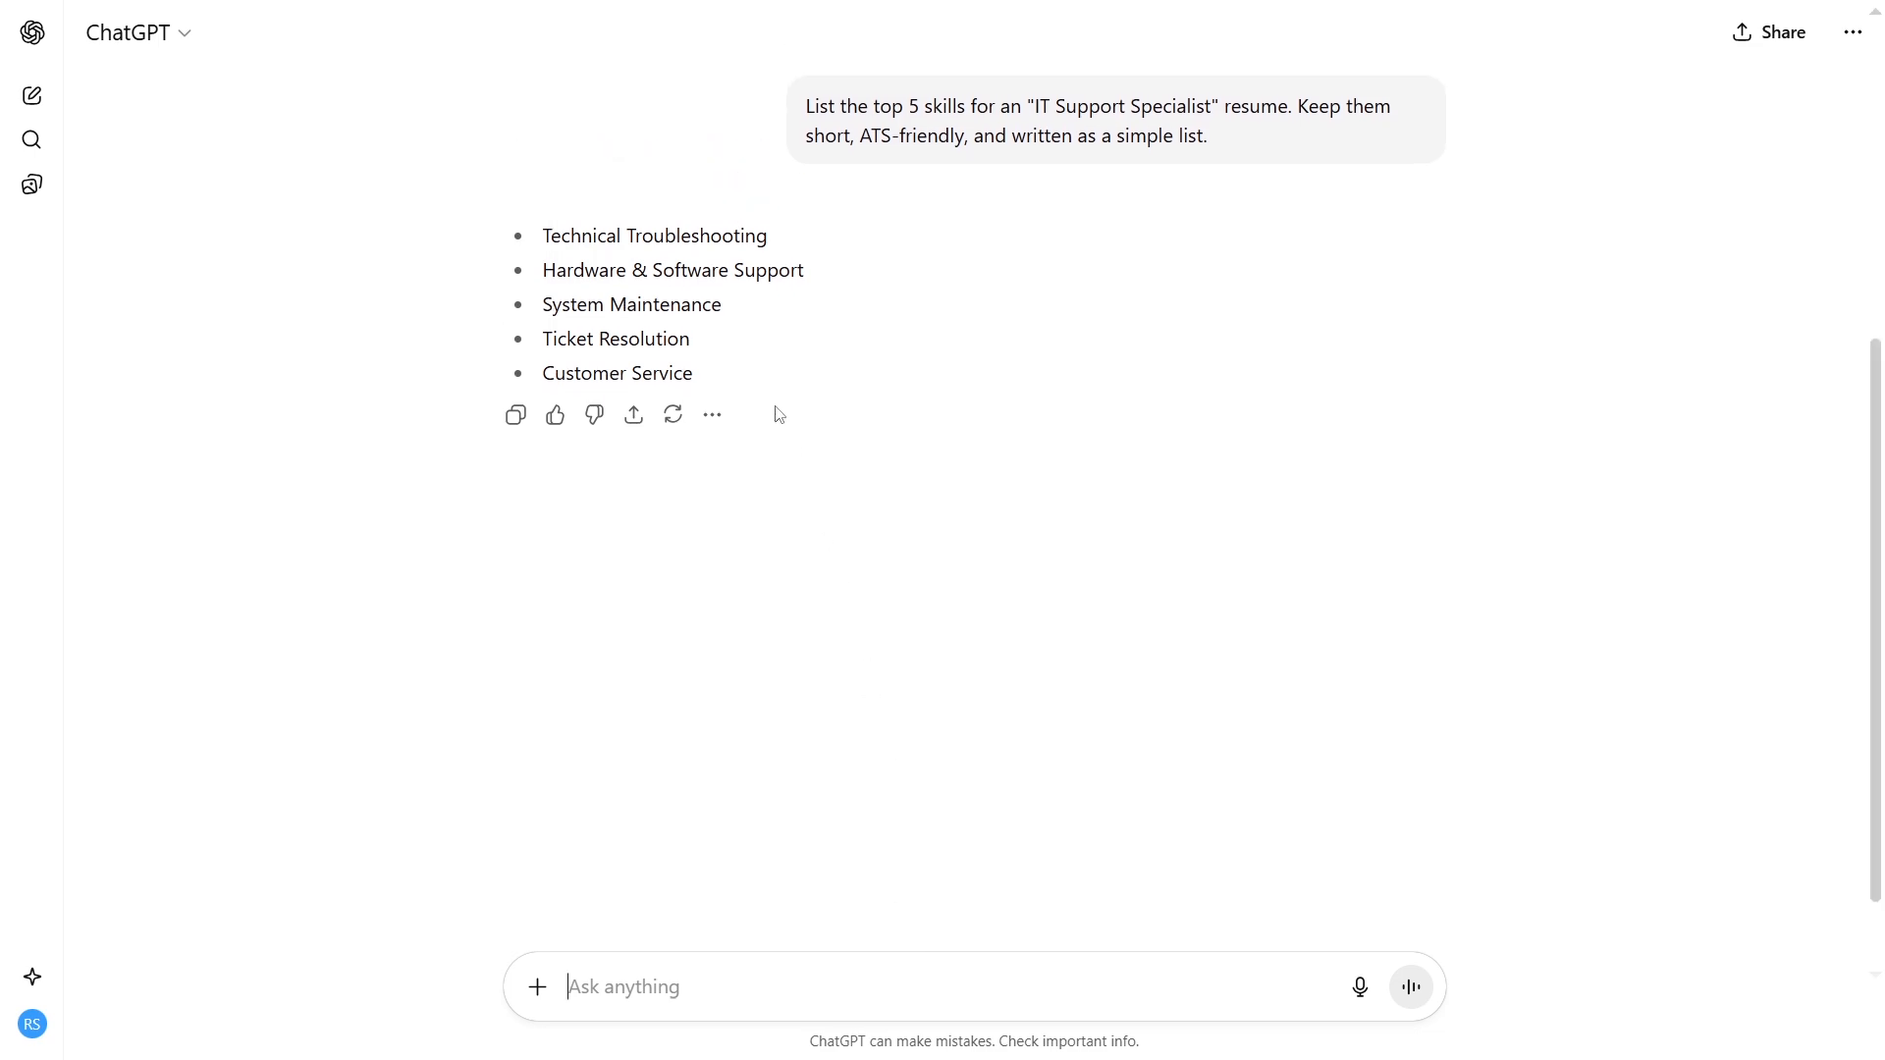
left_click_drag(542, 234, 695, 373)
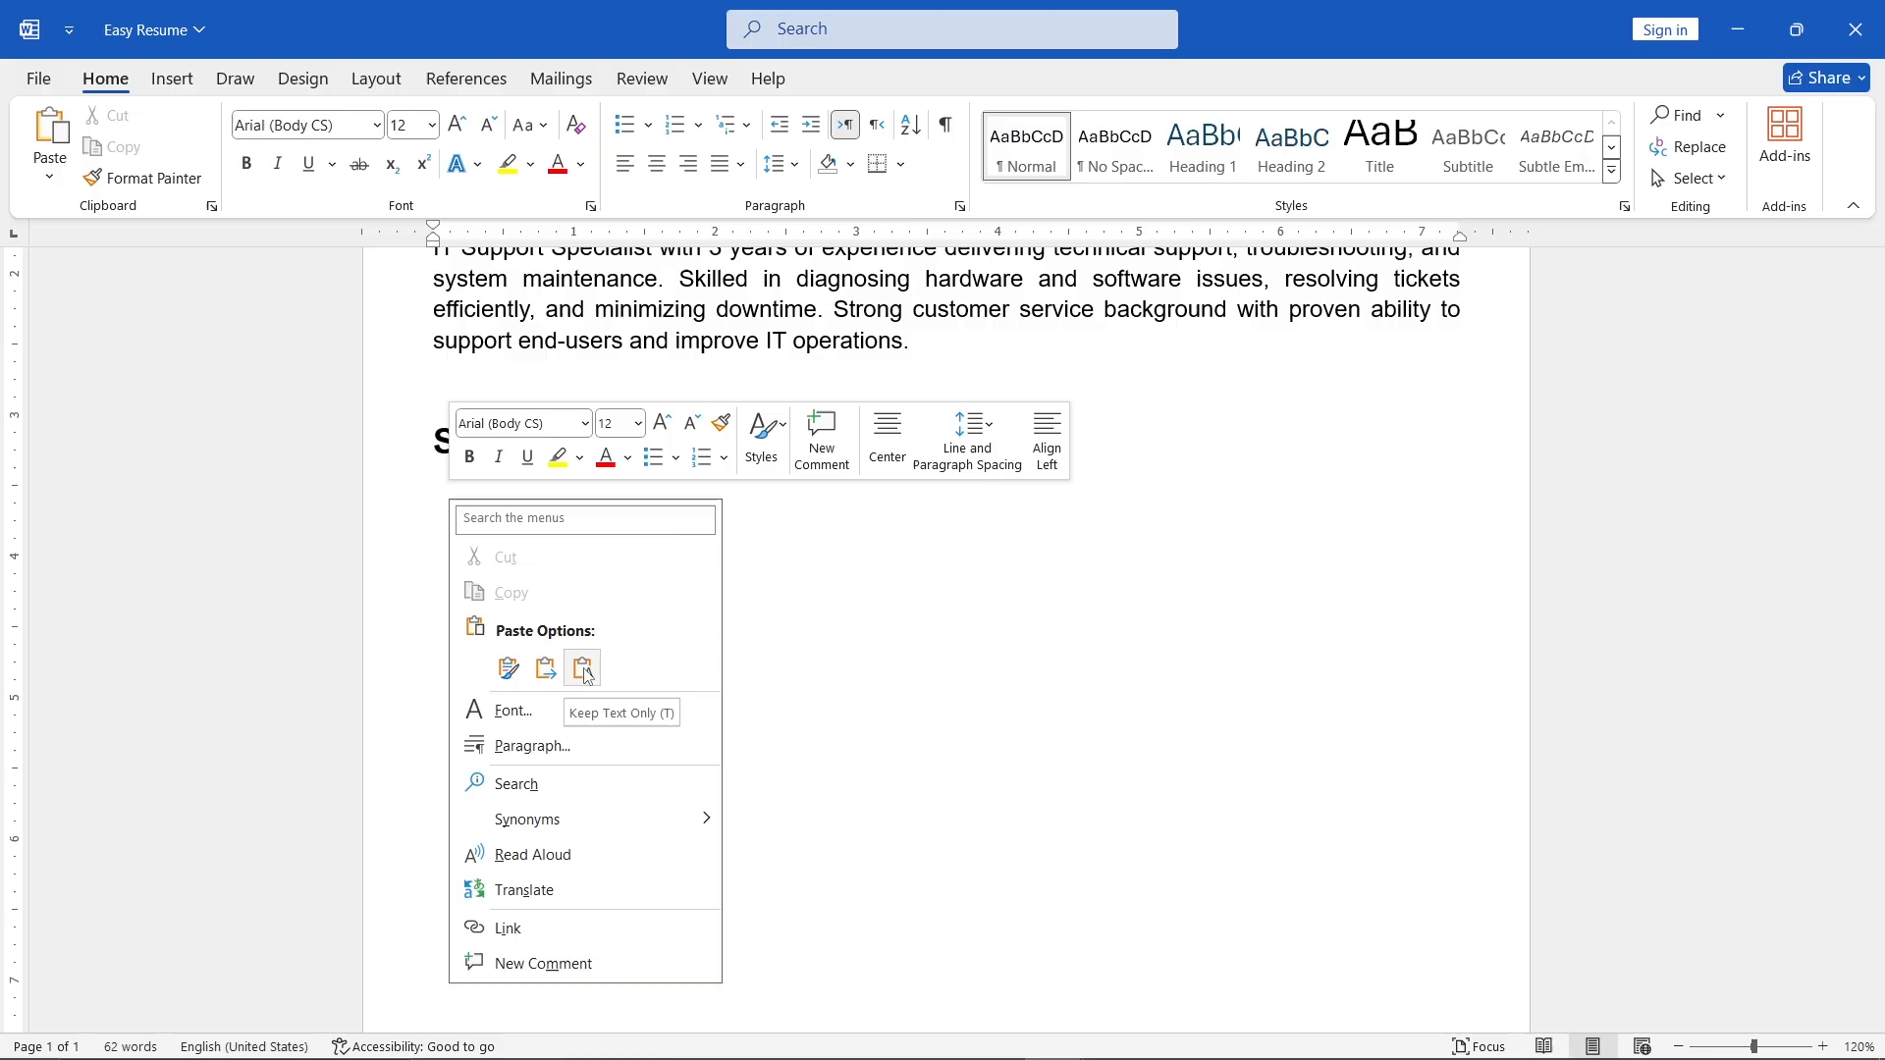
- Paste the five skills as plain text, bullet them, and outdent them to the margin
left_click(583, 668)
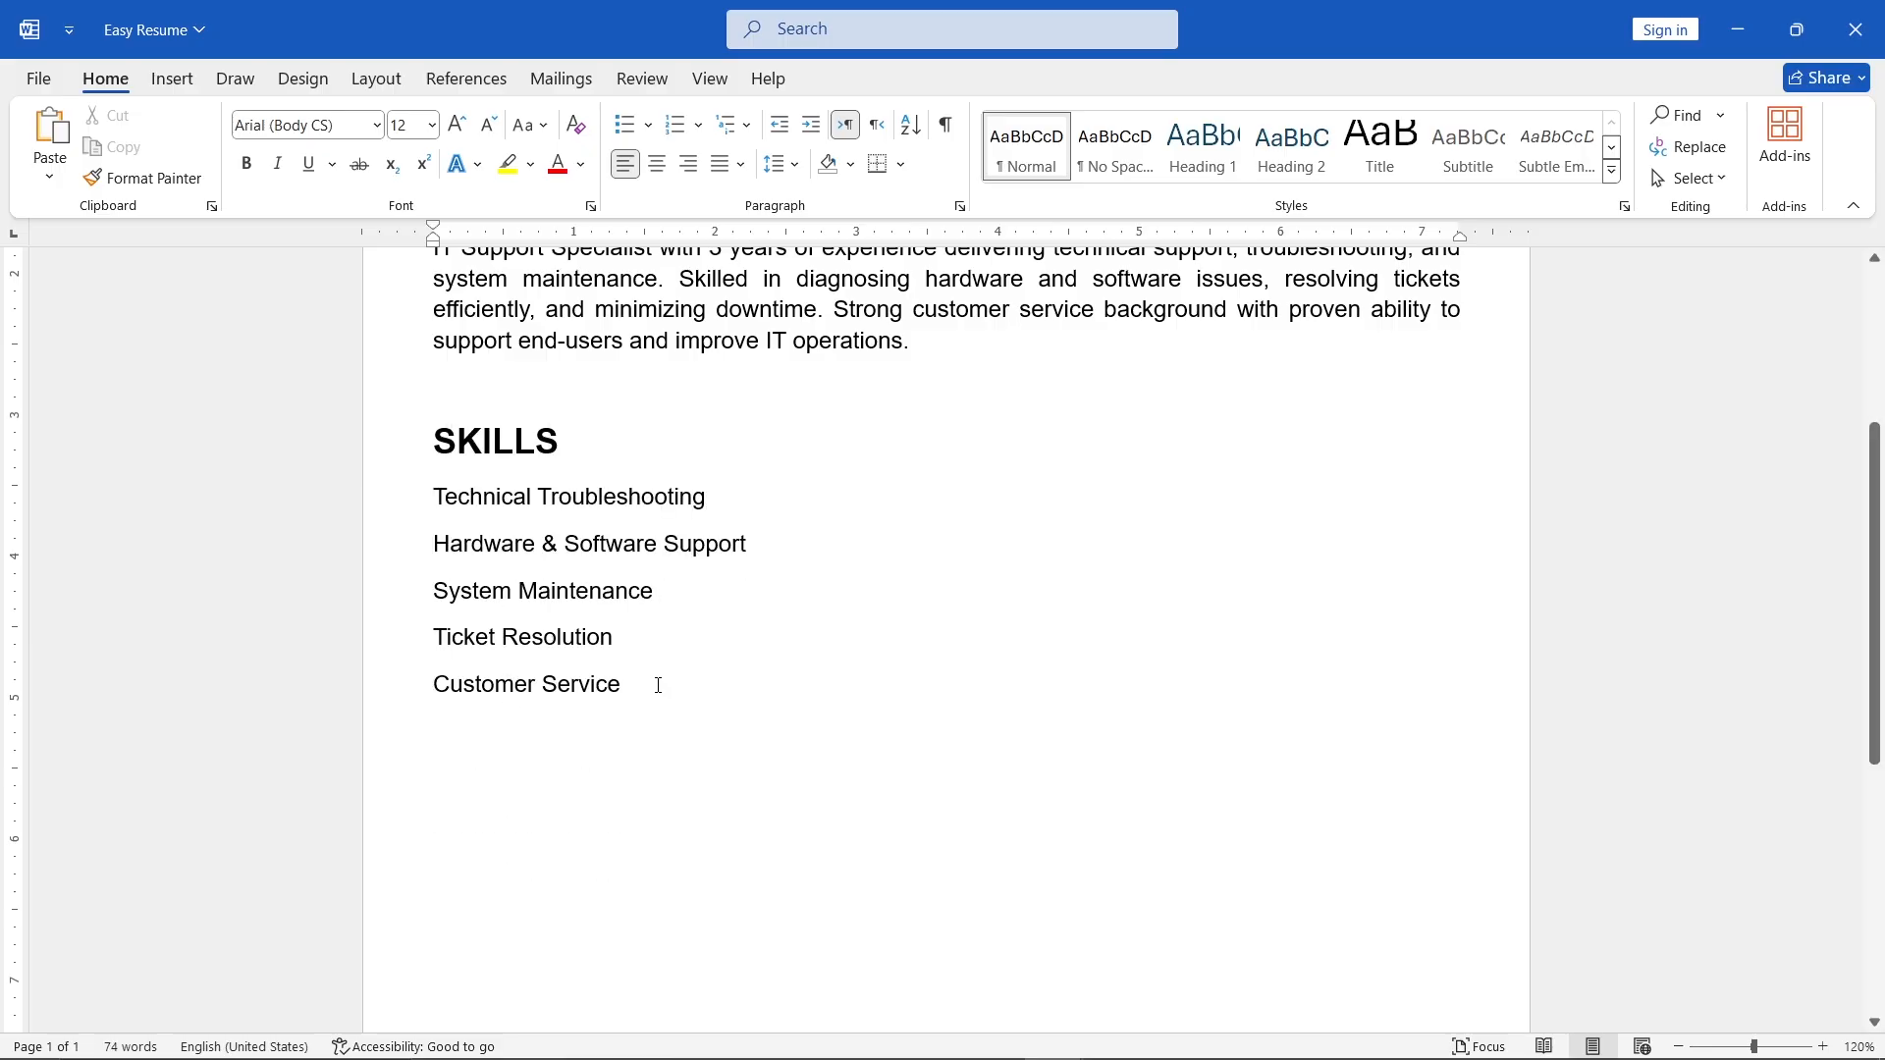
left_click(647, 450)
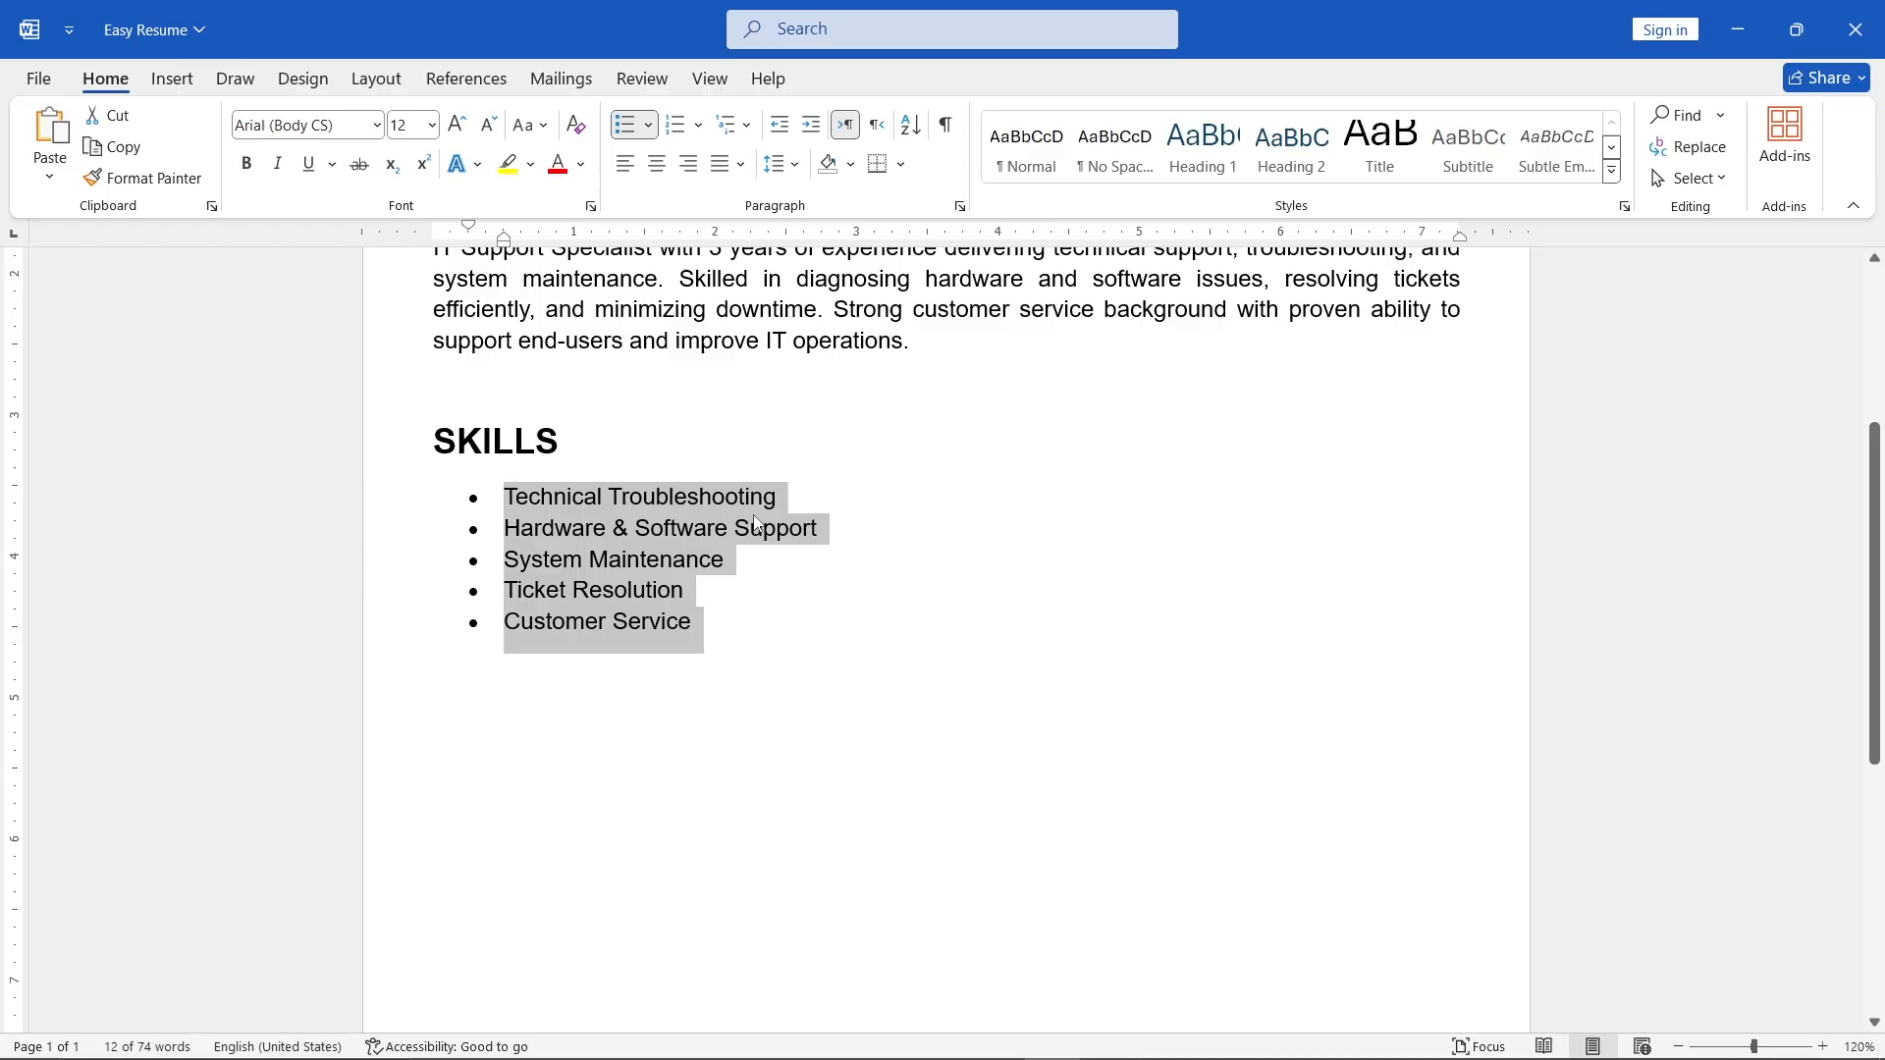
key("shift+Tab")
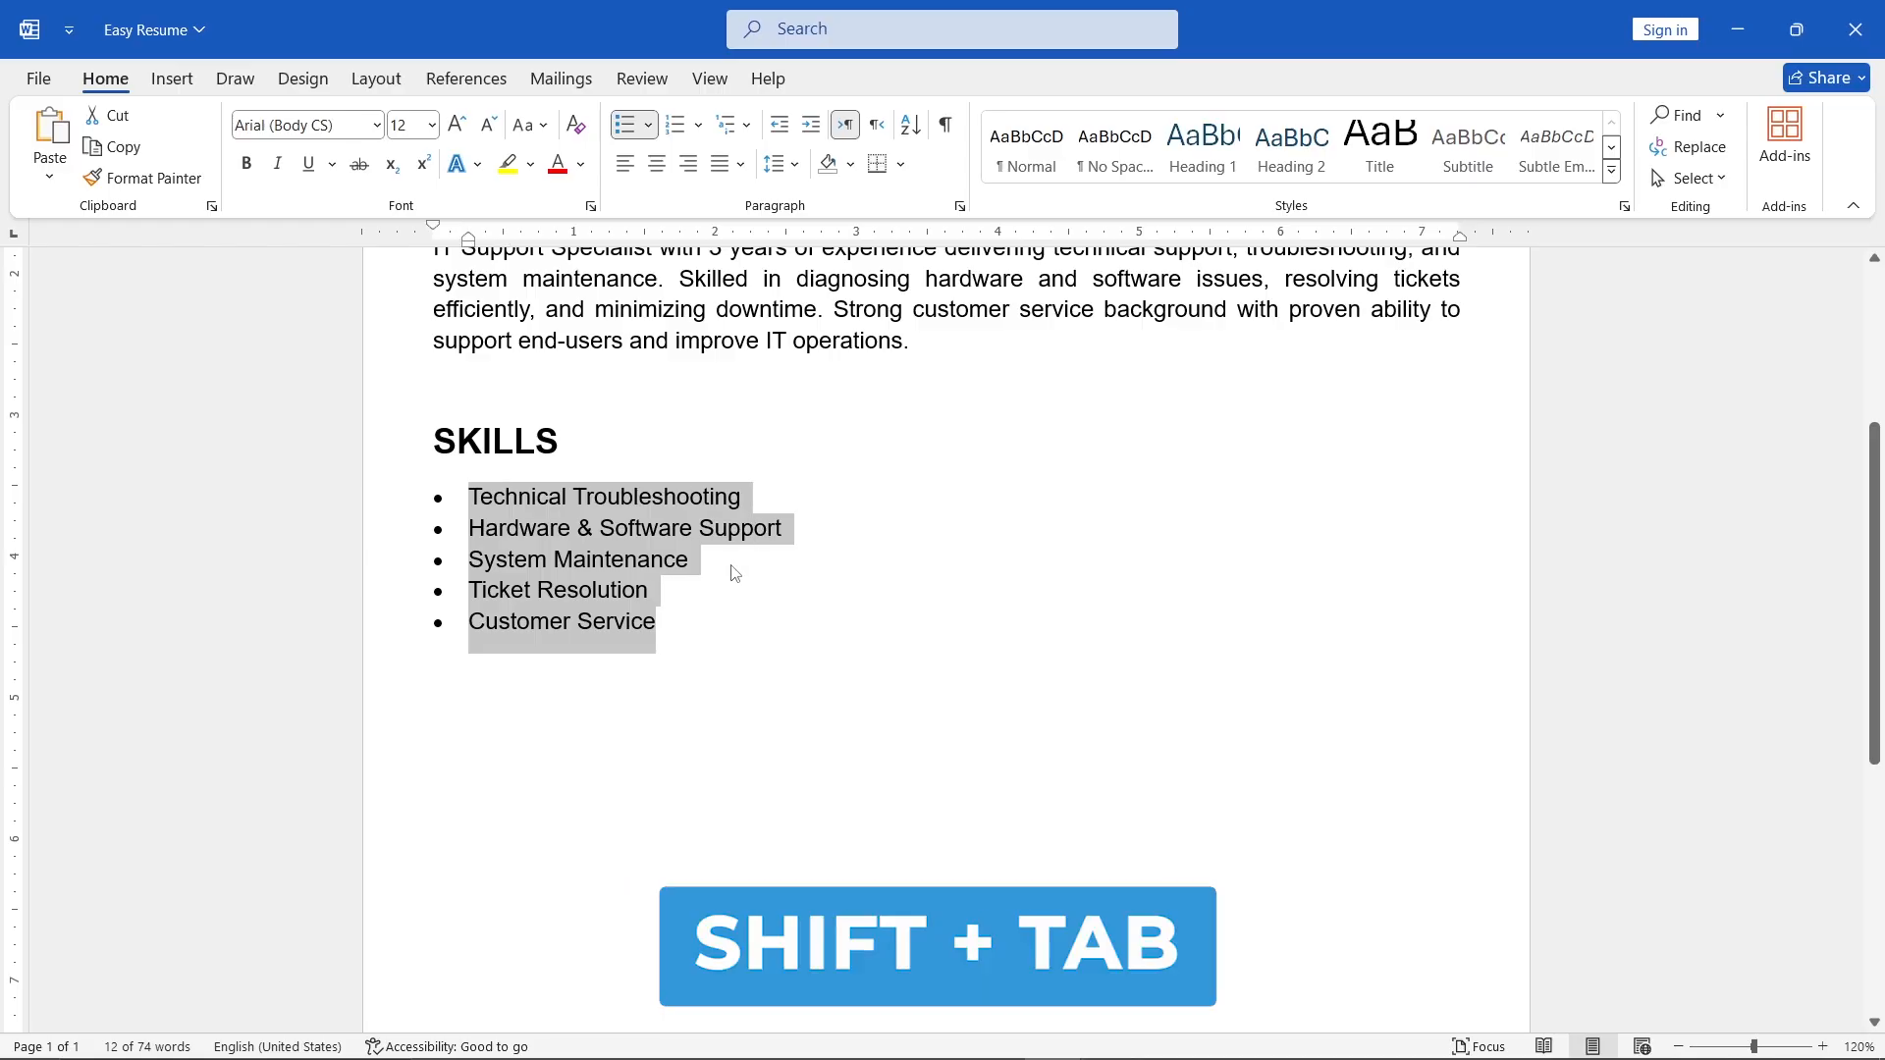
key("shift+tab")
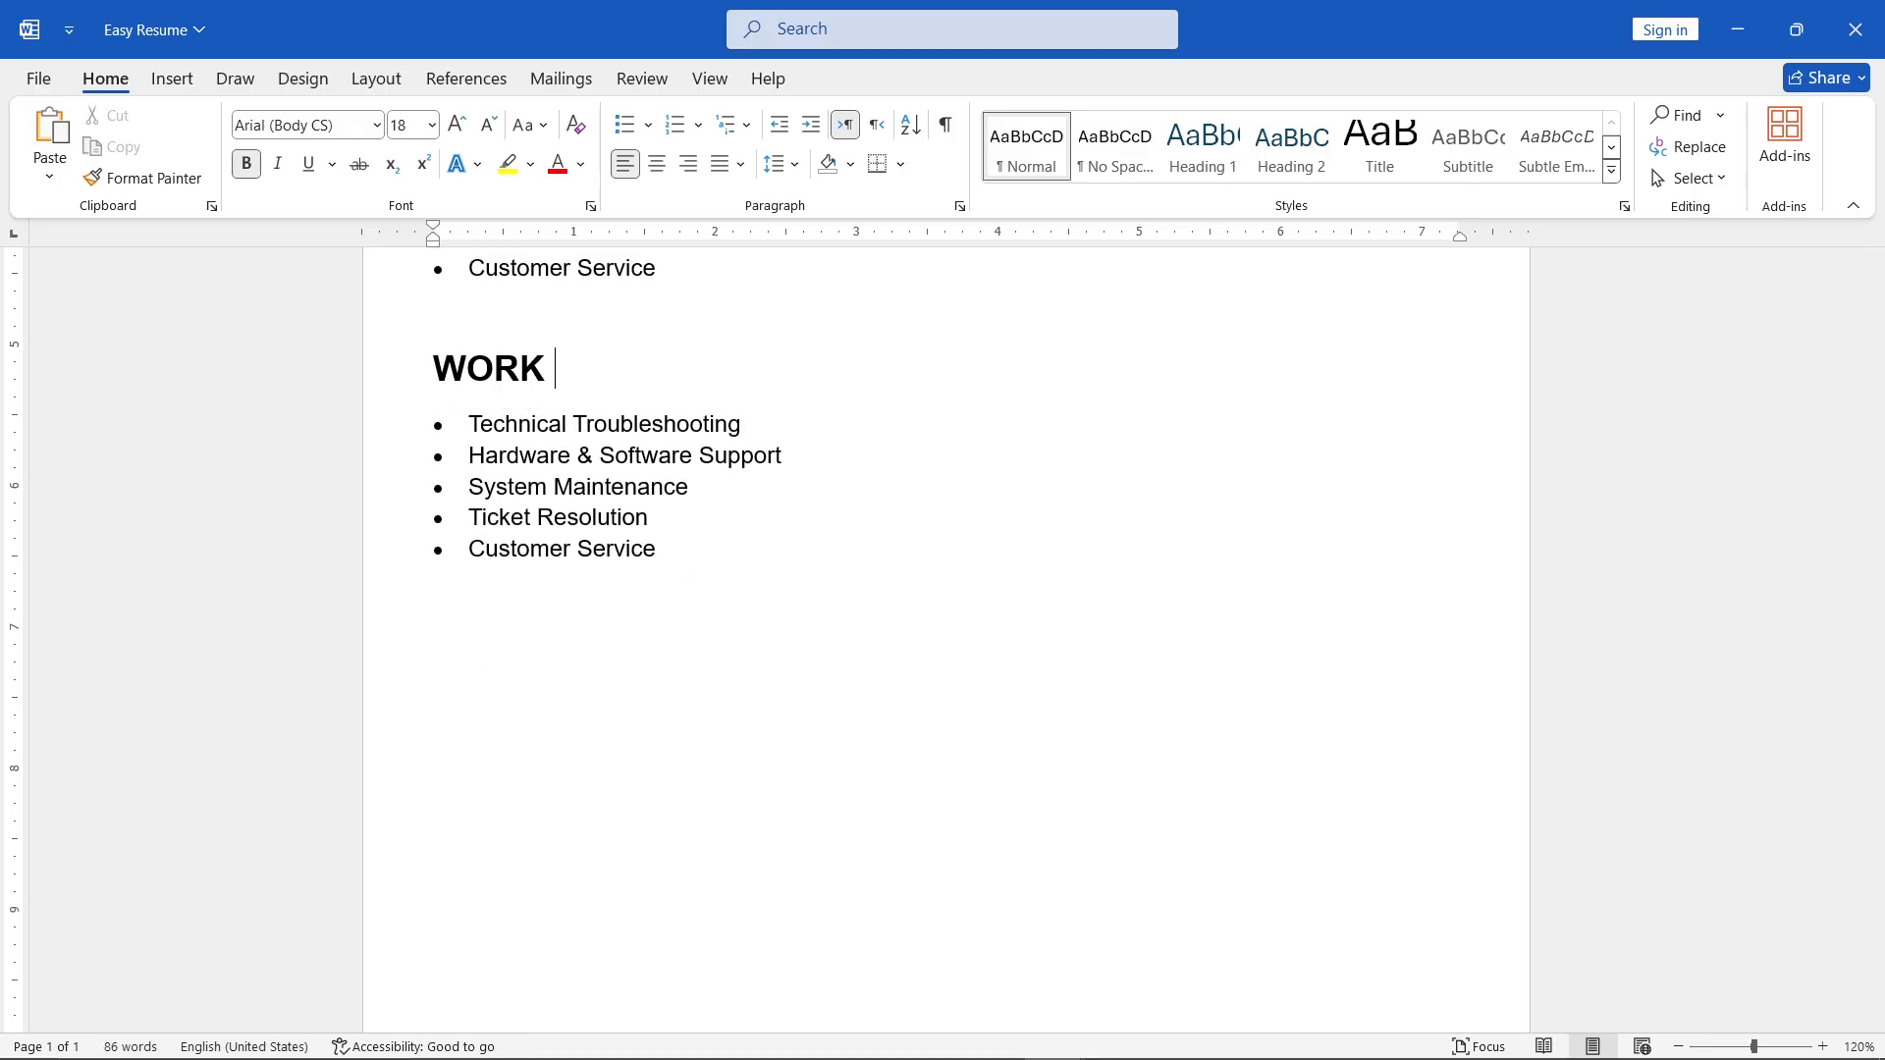
- Add WORK EXPERIENCE: Tech Solutions Inc., New York, NY, right-aligned Jul 2021 – Present, IT Support Specialist
type("EXPERIENCE")
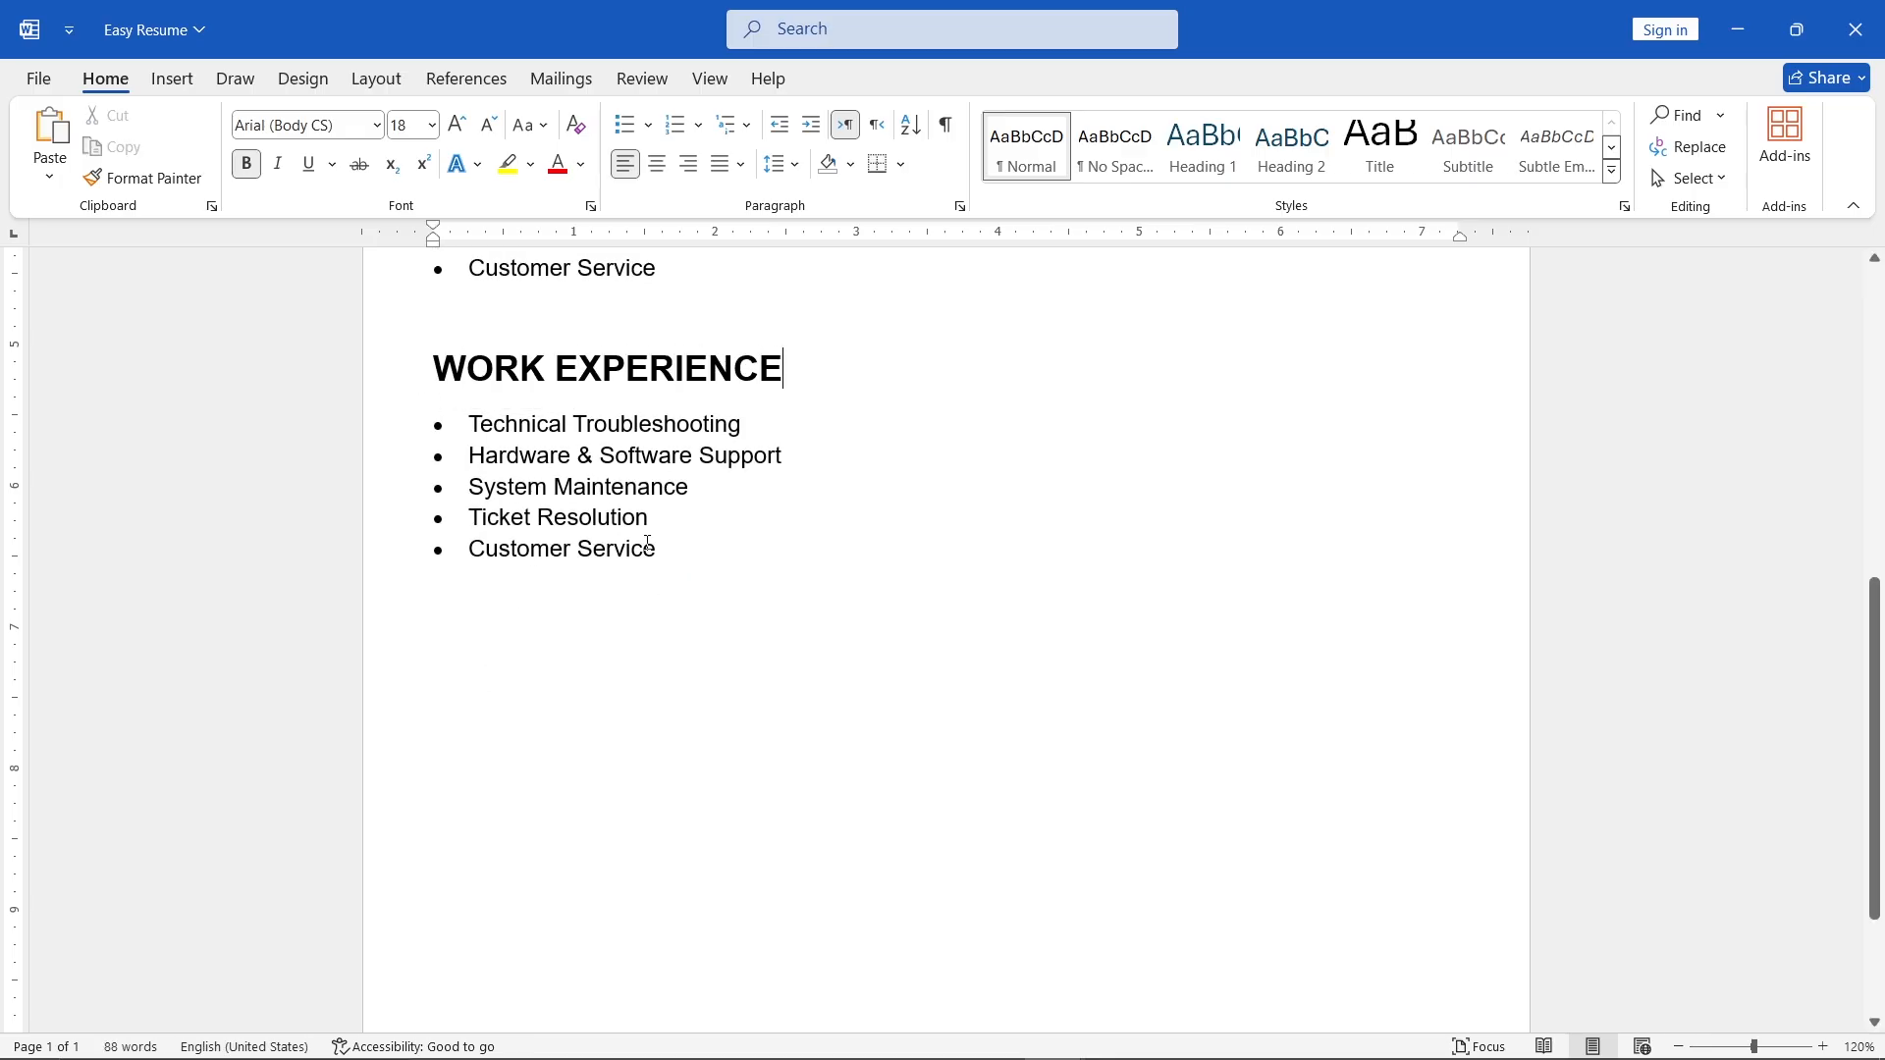
type("Tech Solut")
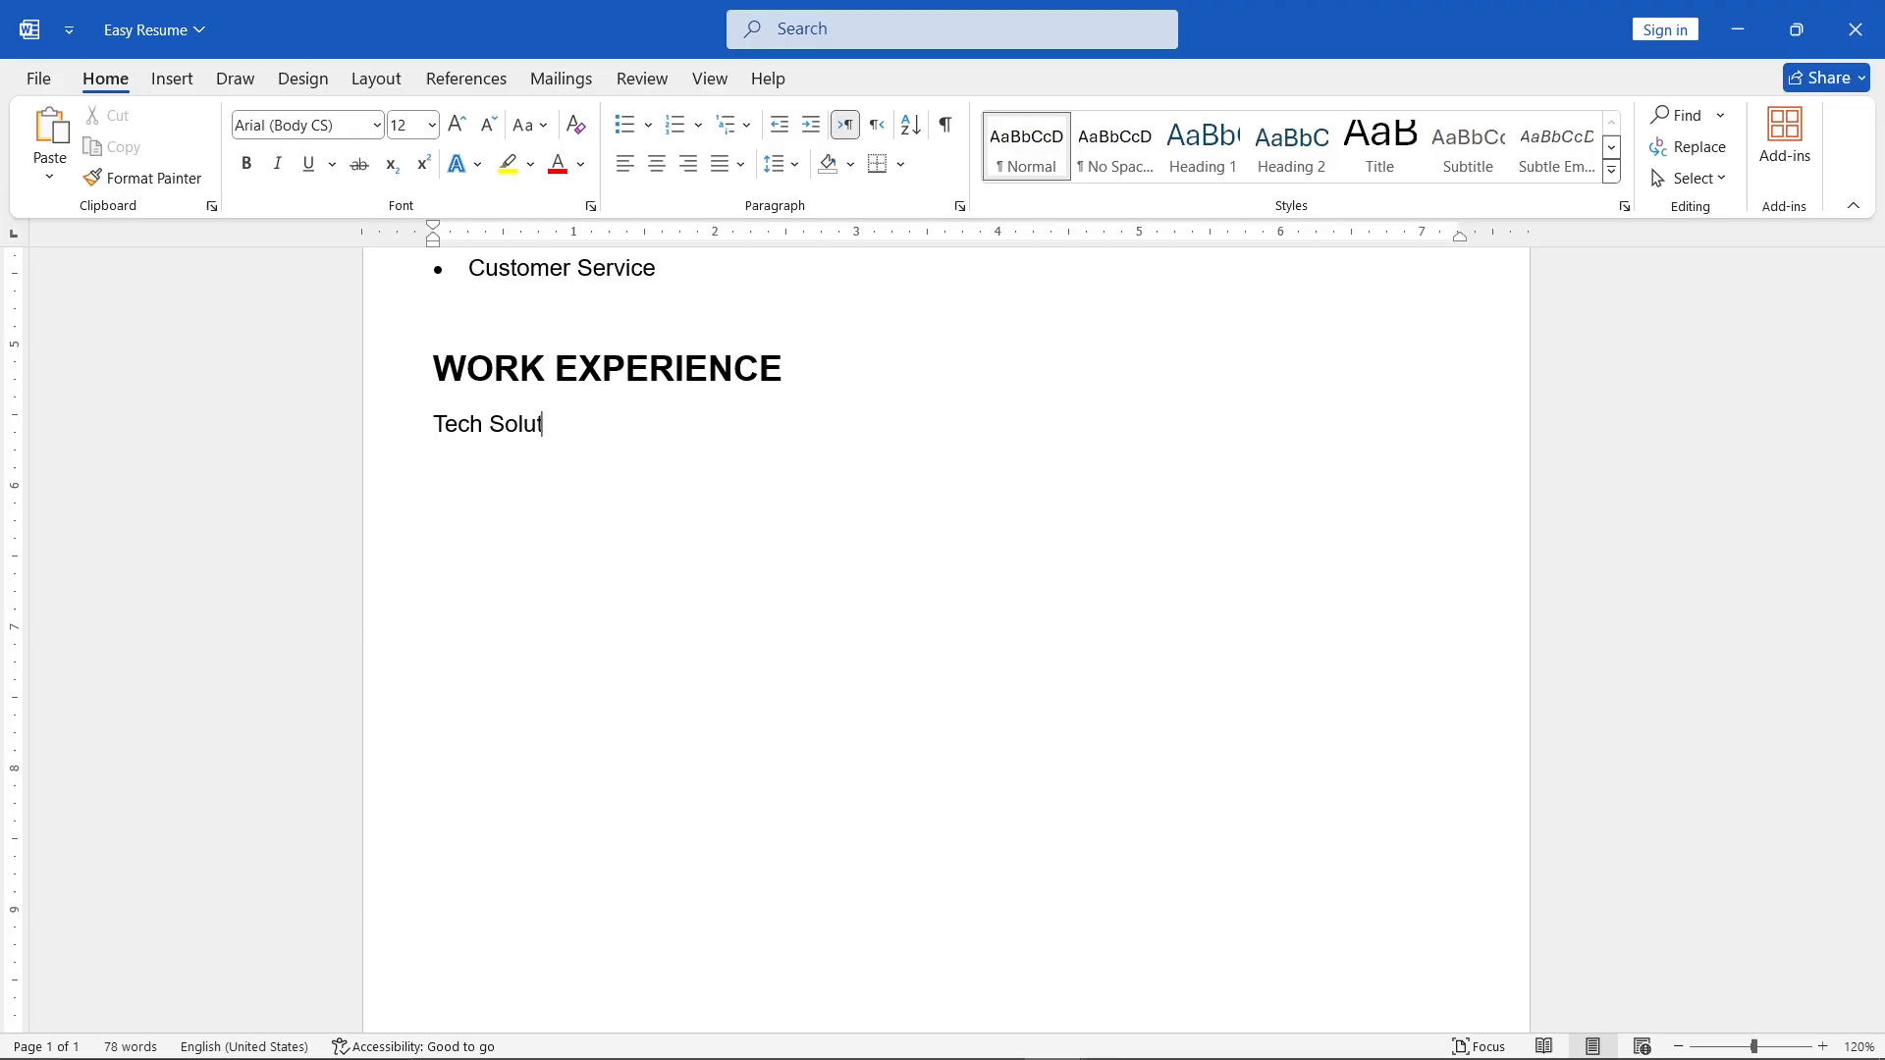
type("ions Inc., New Yo")
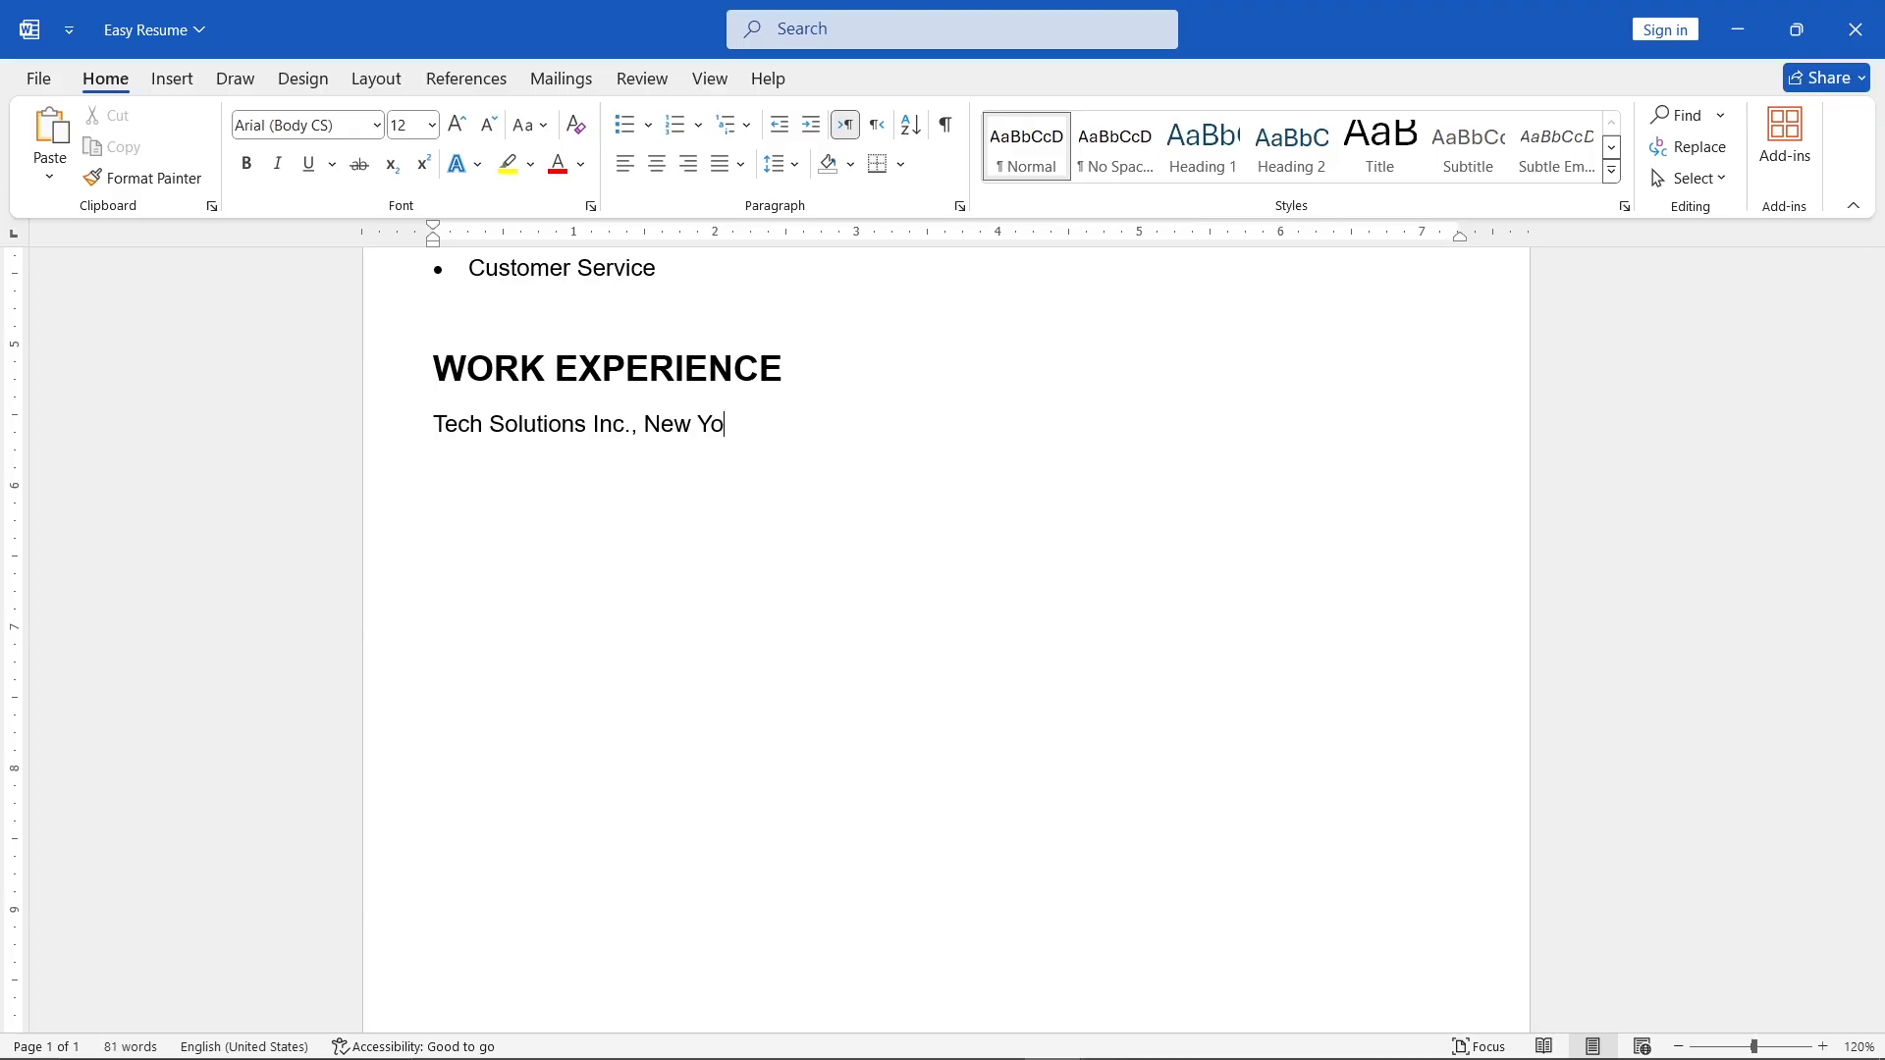
key("tab")
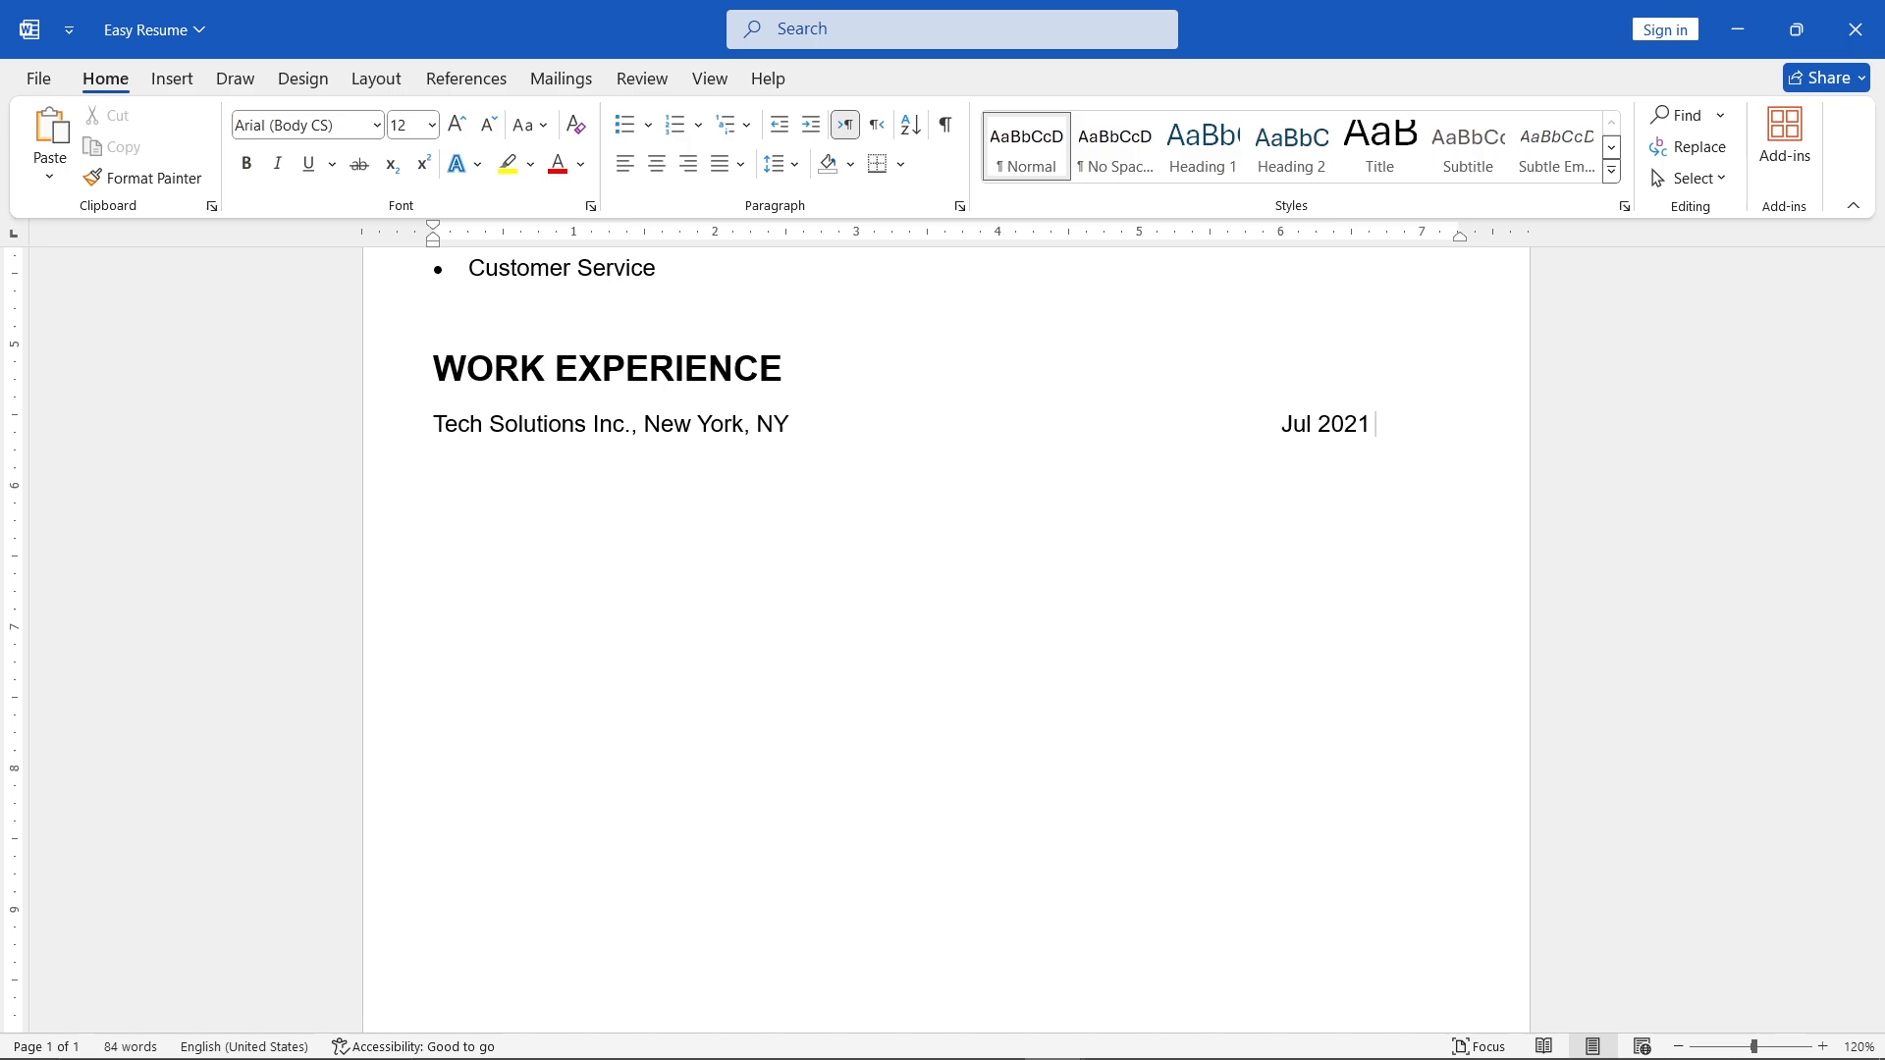
type("- Present")
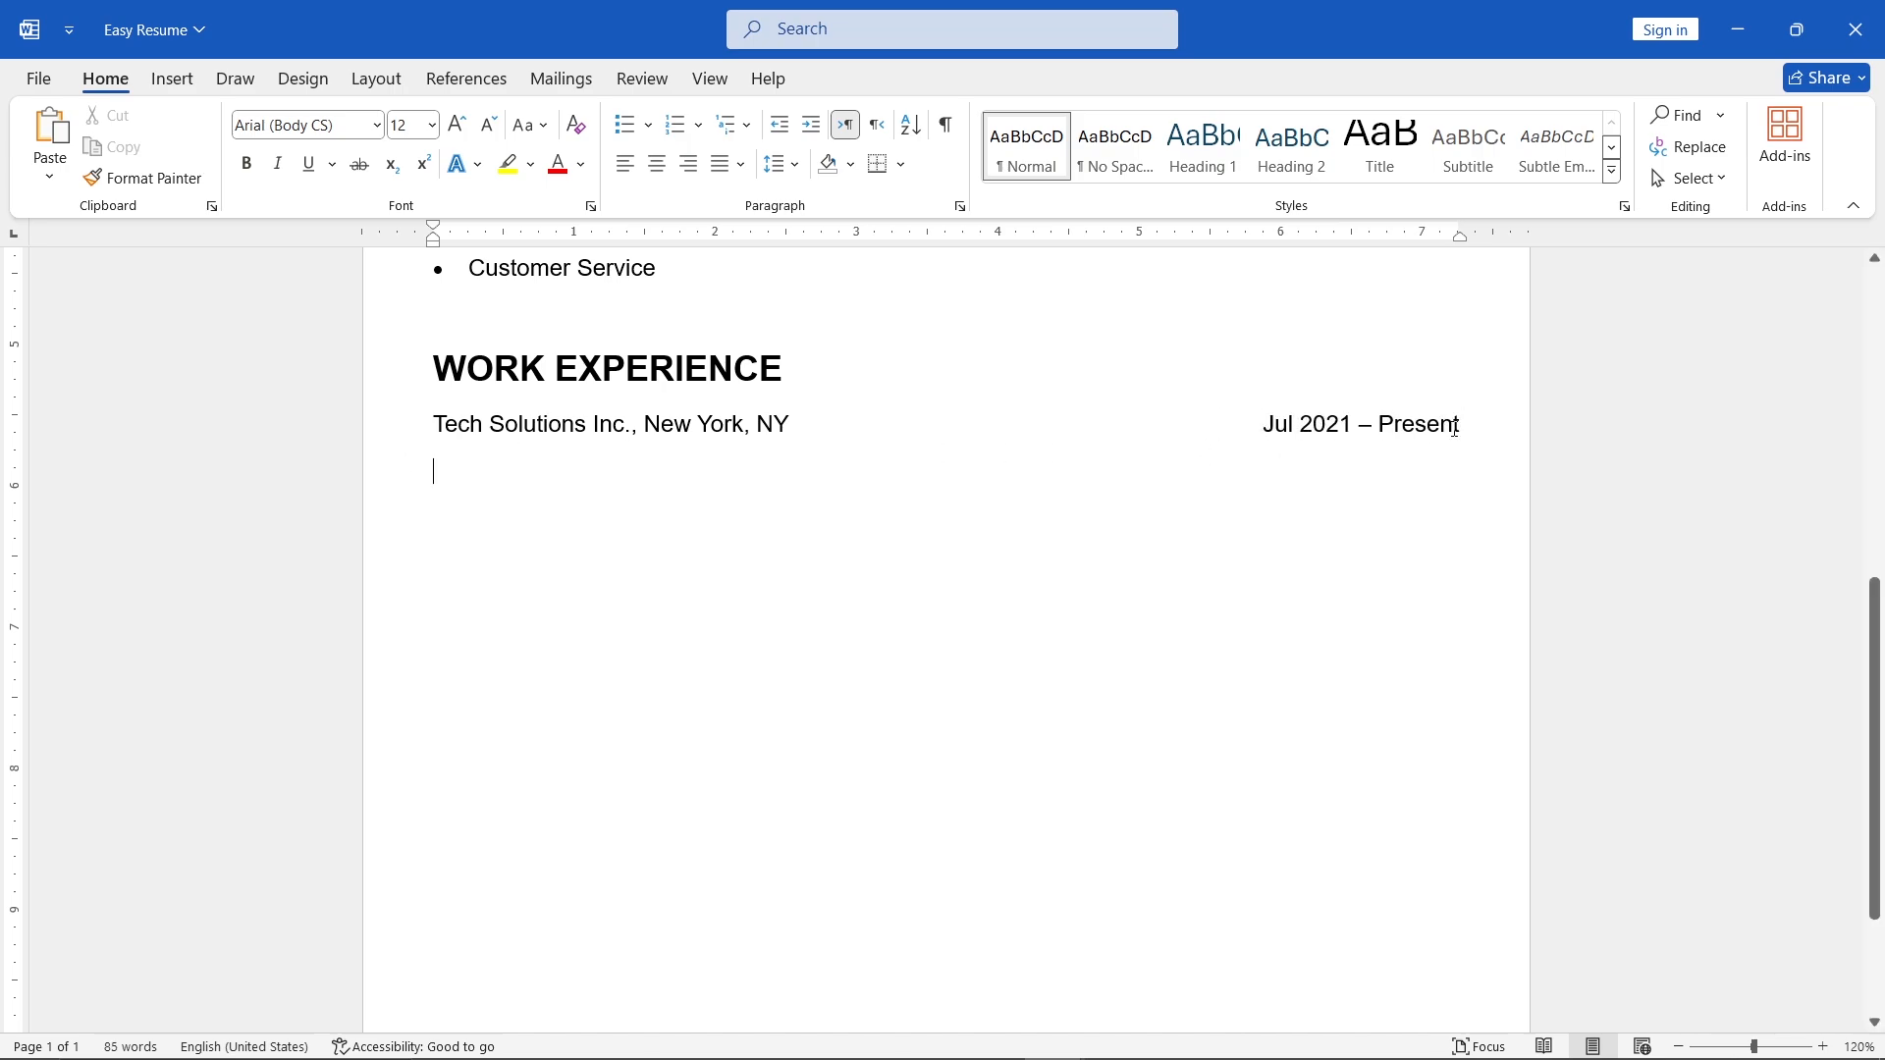
type("IT Support Specialist")
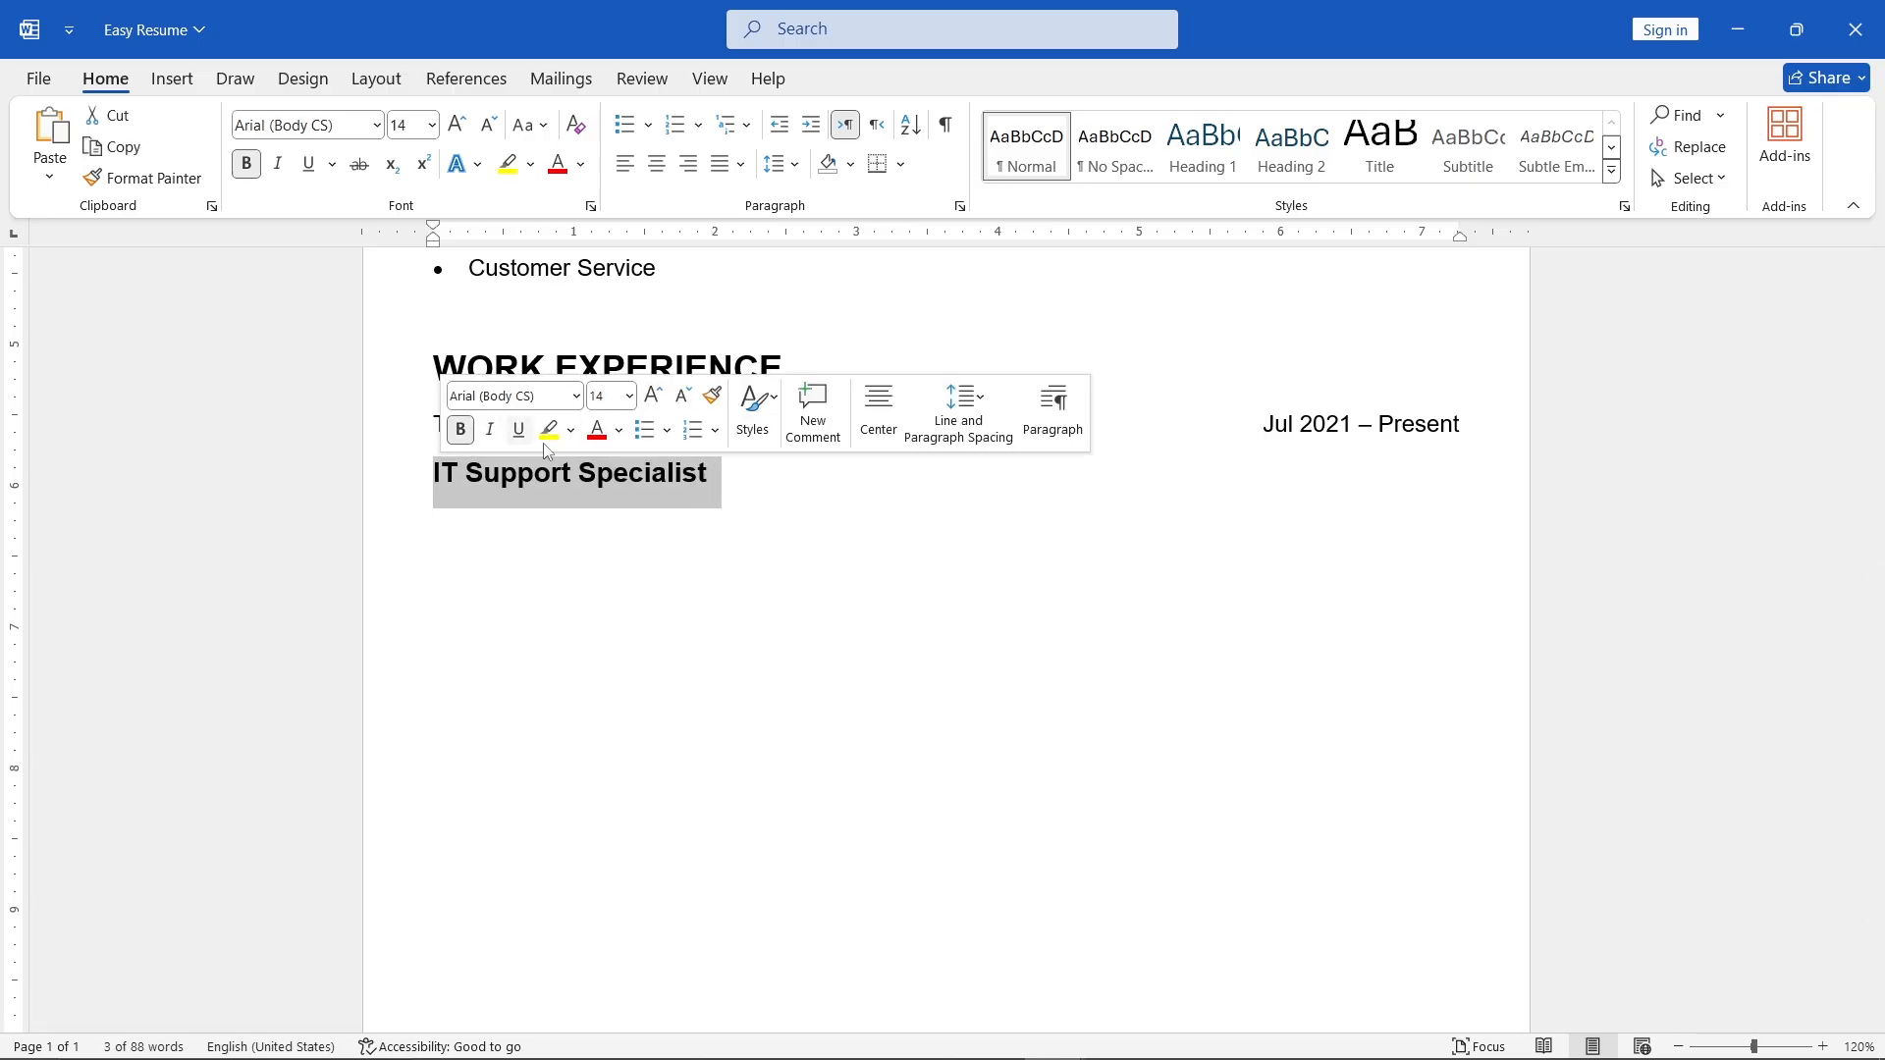
- Send ChatGPT the prompt for four bullets each for both IT jobs
left_click(776, 164)
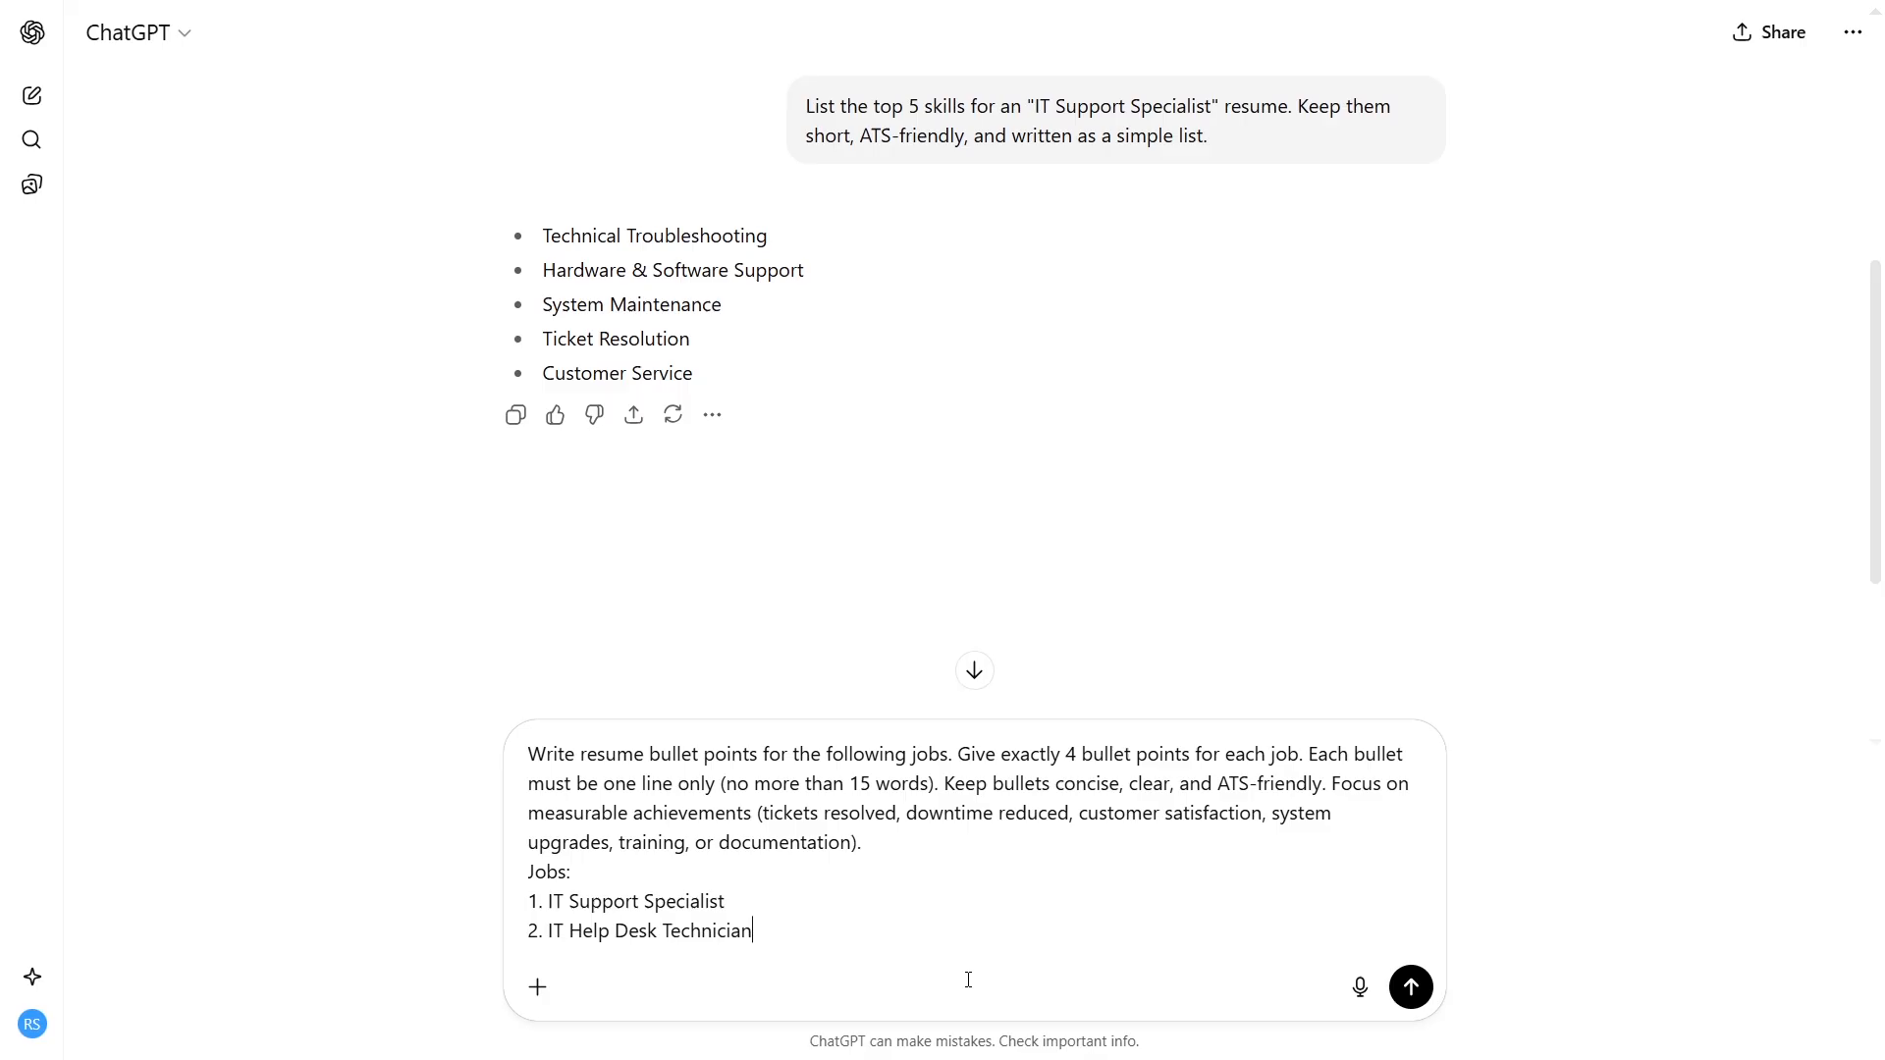
left_click(1409, 987)
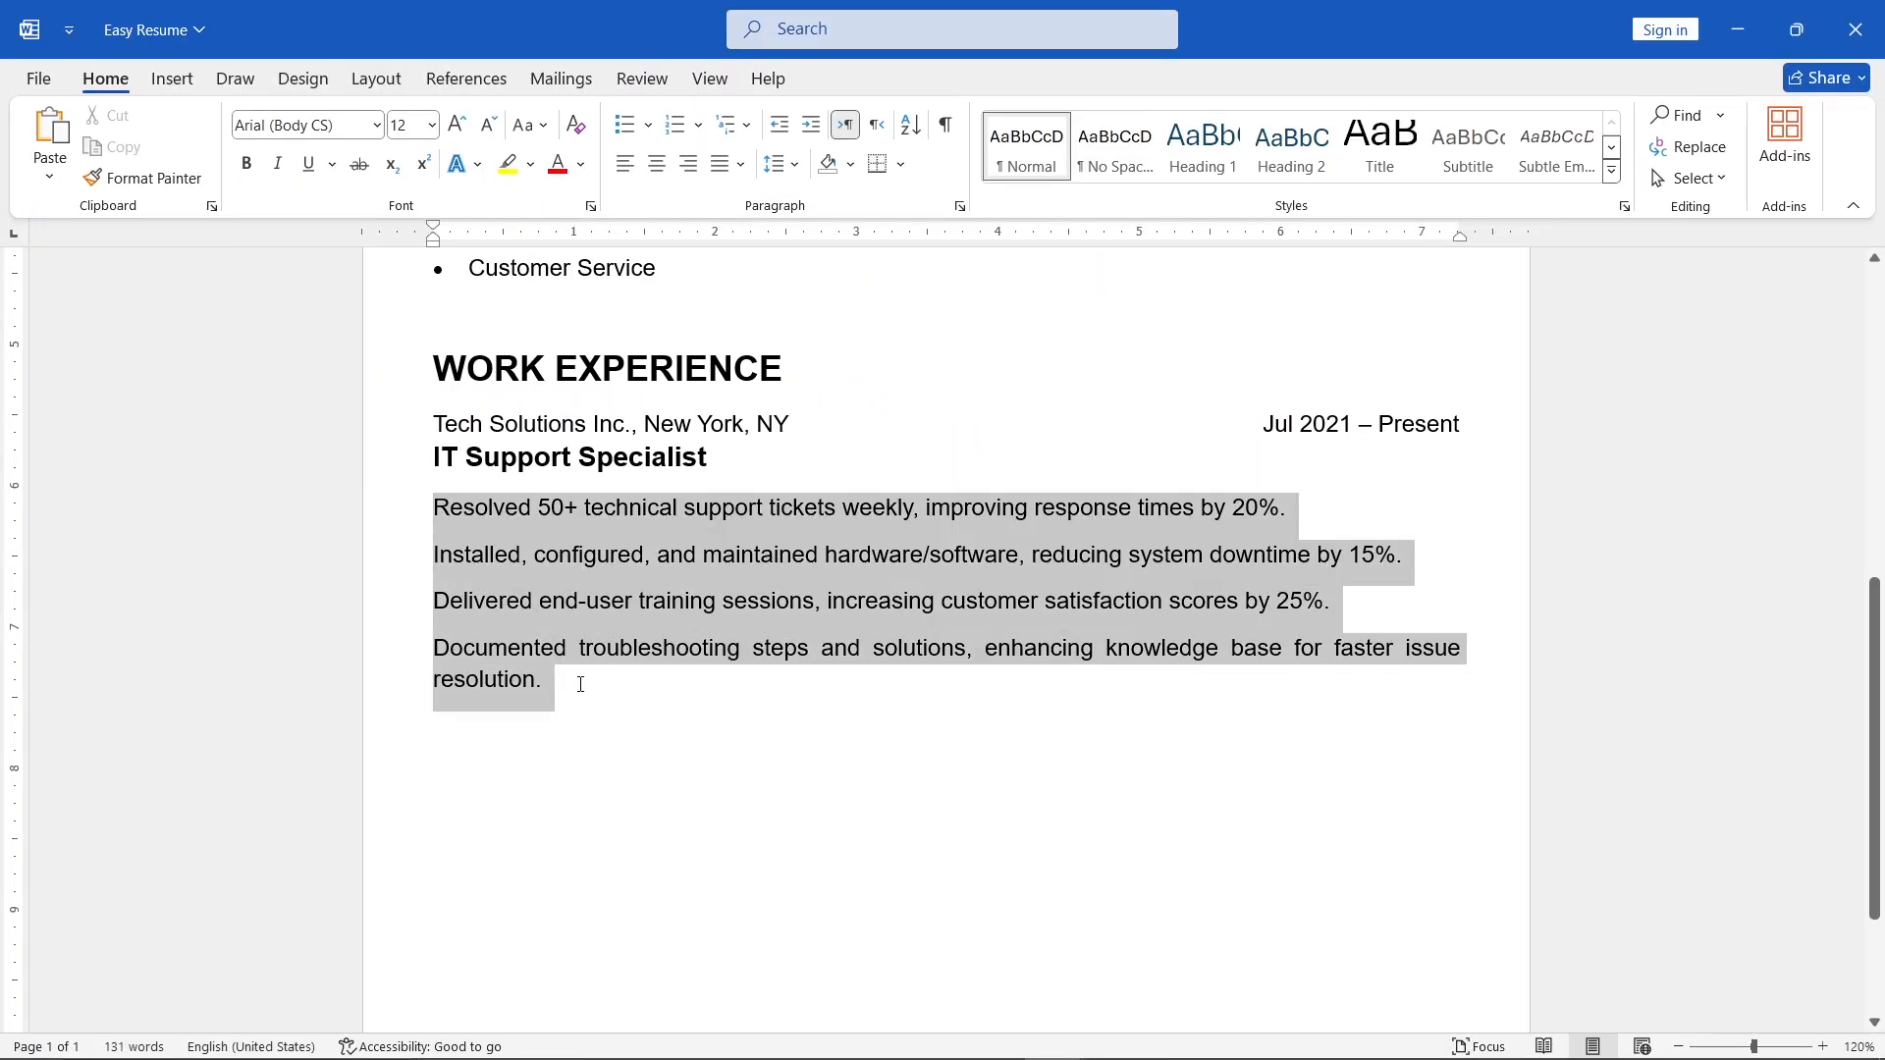
- Bullet the four achievements, remove space after paragraphs, and paste a copy of the entry
left_click(624, 124)
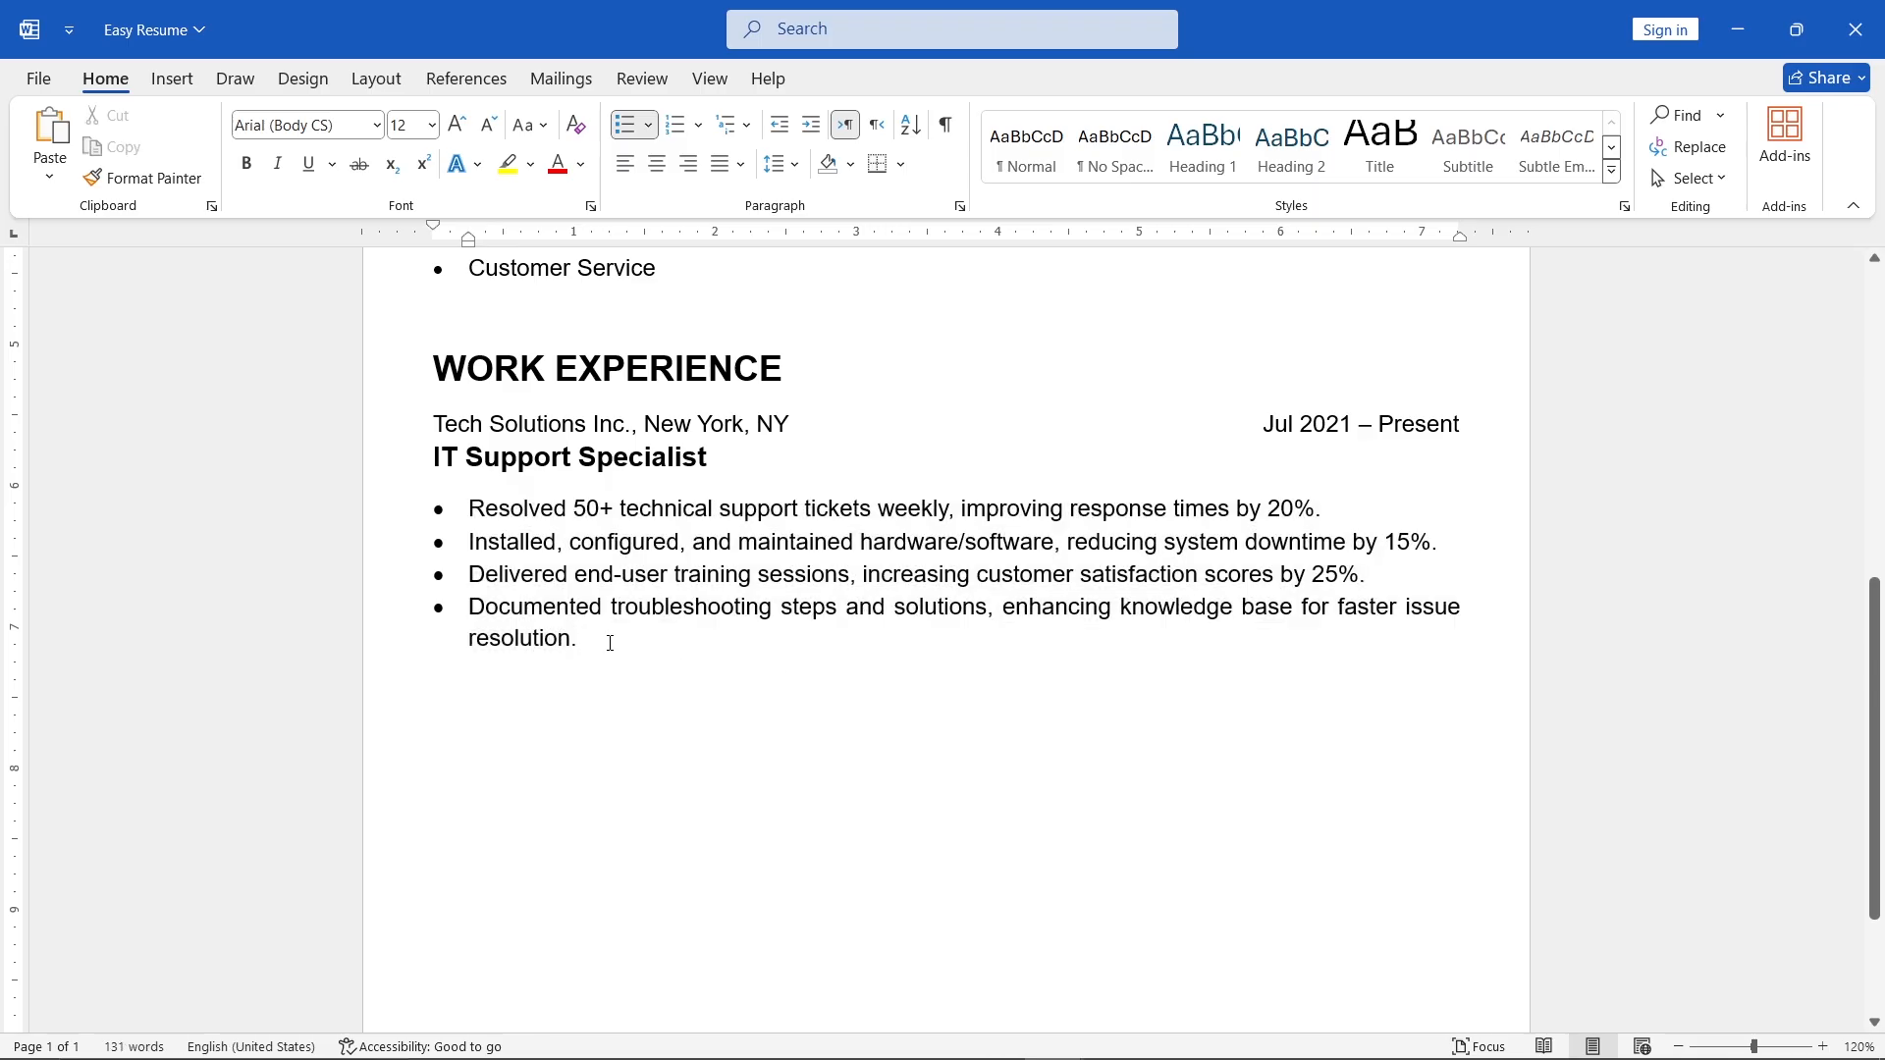
left_click(774, 164)
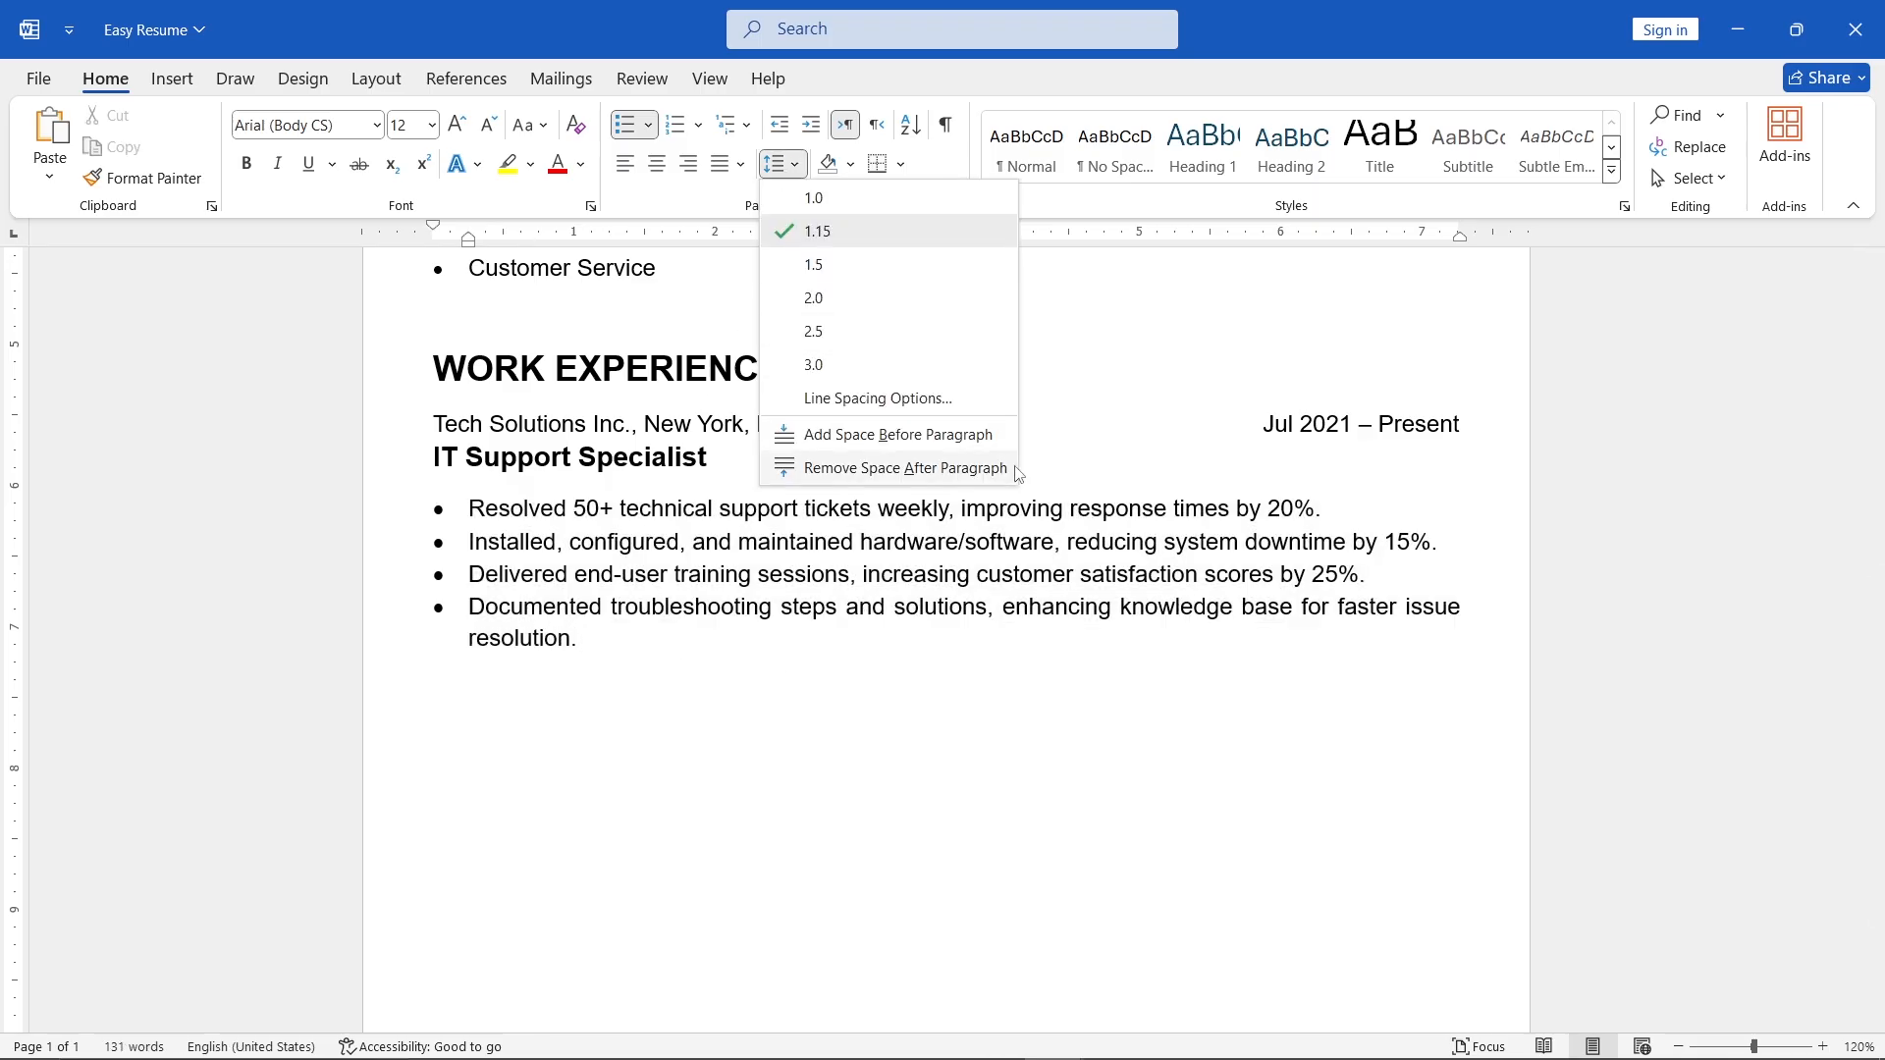
left_click(905, 467)
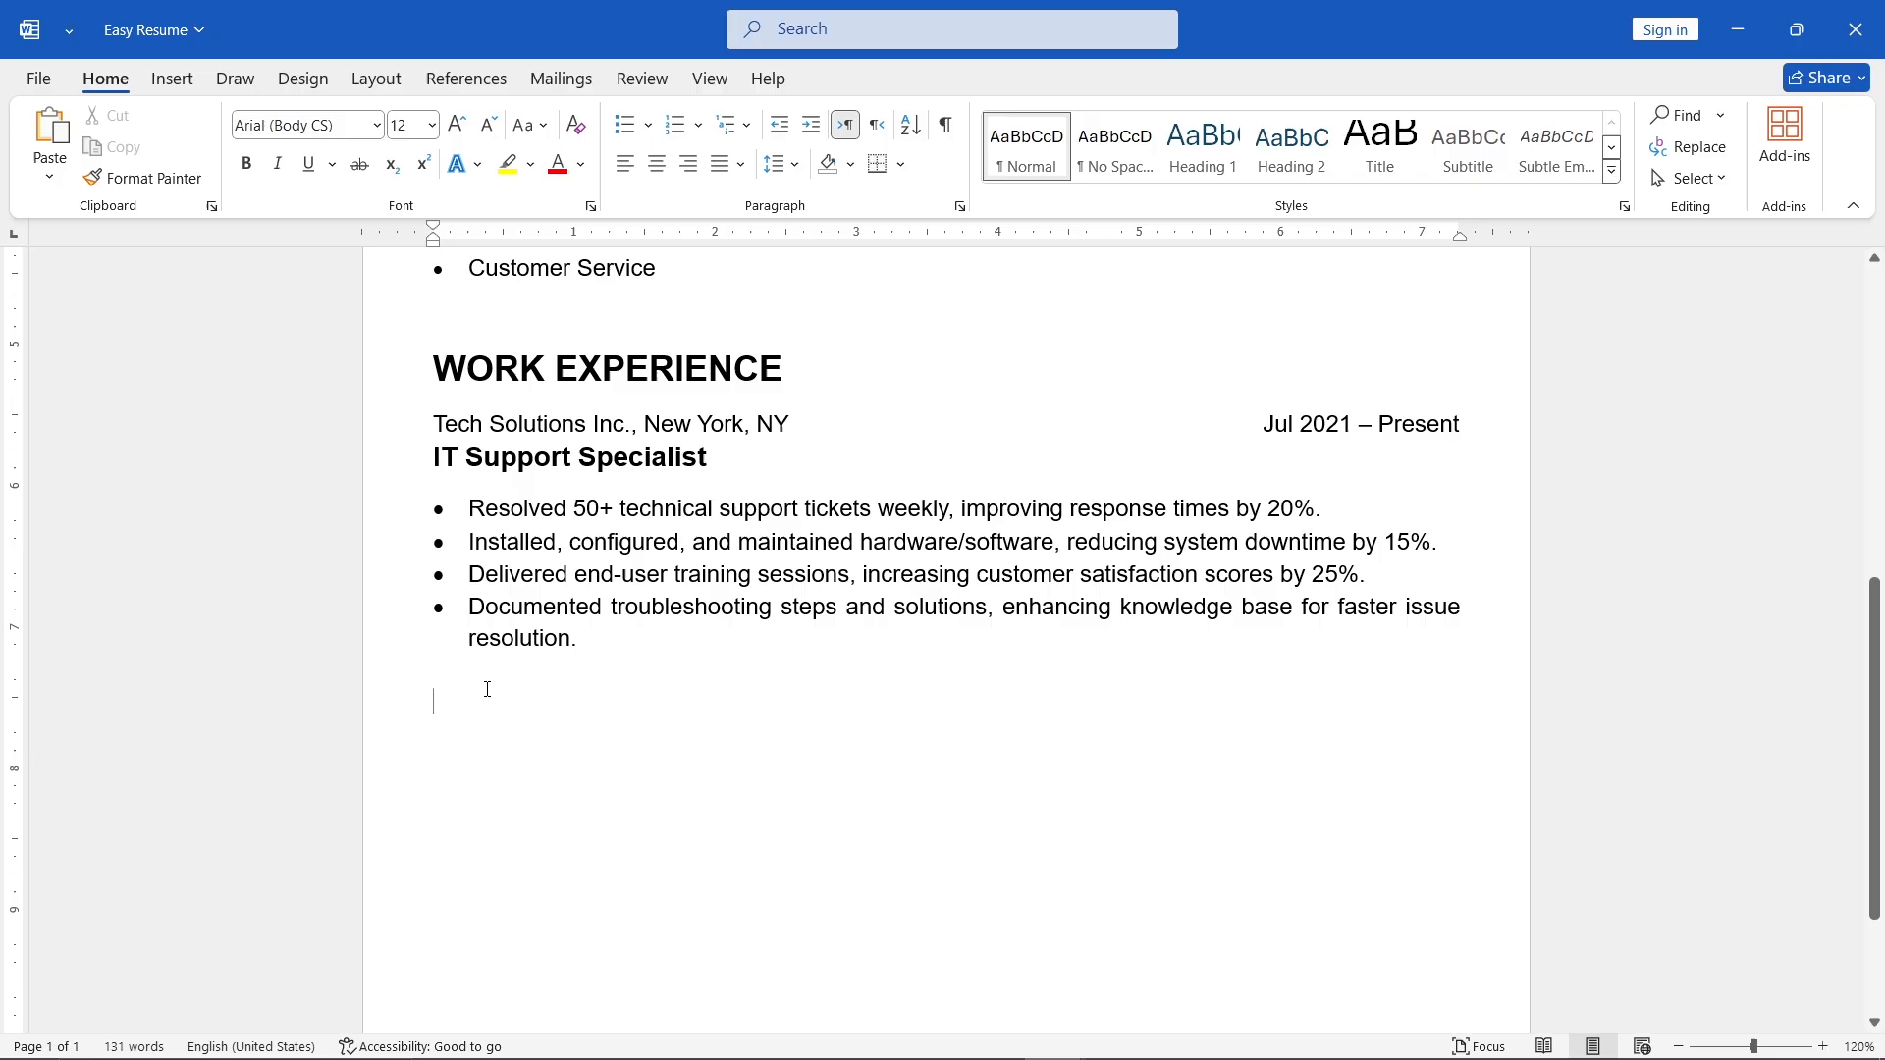
key("ctrl+v")
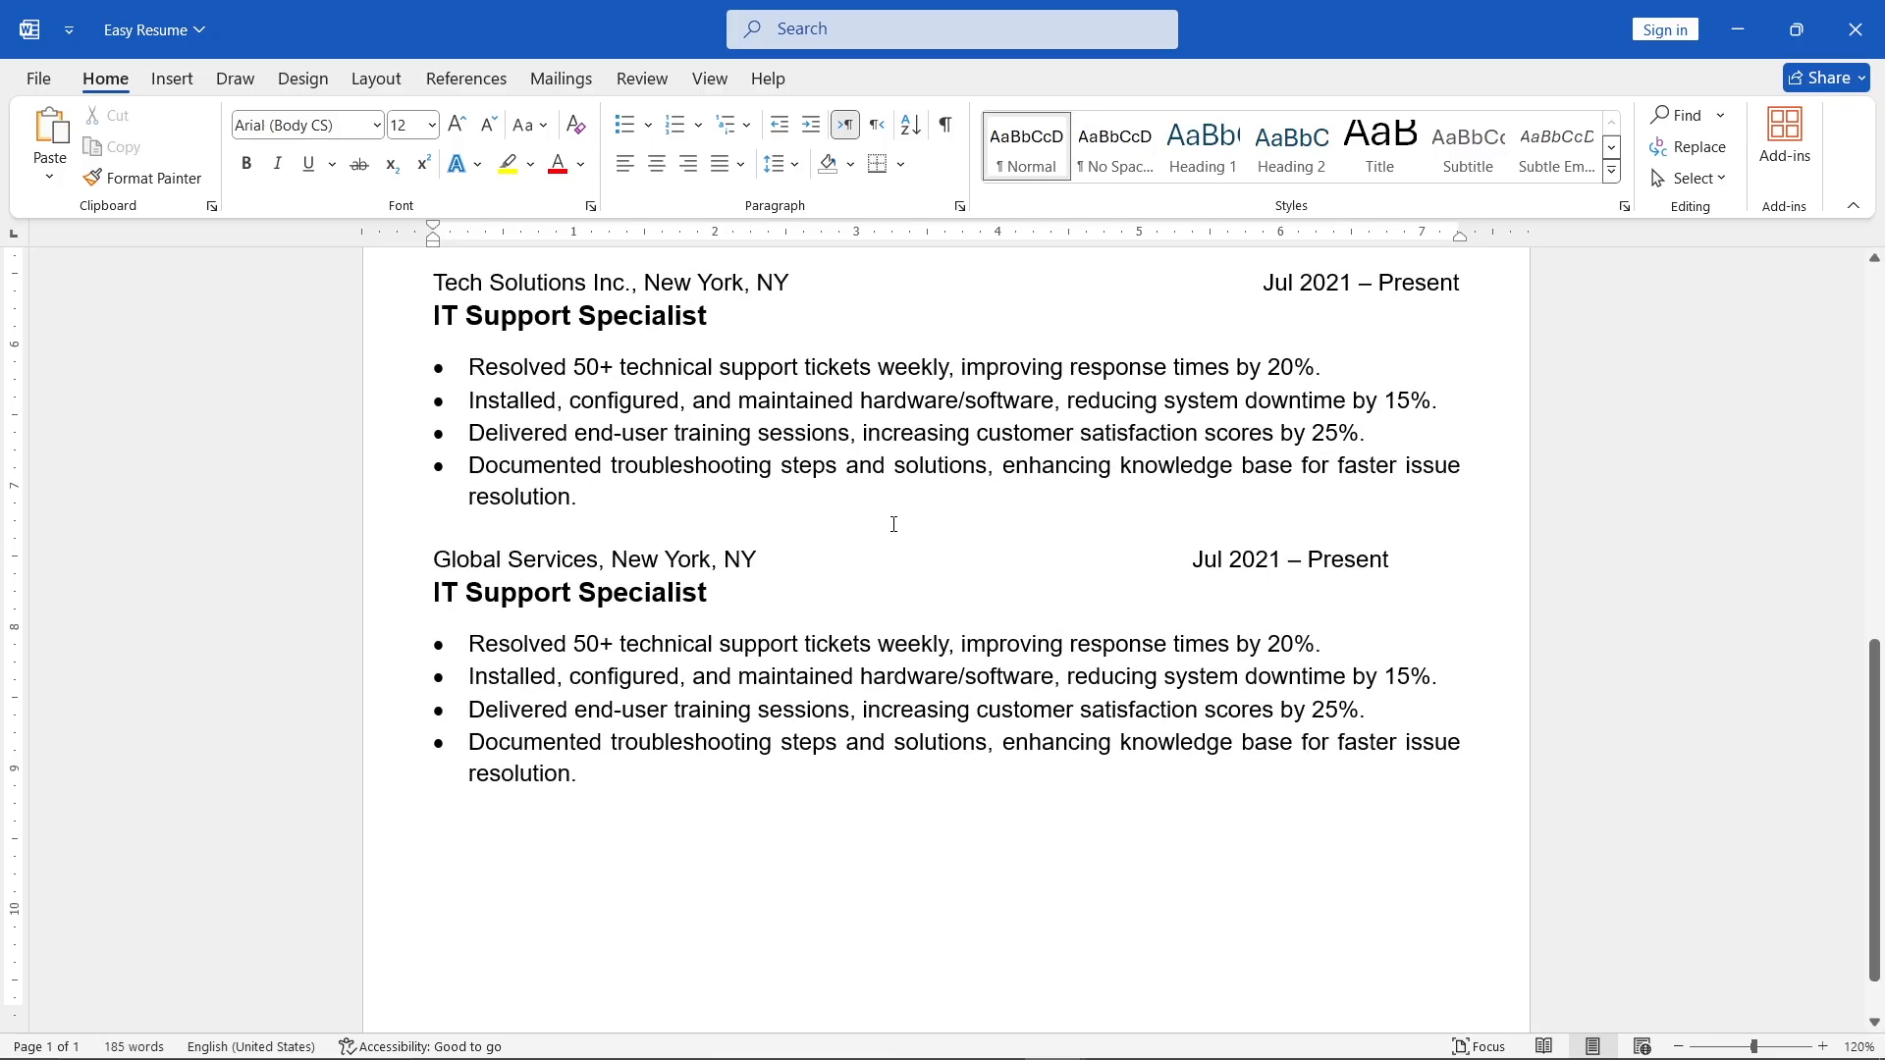
- Type the dates Jun 2019 – Jun 2021 over the copied entry's dates
type("Jun 2019 – Jun 2")
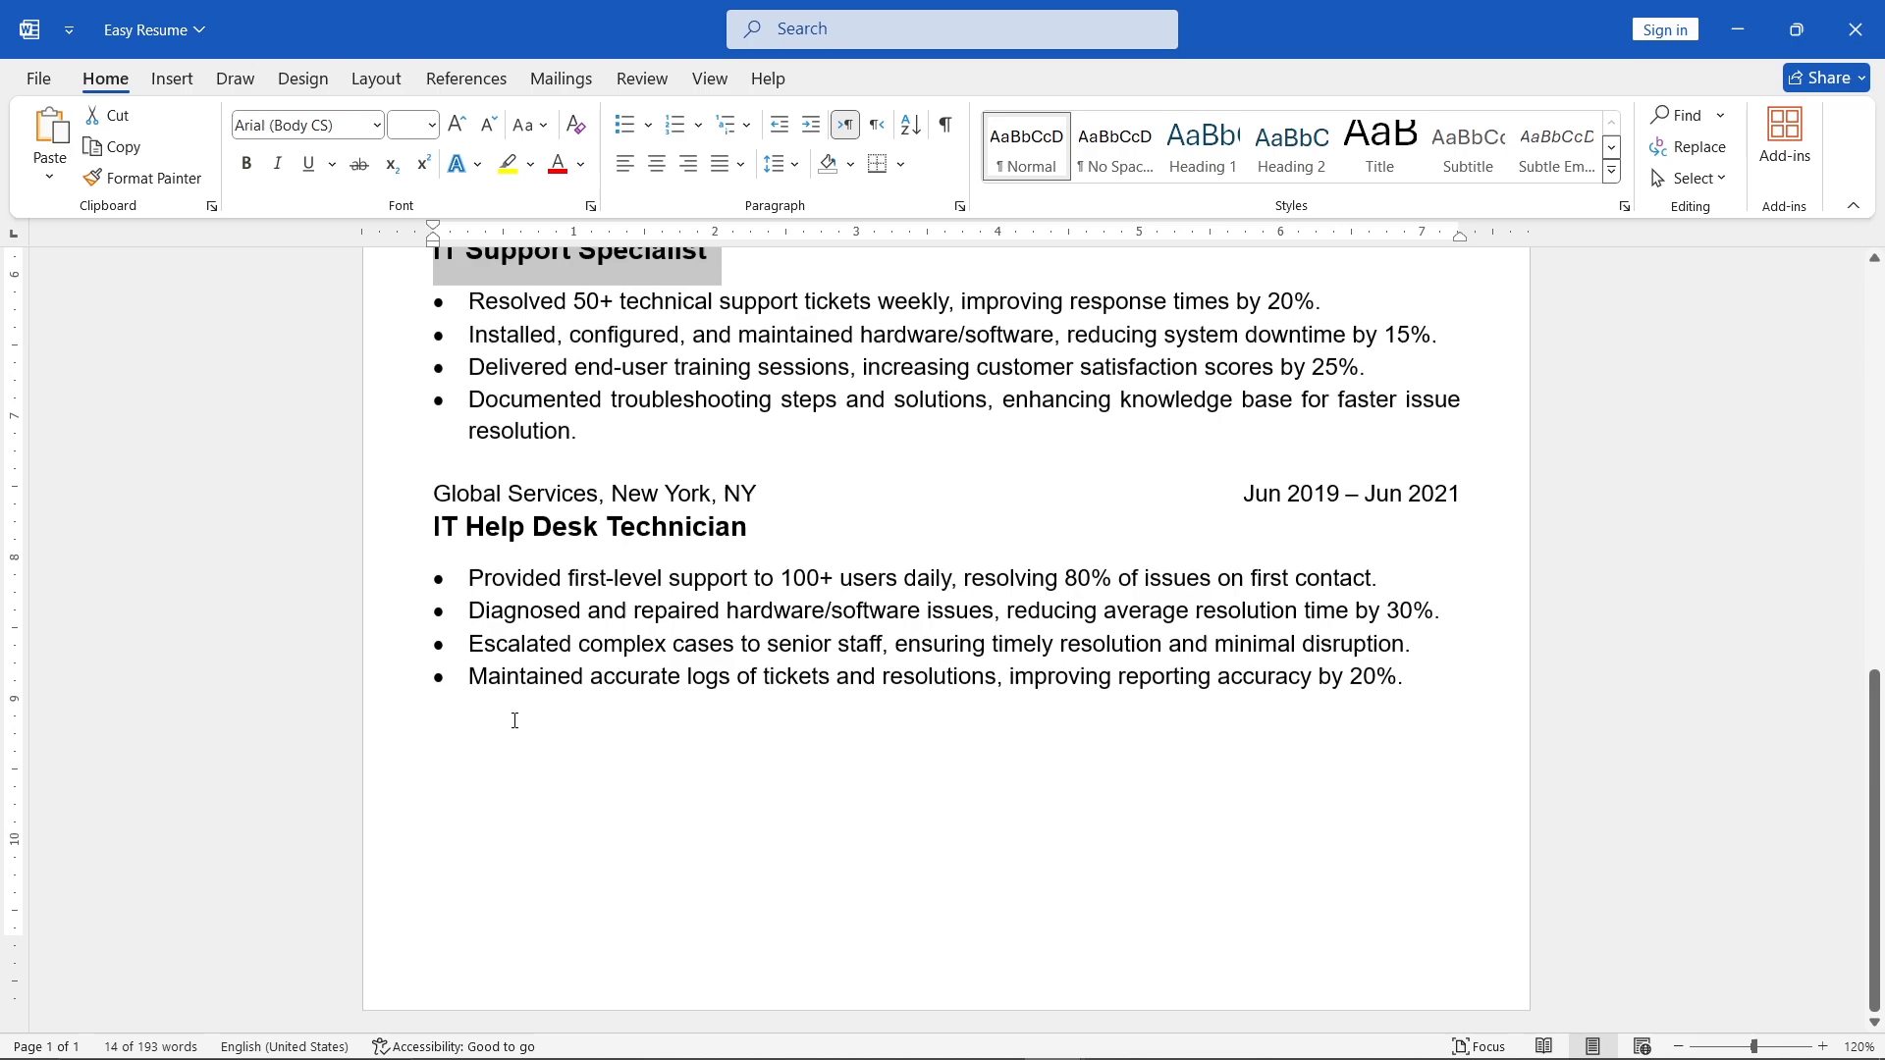
- Type EDUCATION, New York University, Graduated: 2019 and the Bachelor of Information degree title
type("EDUCATION")
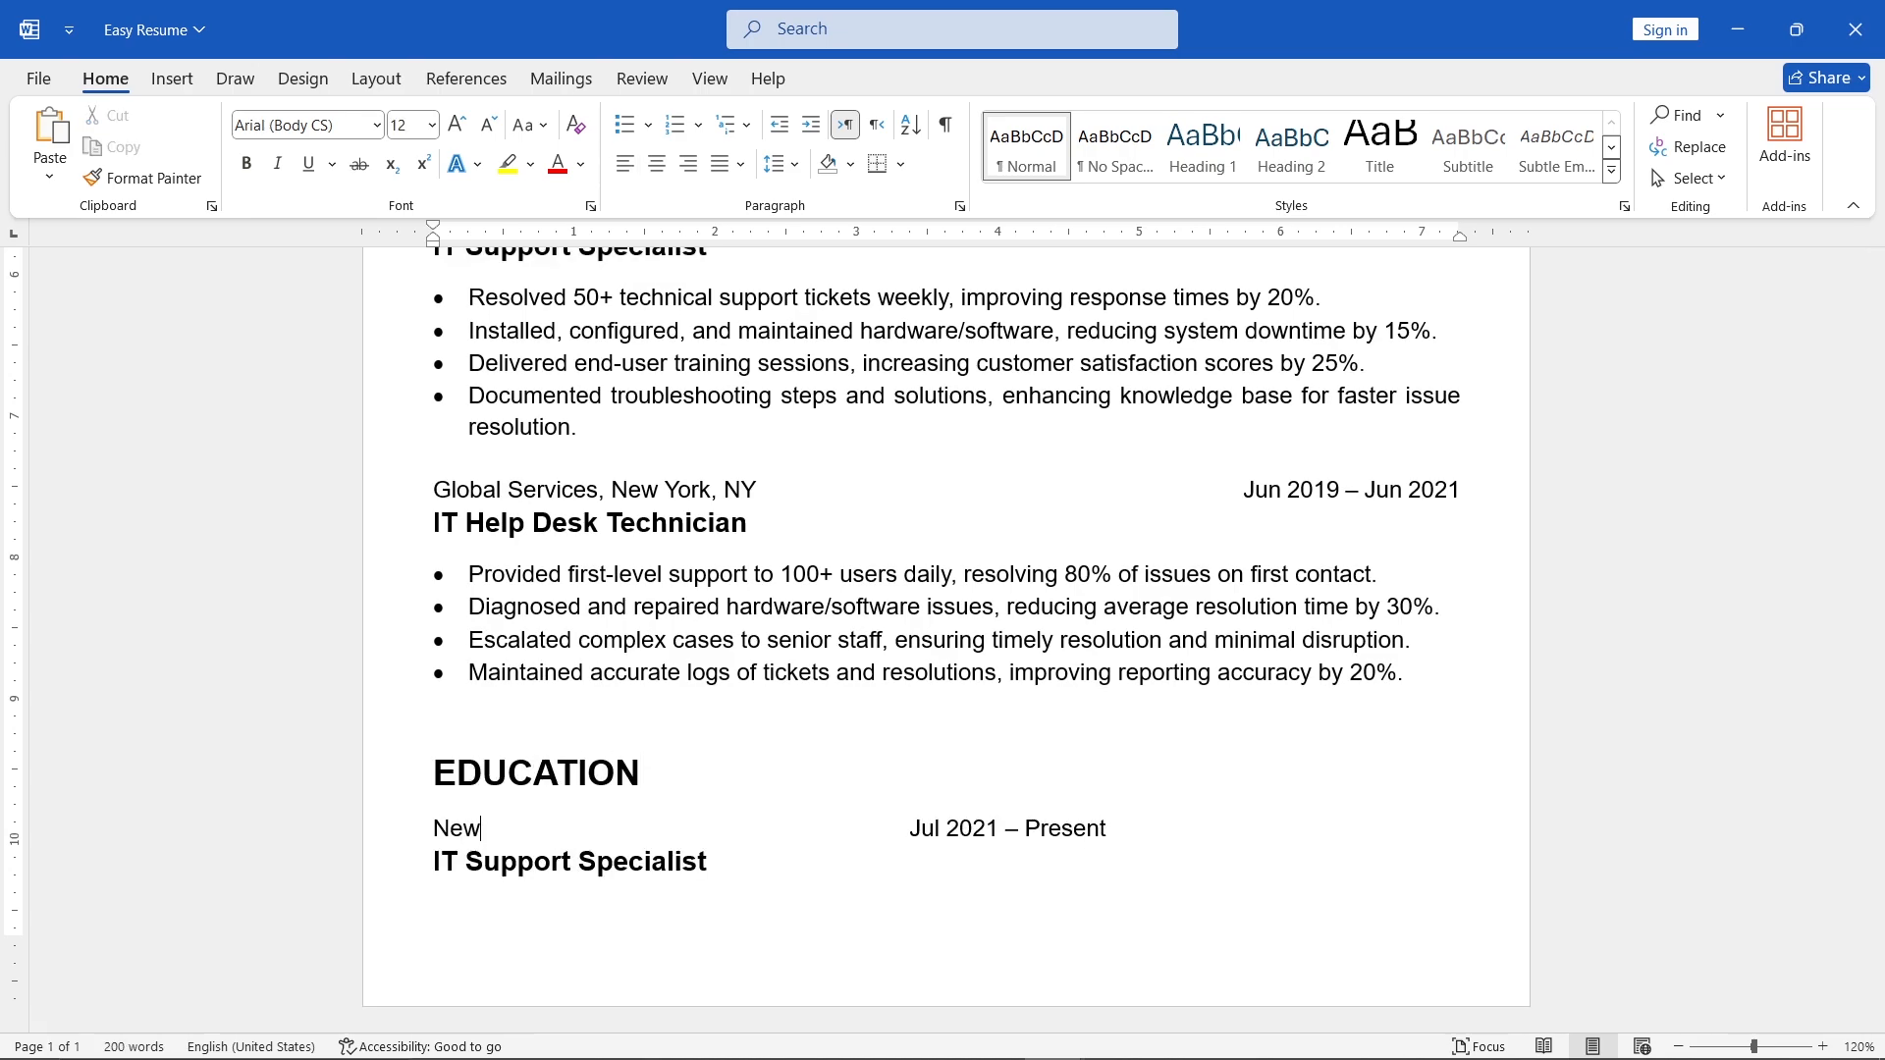
type("York University")
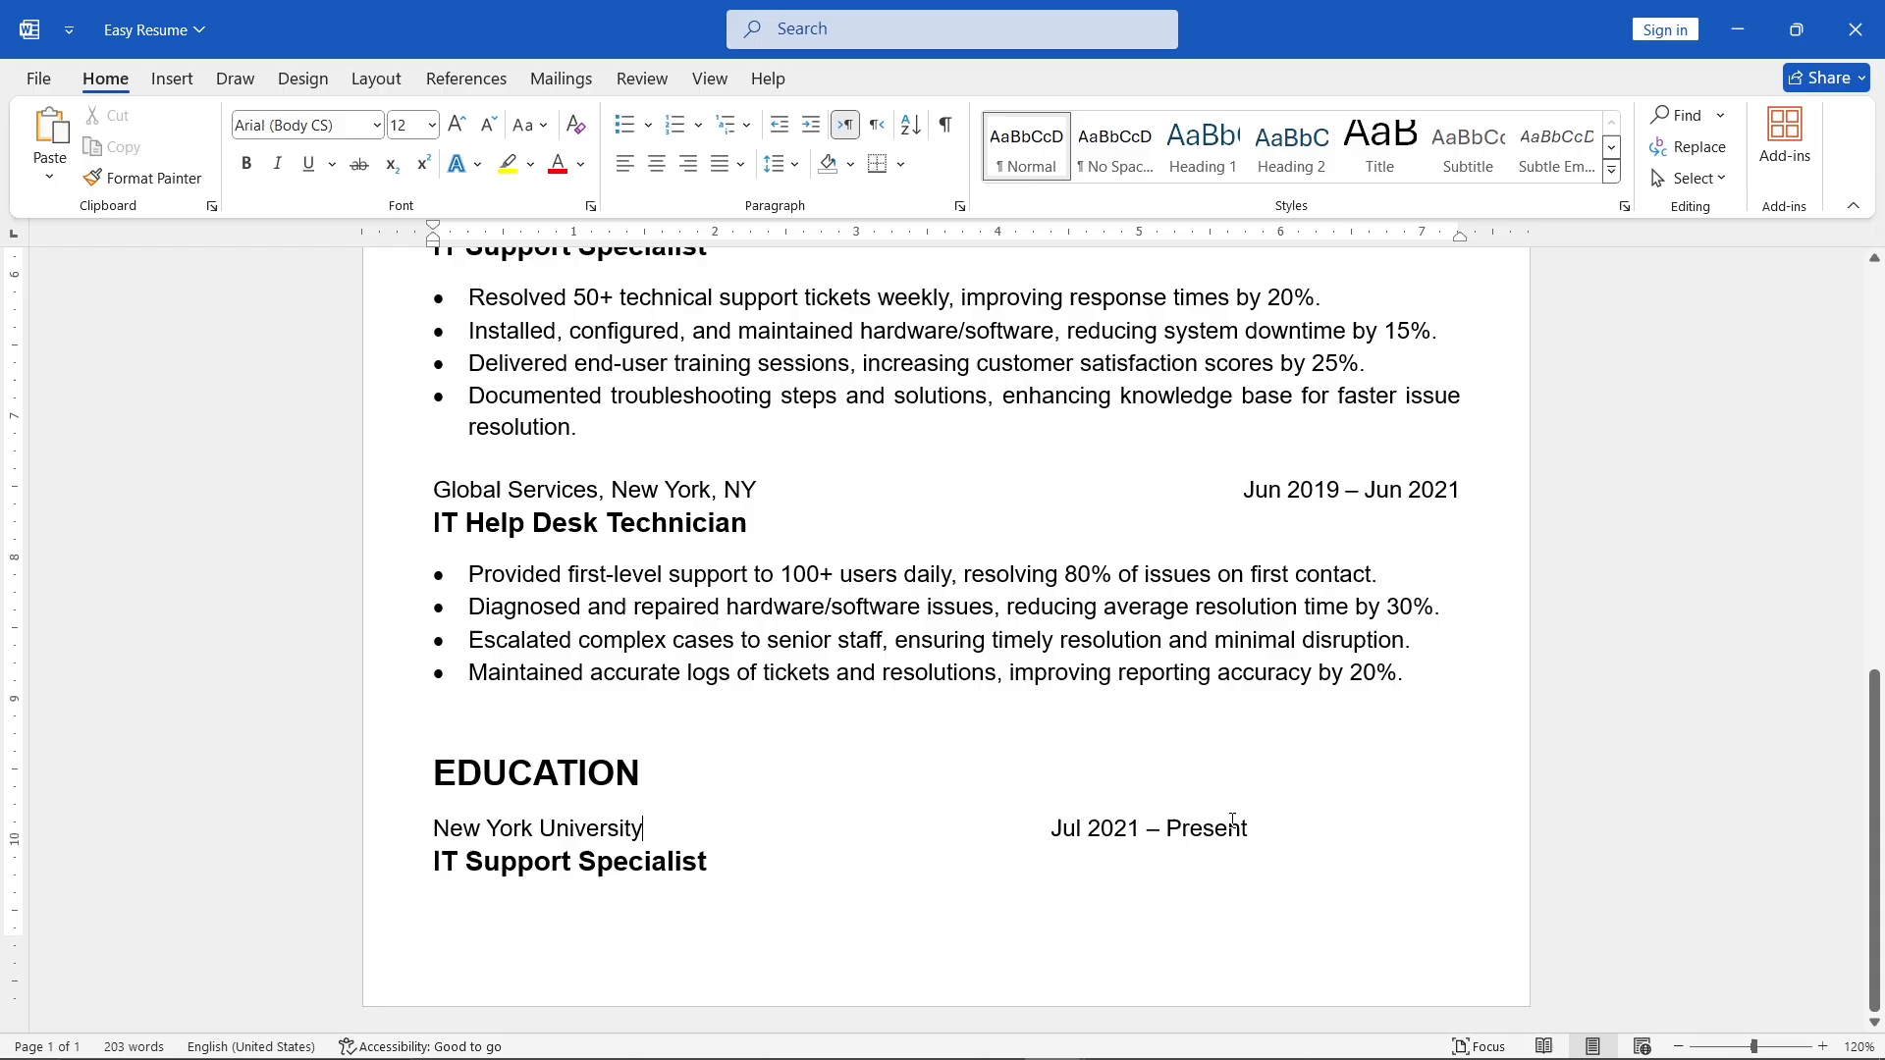
type("Graduated: 2019")
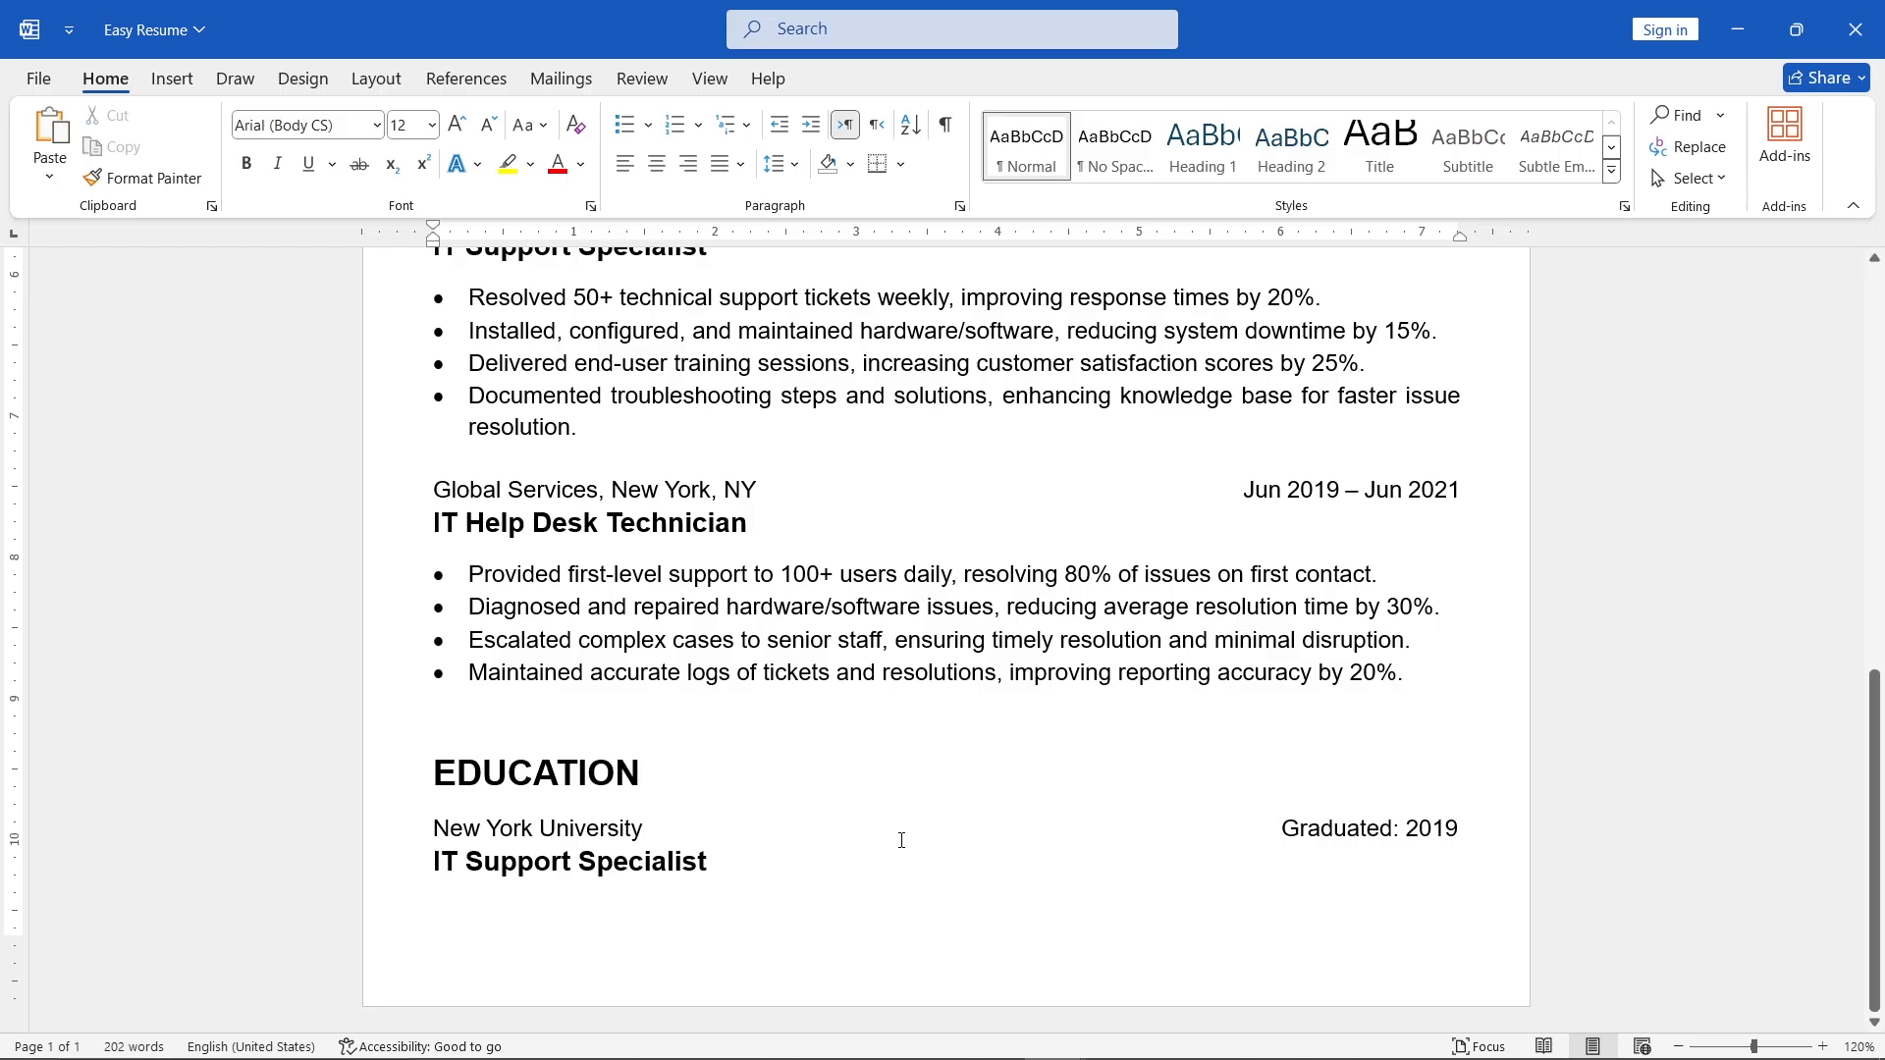
type("Bachelor of Information Te")
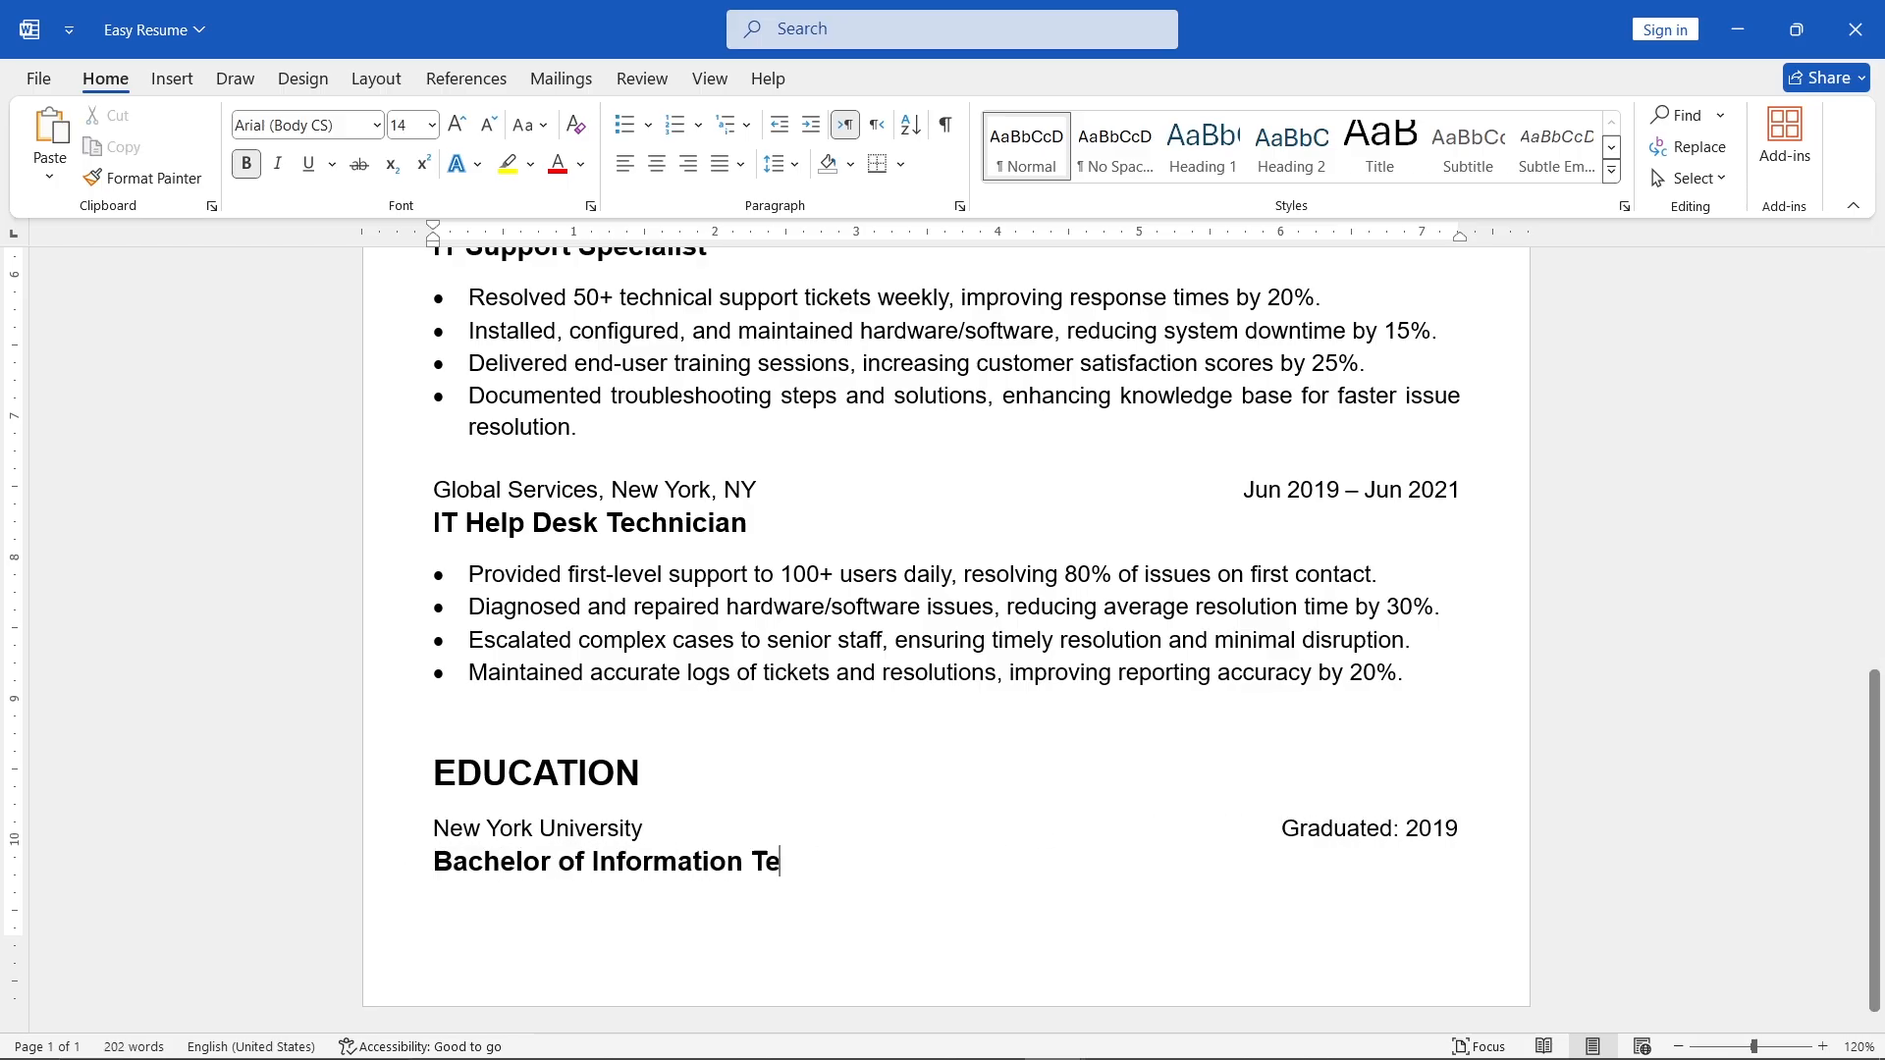